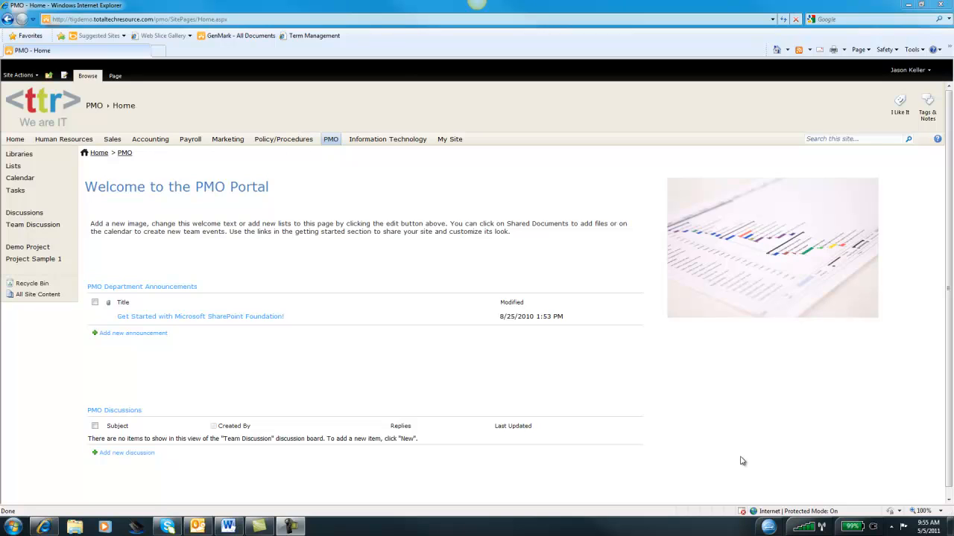
mouse_move(506, 58)
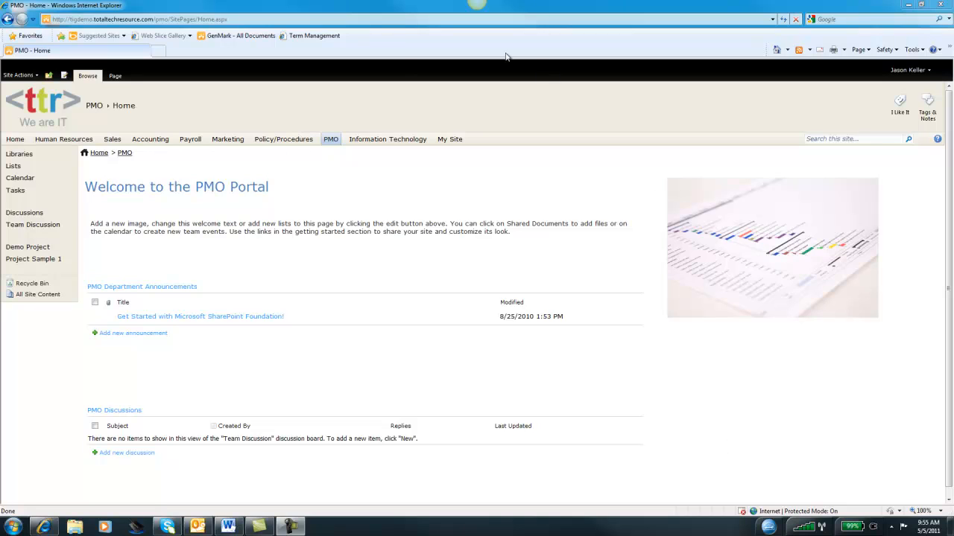
mouse_move(395, 185)
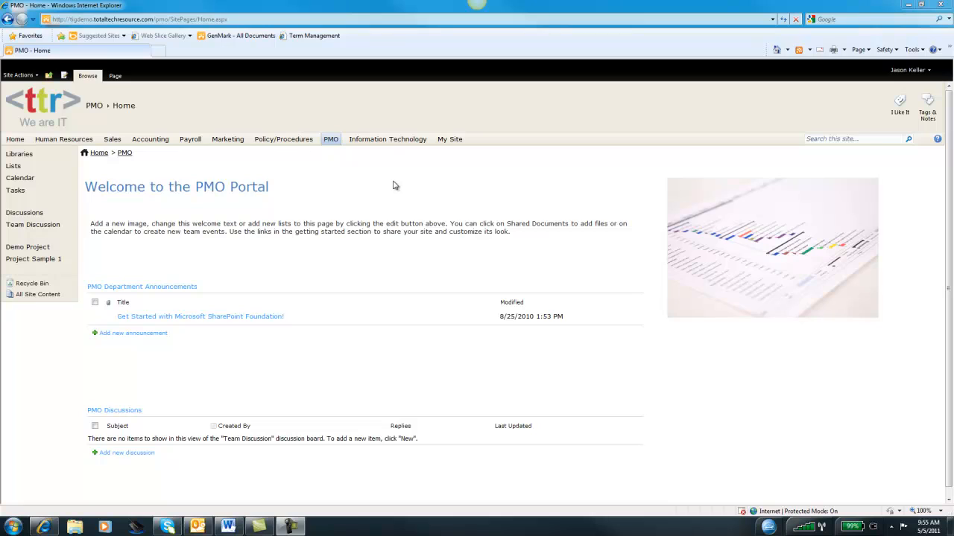
mouse_move(240, 408)
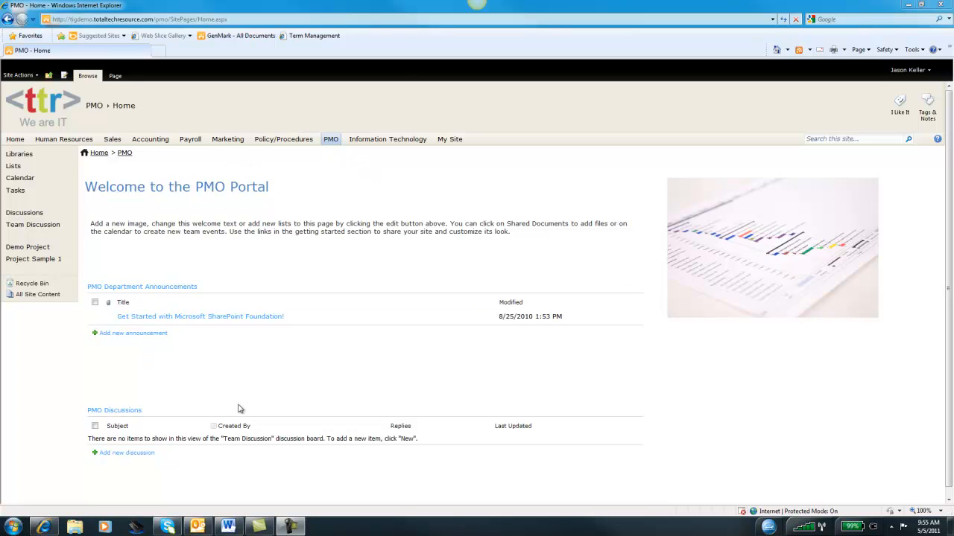
mouse_move(298, 400)
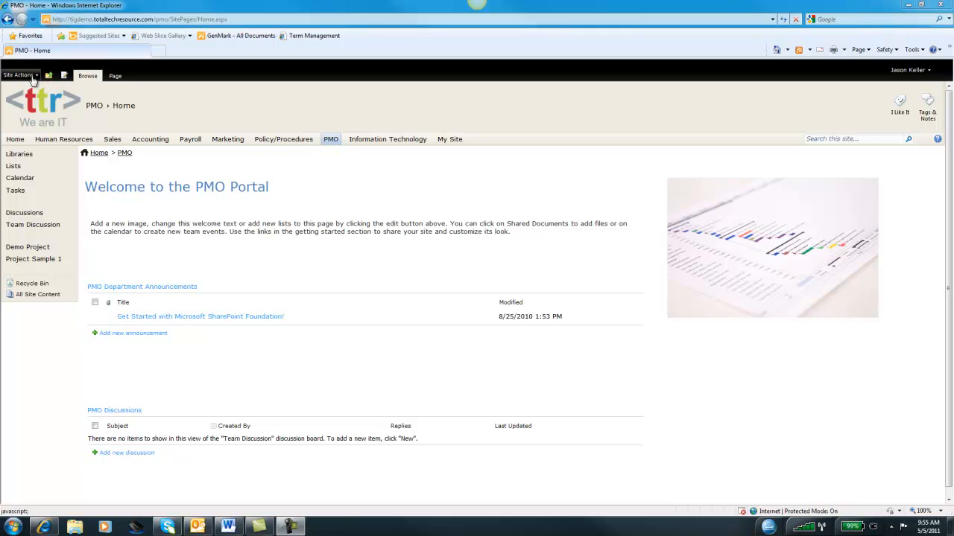
Step: Open the Site Actions menu on the PMO Portal home page
click(19, 76)
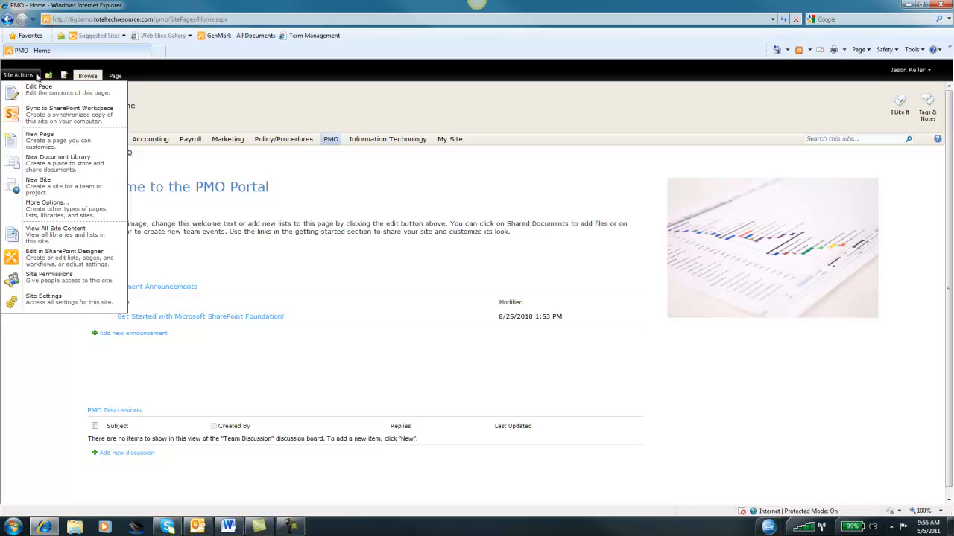
mouse_move(71, 118)
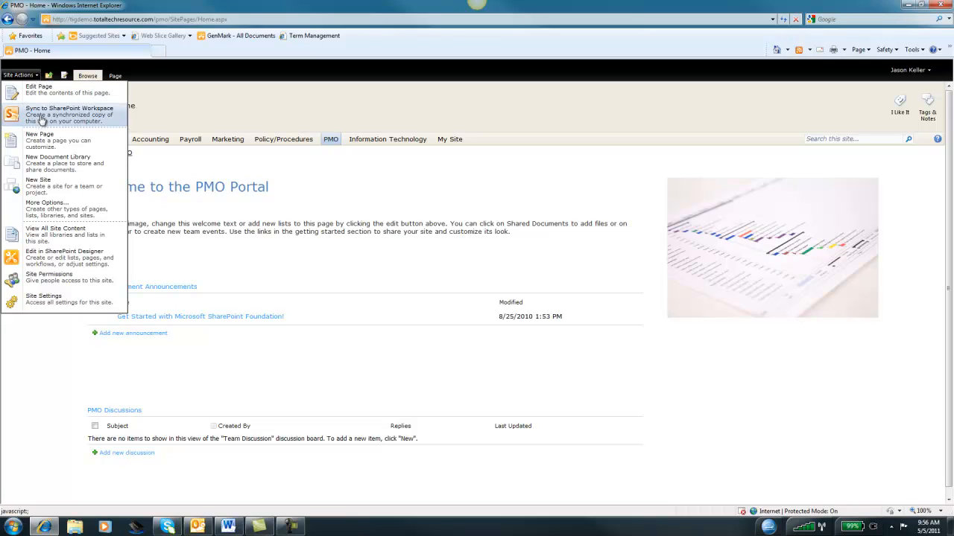
mouse_move(57, 163)
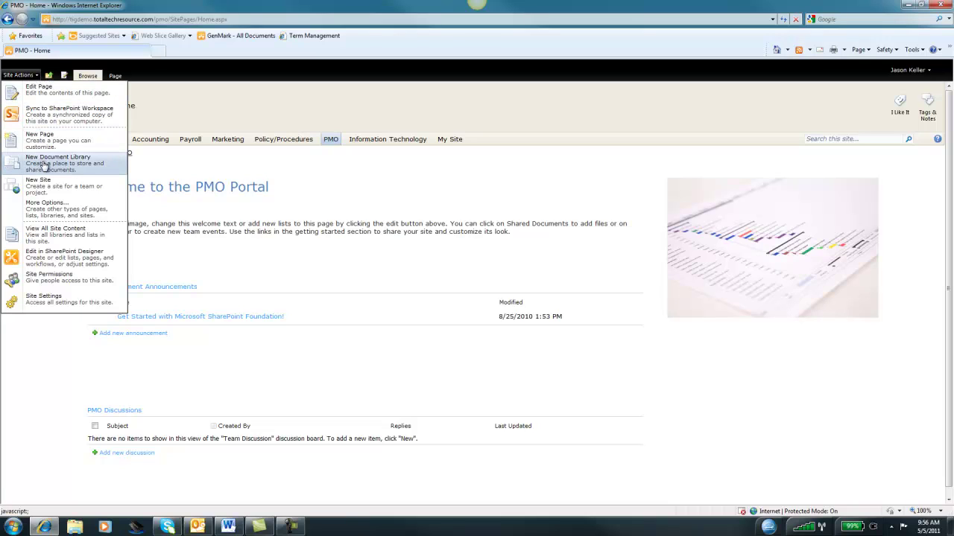
mouse_move(55, 232)
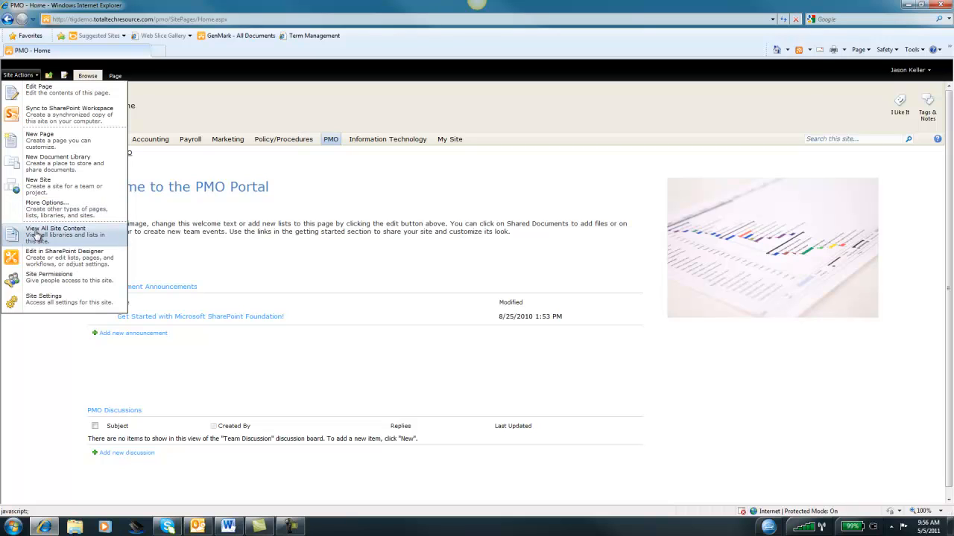
mouse_move(58, 162)
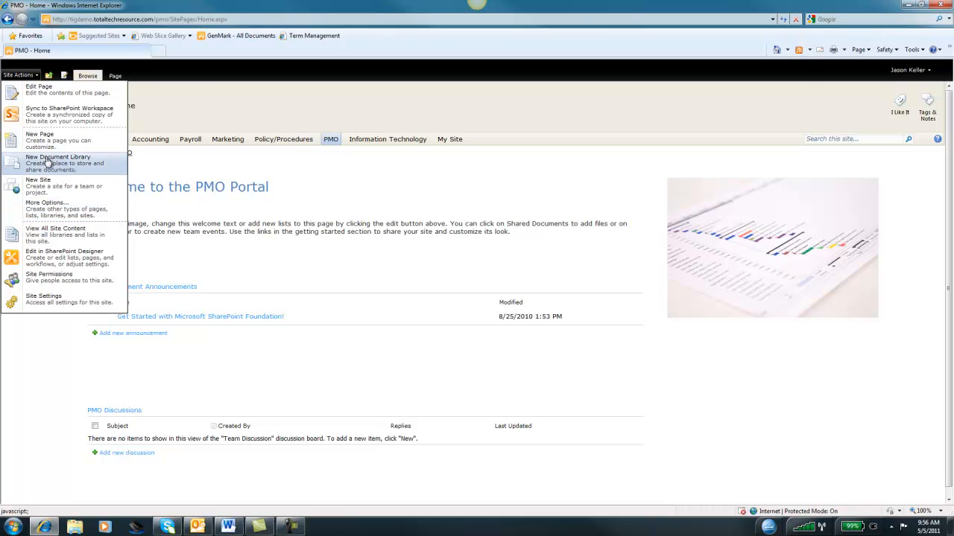
Step: Fill the new library form: name 'Shared Documents', description 'Used to Share Documents', Word template
click(58, 158)
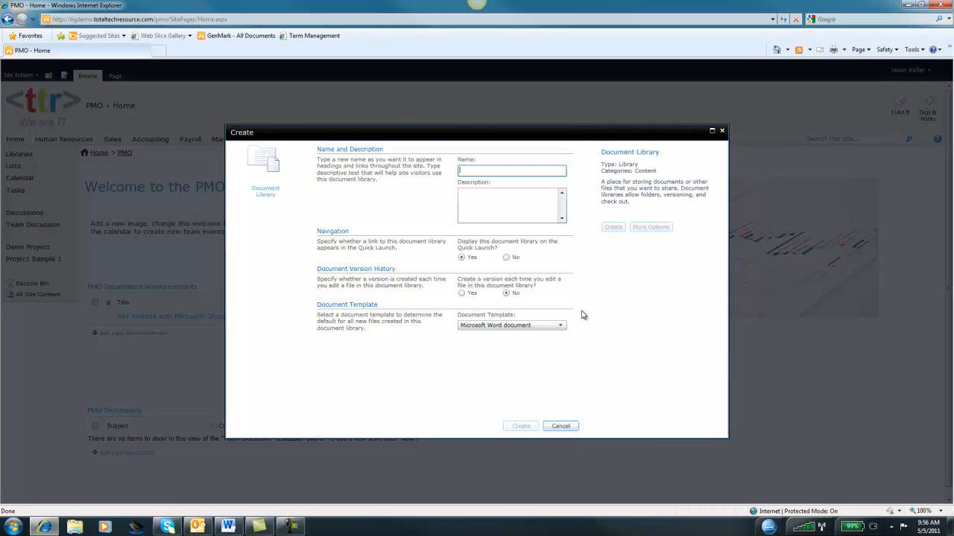
click(509, 171)
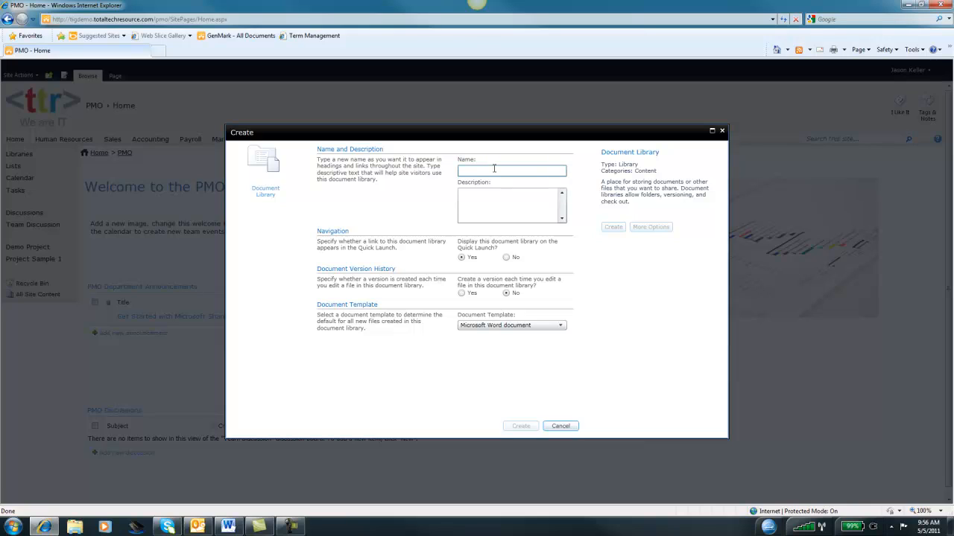
text(Shared)
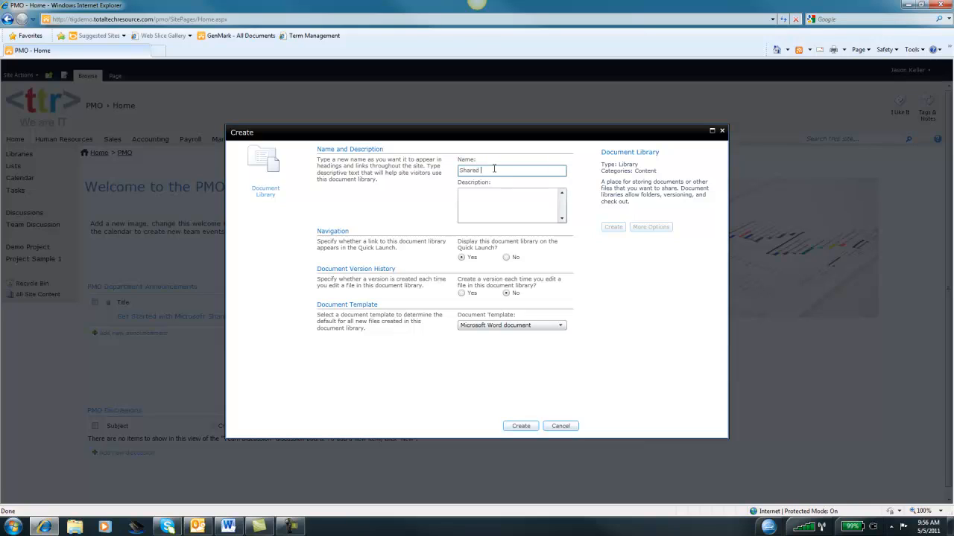
text(Documents)
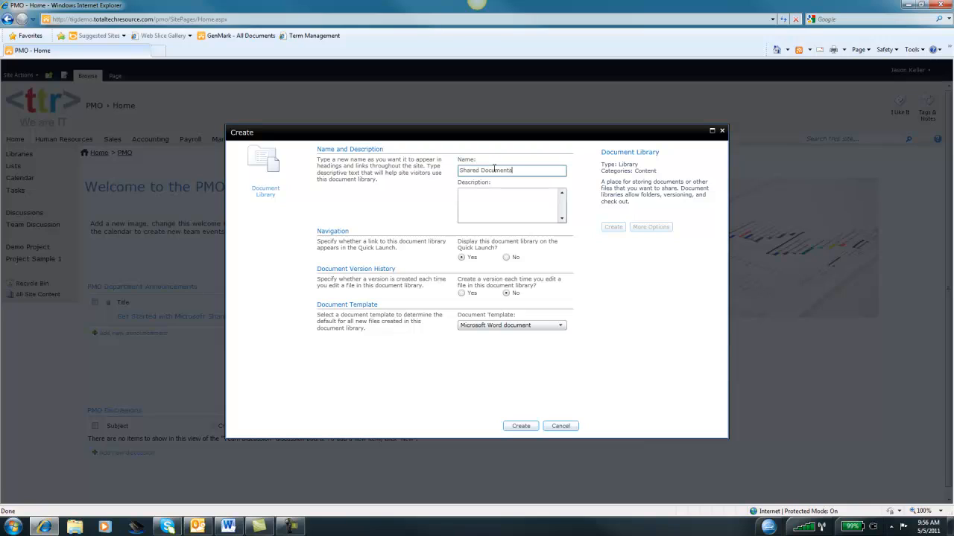
click(510, 205)
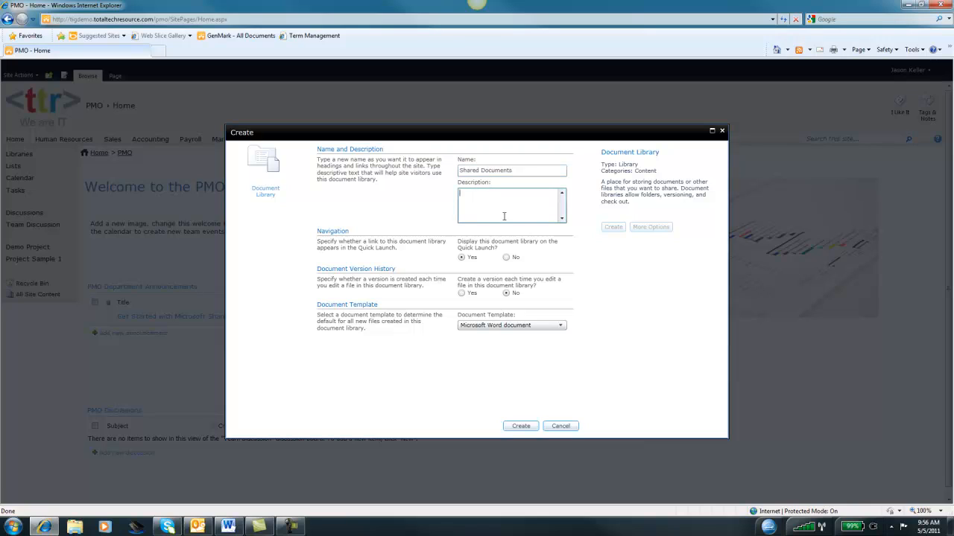
text(Used to)
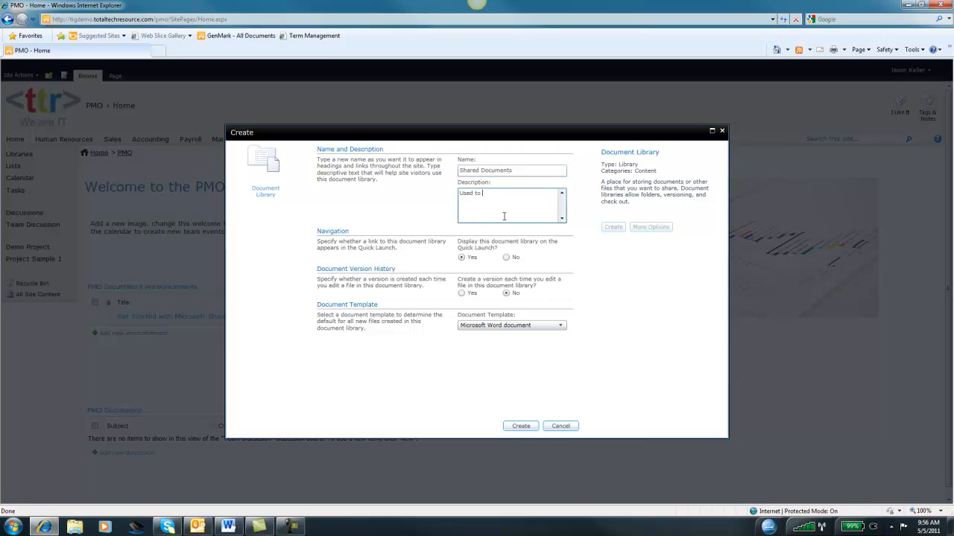
text(Share Documents)
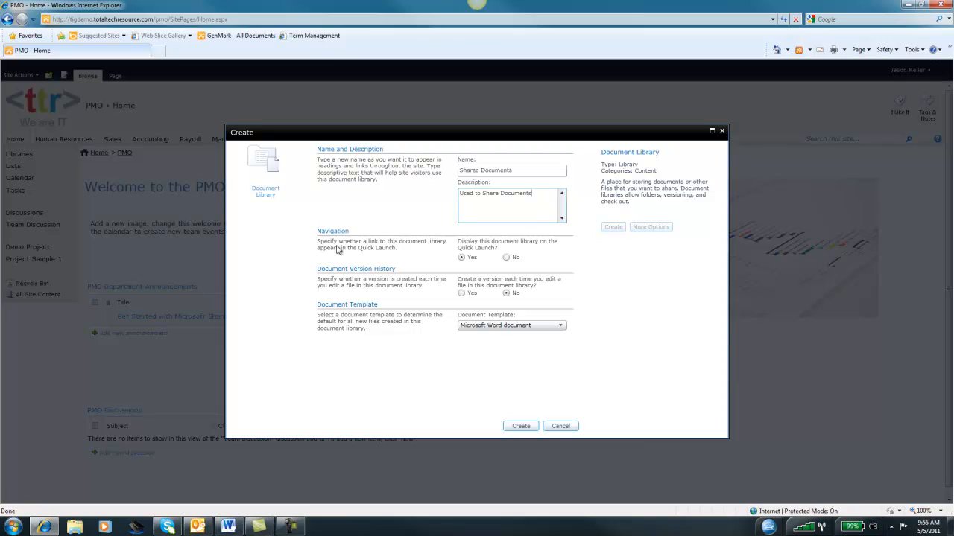
mouse_move(386, 254)
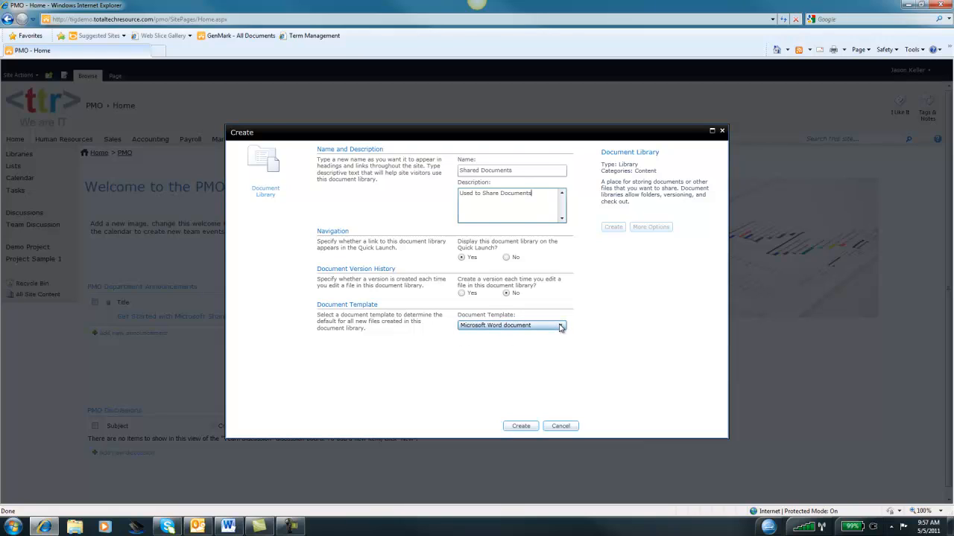
click(560, 326)
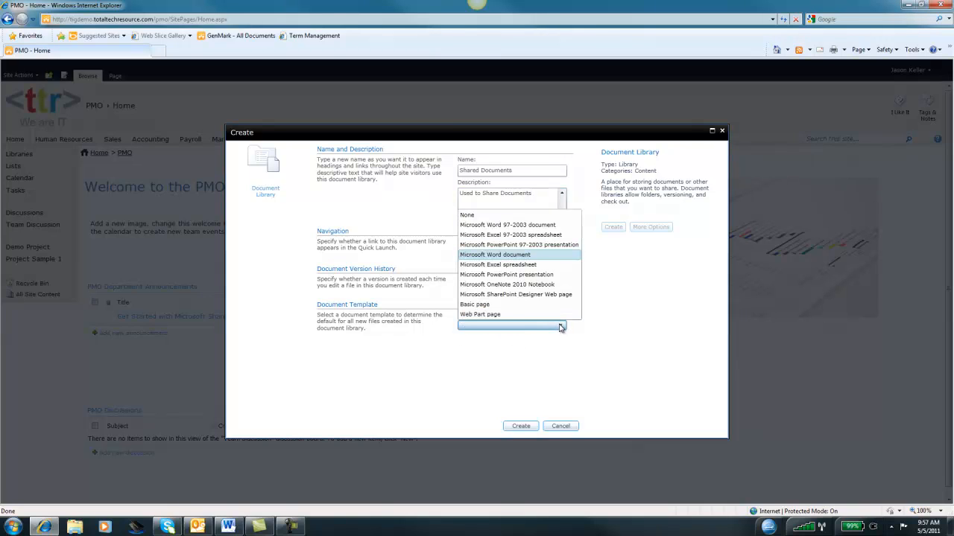
click(498, 254)
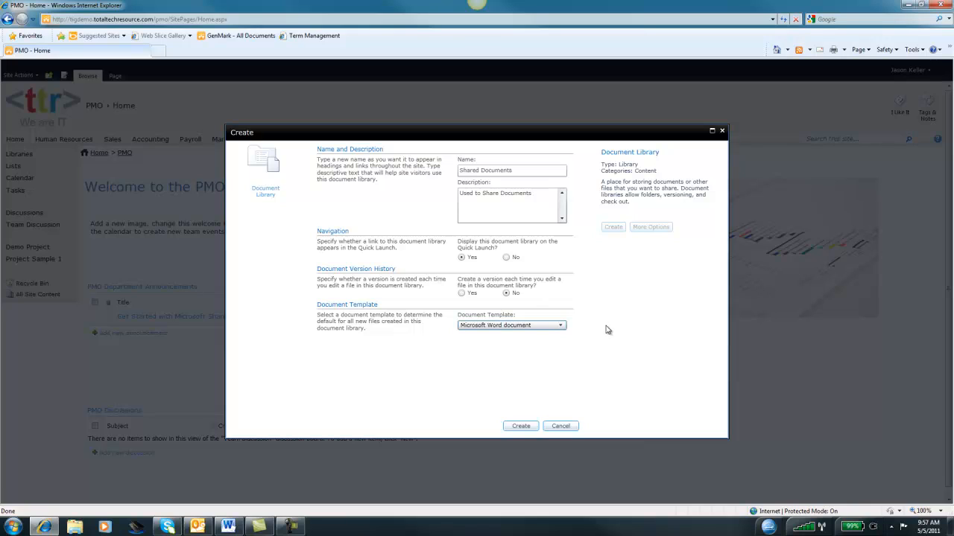
mouse_move(538, 402)
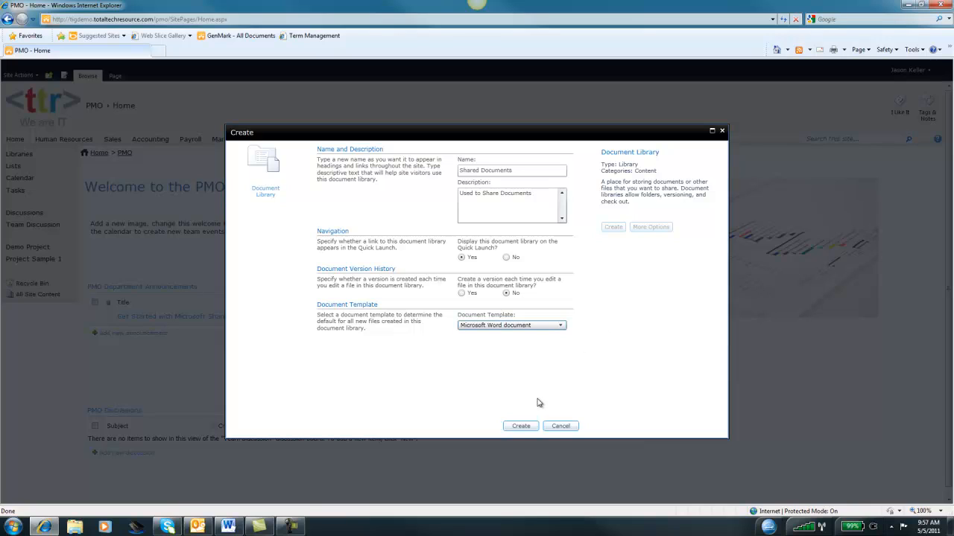
Step: Create the Shared Documents library from the completed form
click(520, 426)
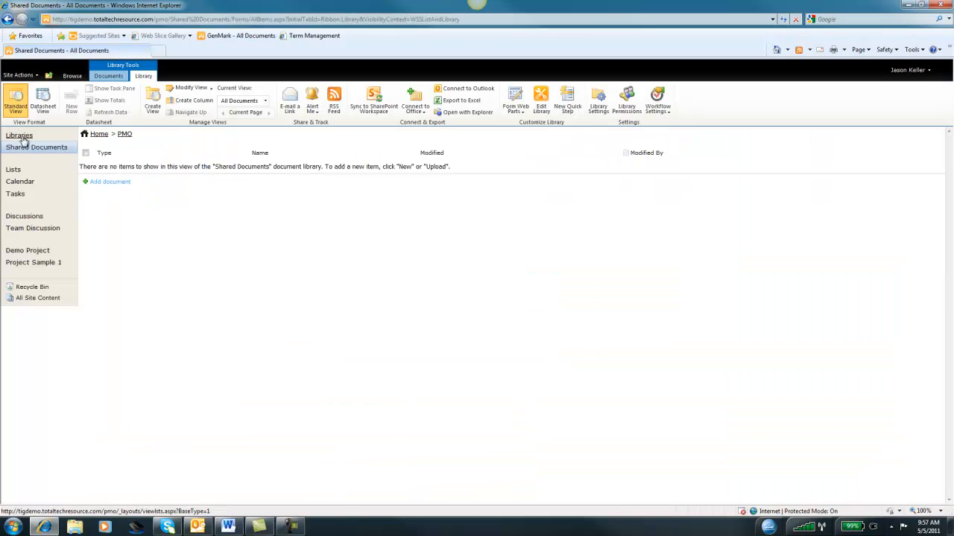
mouse_move(512, 310)
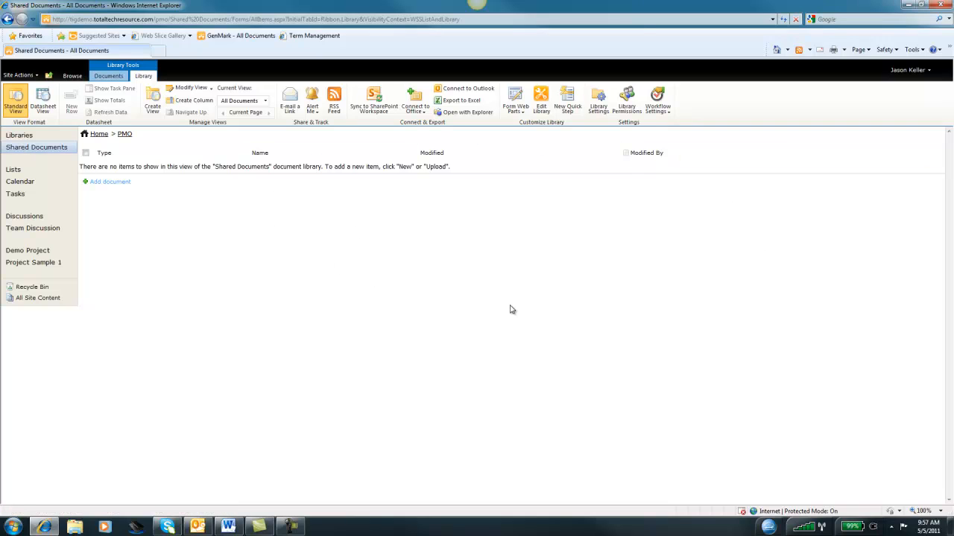
mouse_move(499, 314)
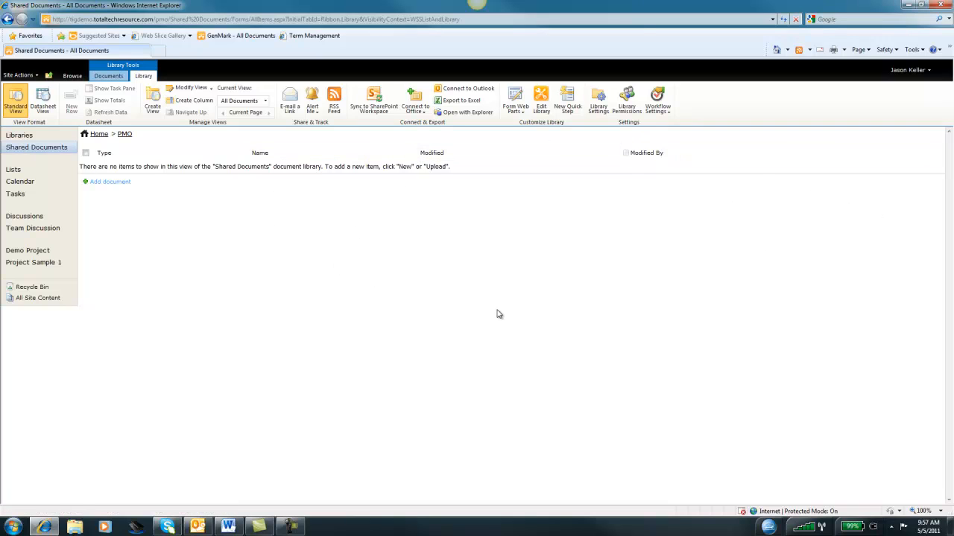
mouse_move(109, 182)
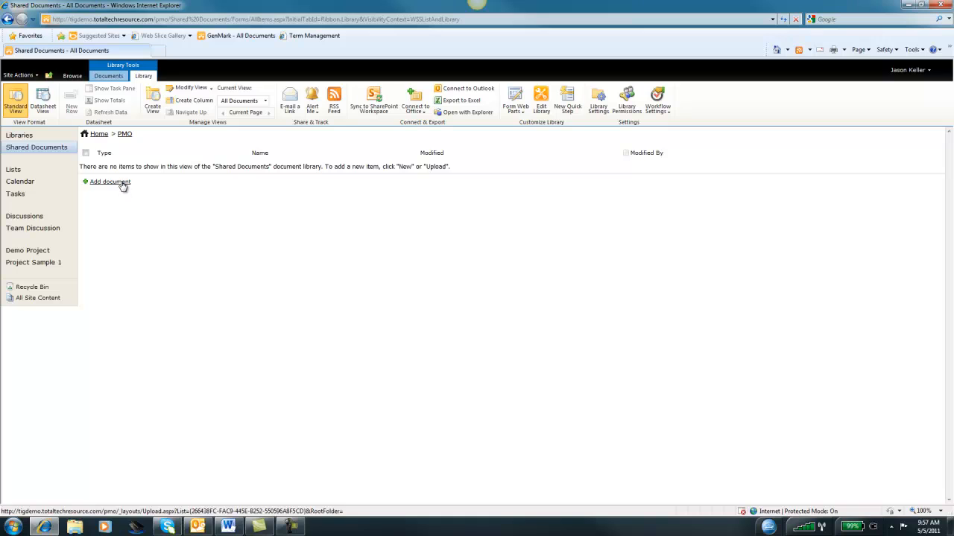
Step: Upload JasonTest from the Desktop into the Shared Documents library
click(110, 182)
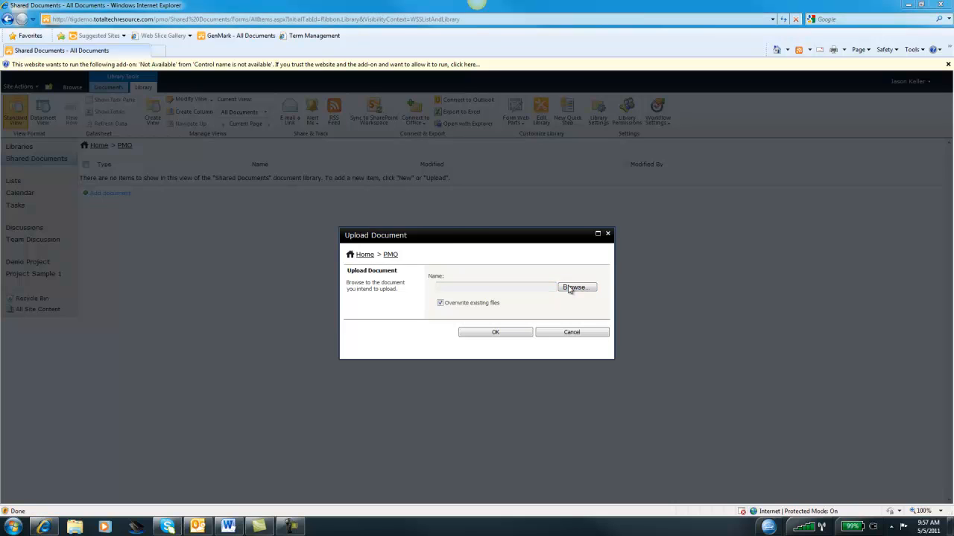
click(576, 287)
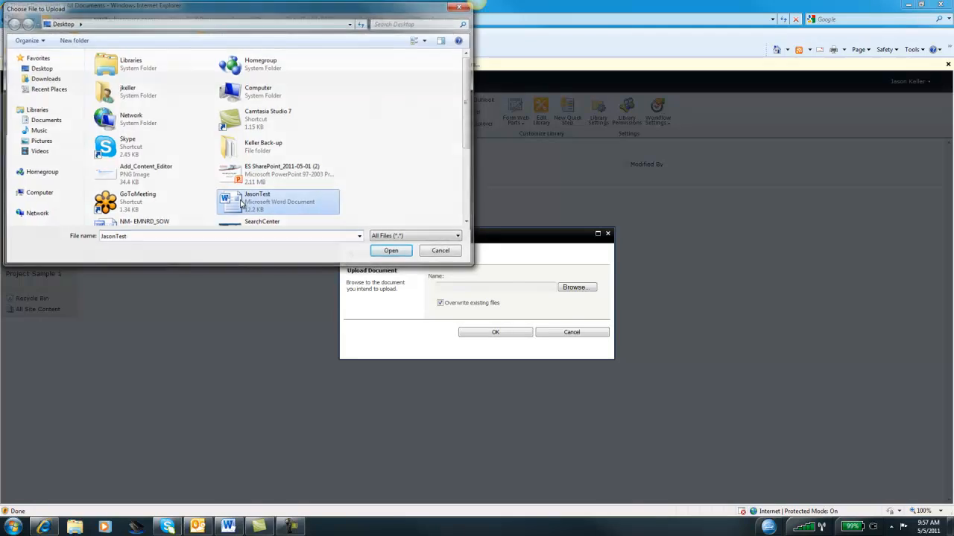
click(391, 250)
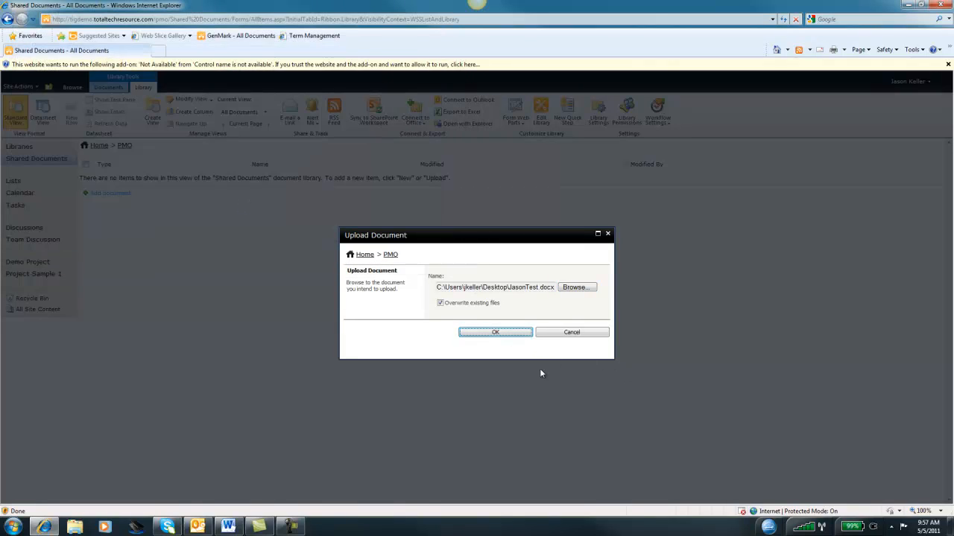
click(495, 332)
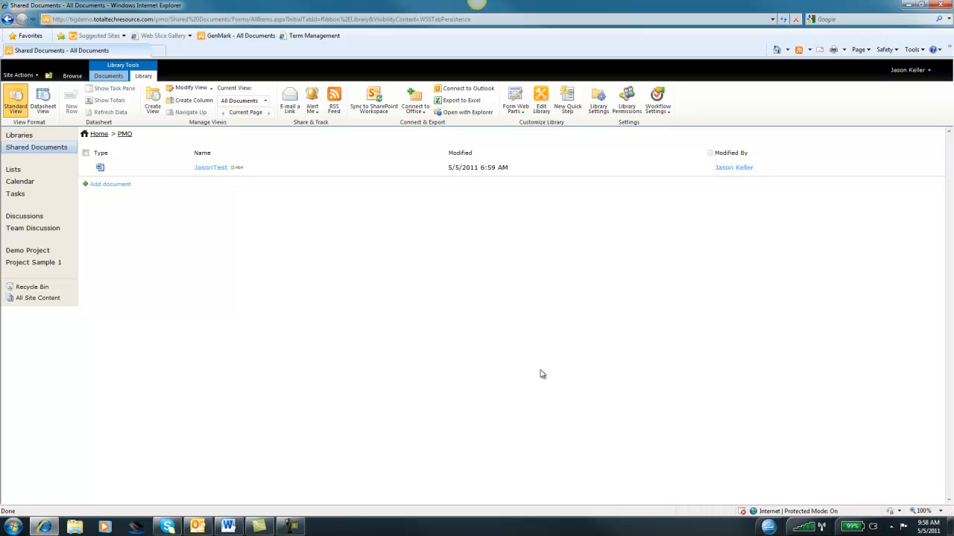
mouse_move(541, 371)
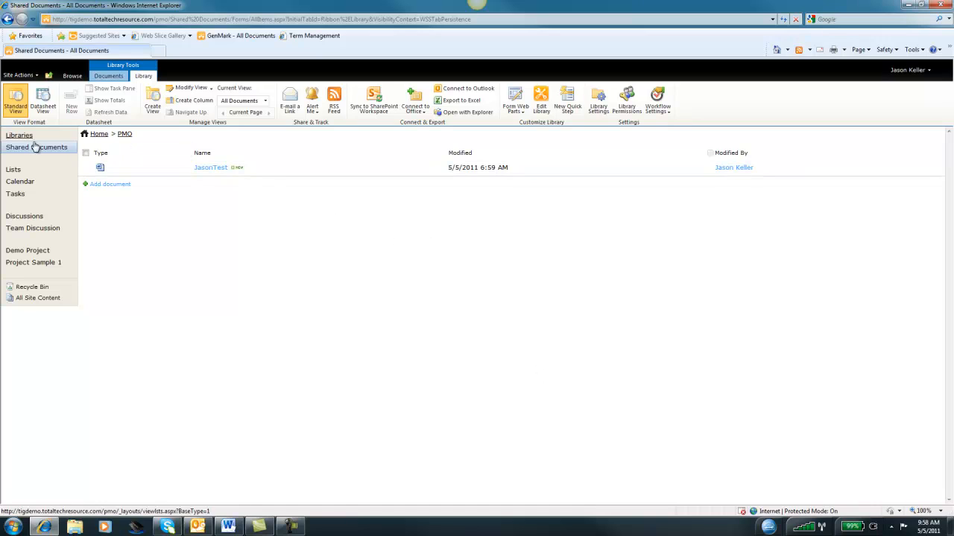
mouse_move(220, 272)
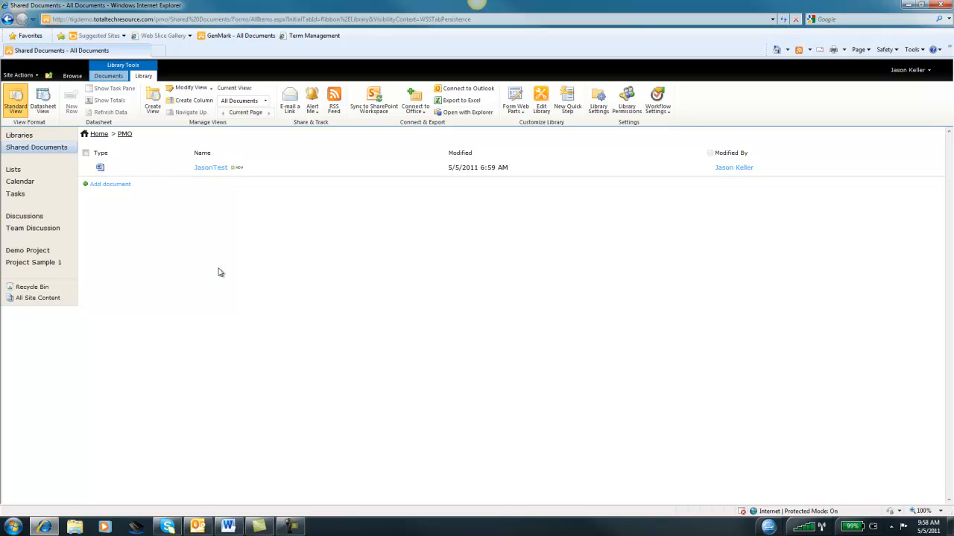
mouse_move(447, 291)
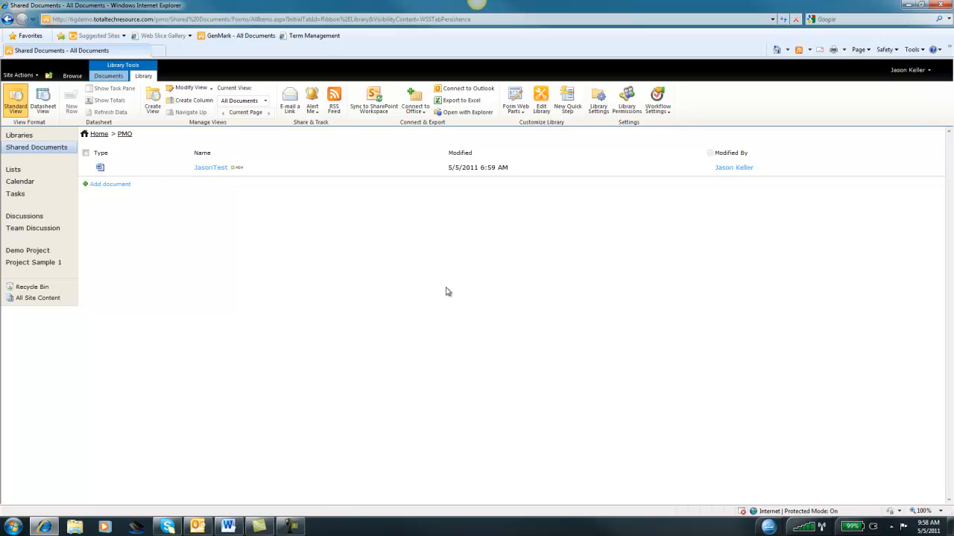
mouse_move(211, 263)
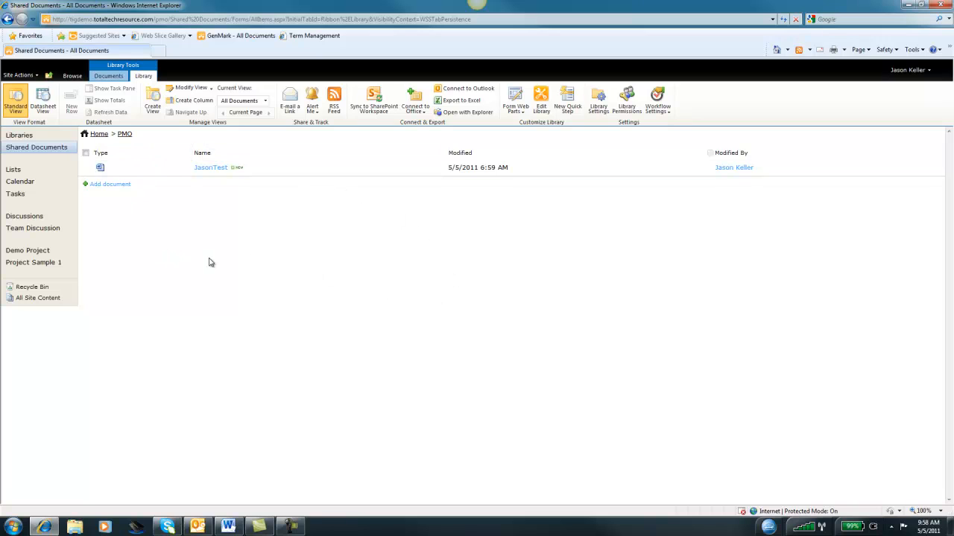
mouse_move(101, 173)
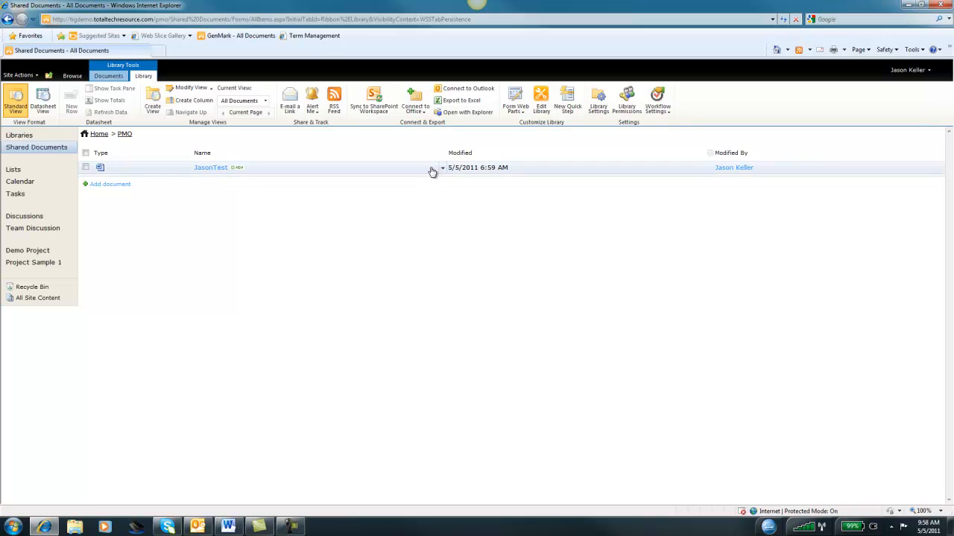
Step: View JasonTest's properties from its item drop-down menu
click(441, 167)
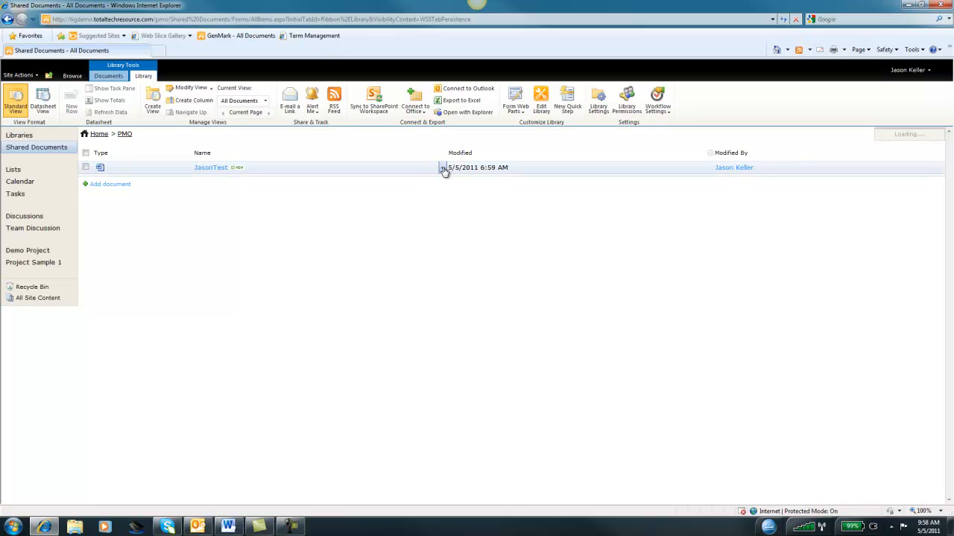
click(443, 167)
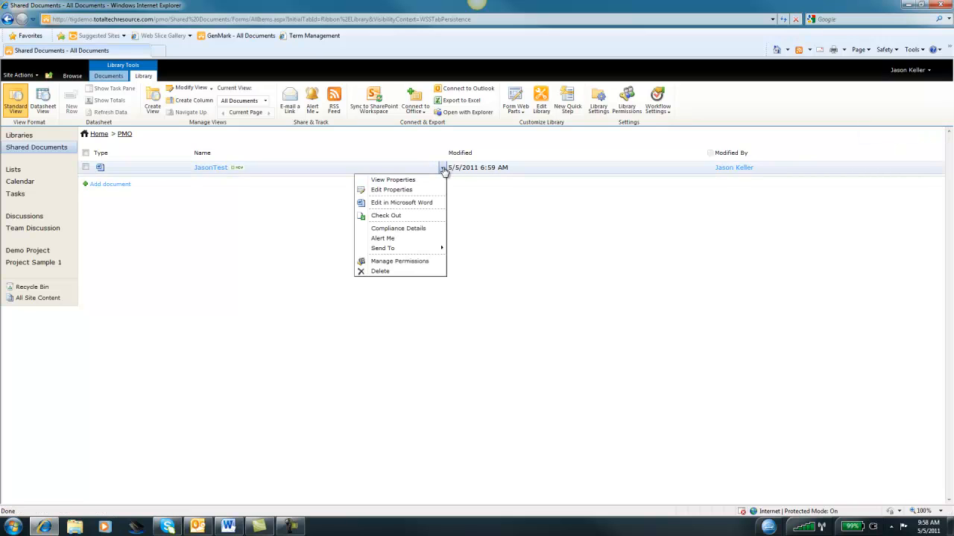
mouse_move(419, 180)
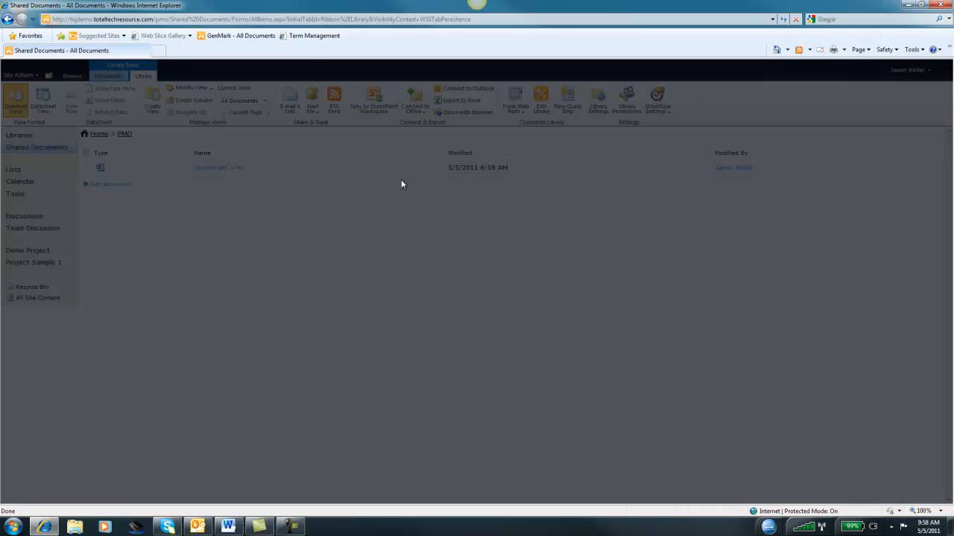
click(210, 167)
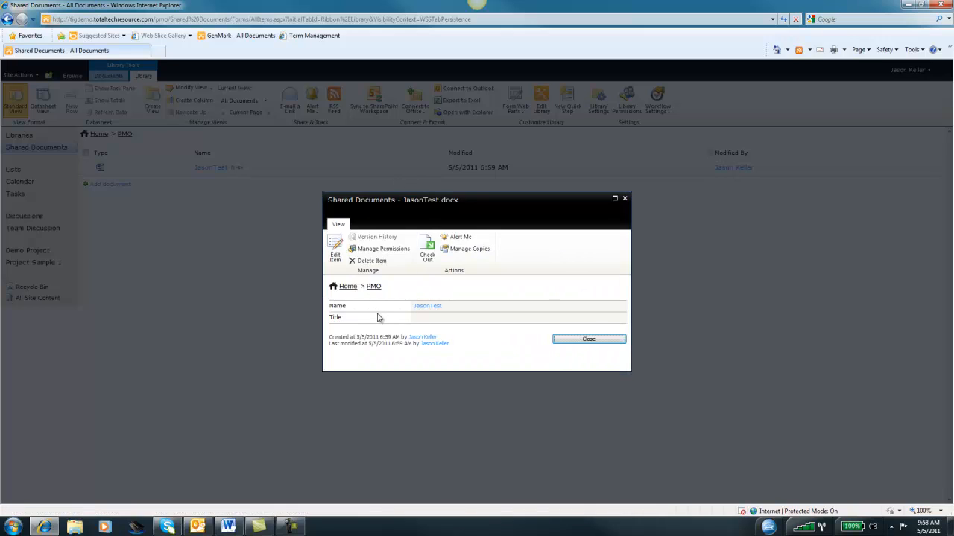
mouse_move(393, 321)
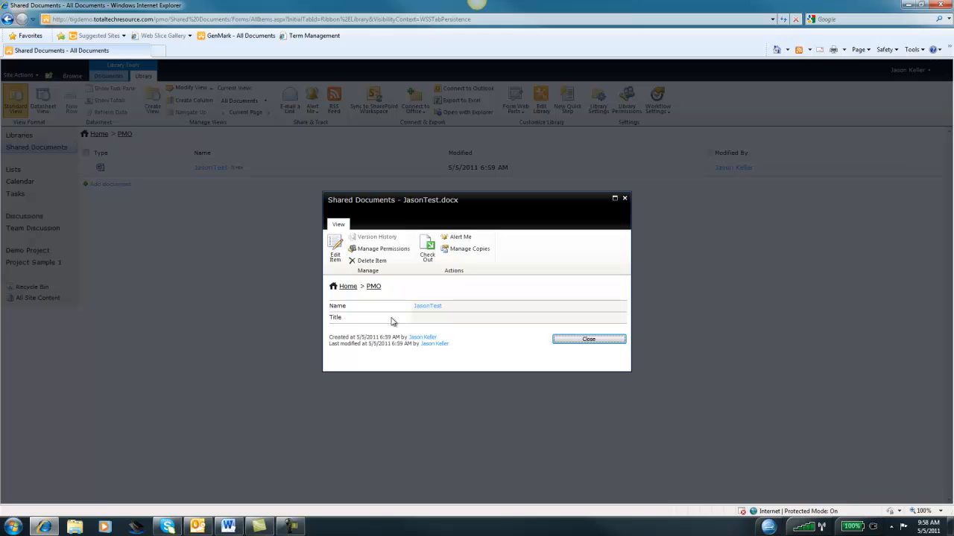
mouse_move(589, 339)
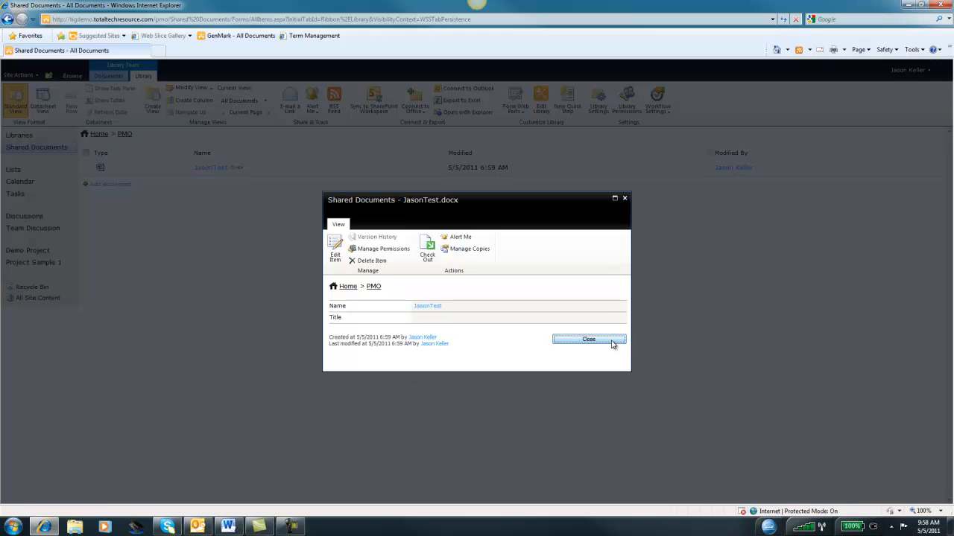
Step: Close JasonTest's properties, then open its Edit Properties form and cancel without changes
click(589, 339)
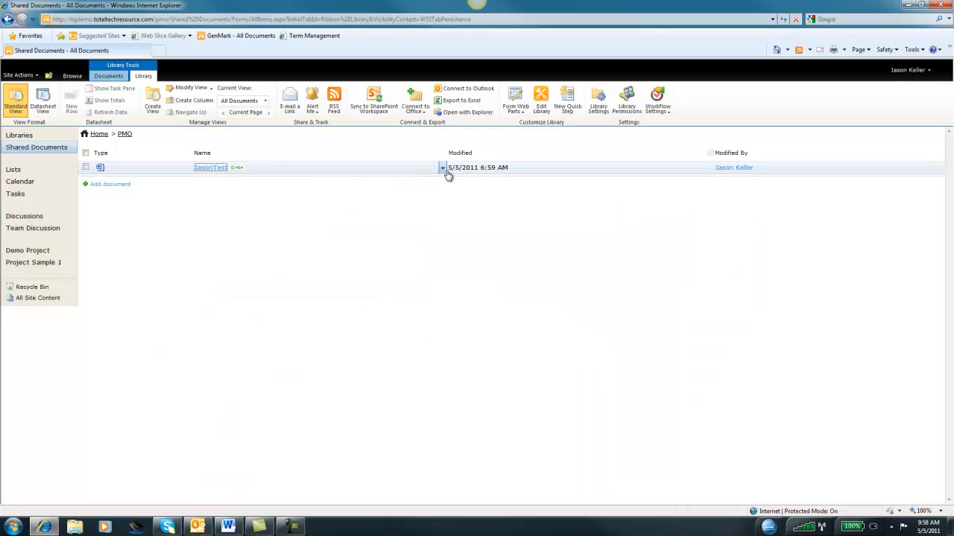
click(442, 167)
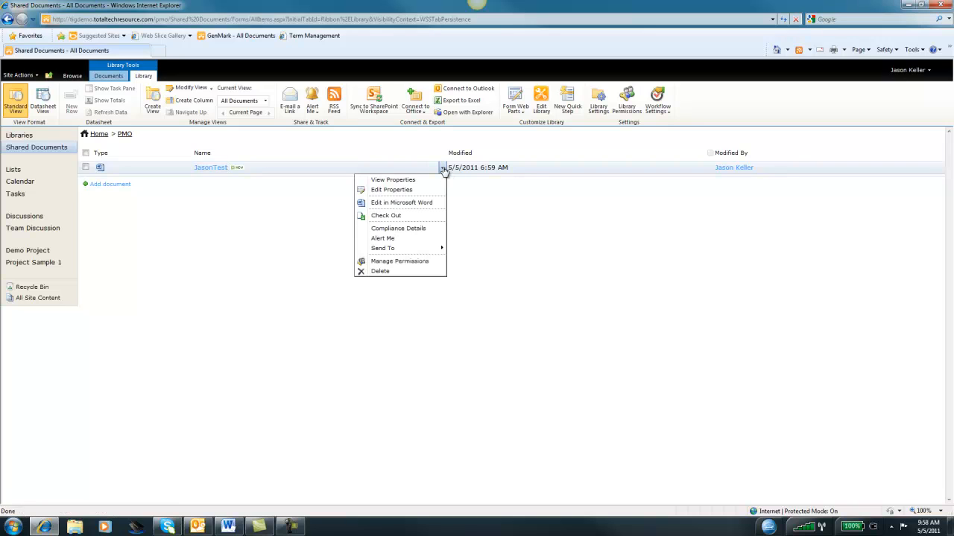
click(393, 189)
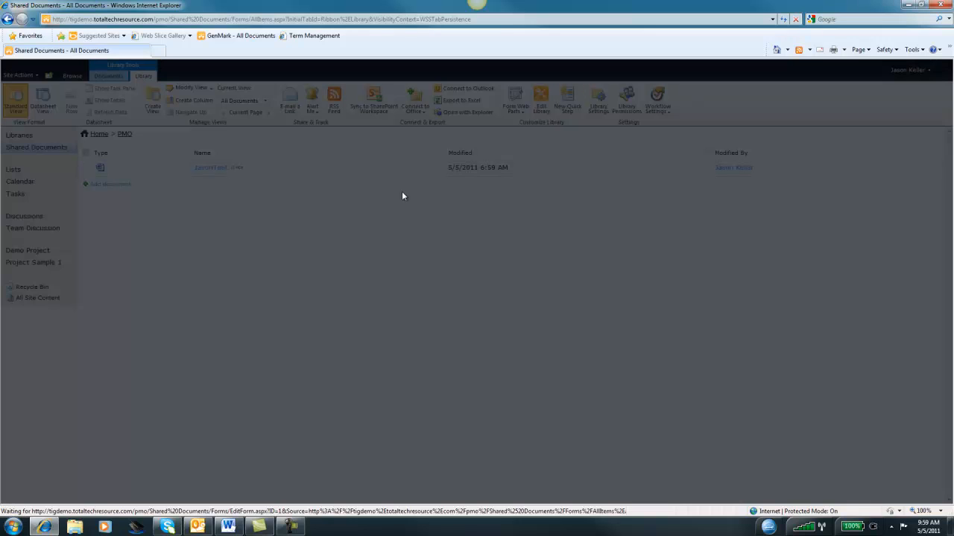
click(211, 167)
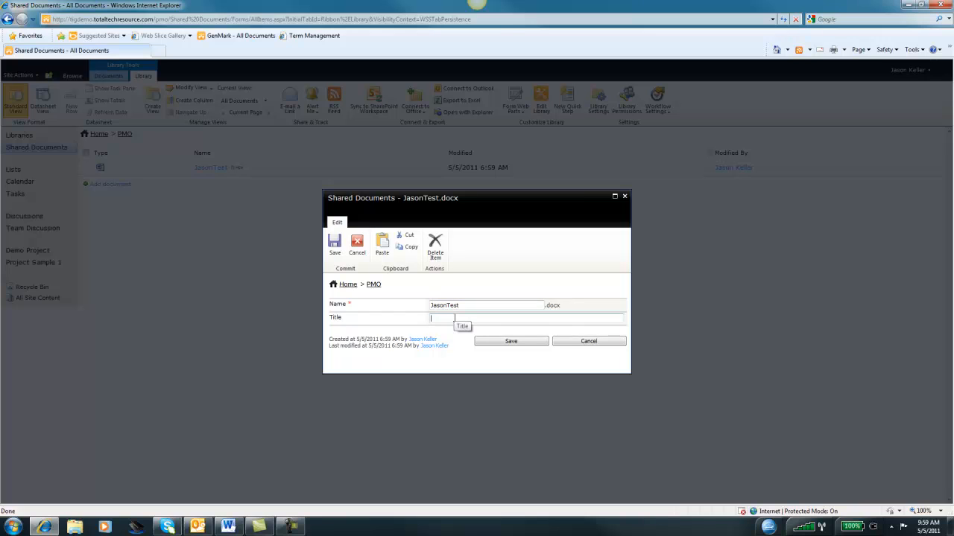
click(589, 341)
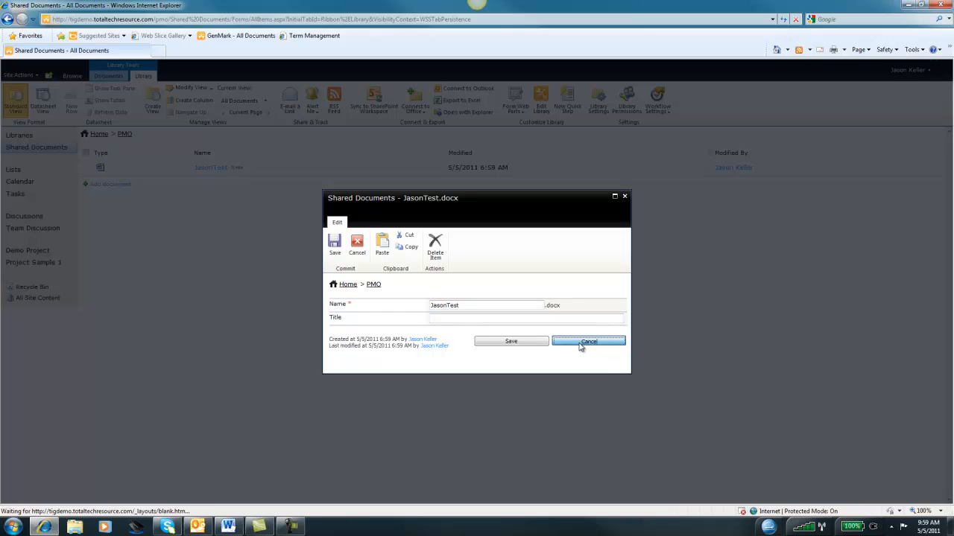
click(589, 340)
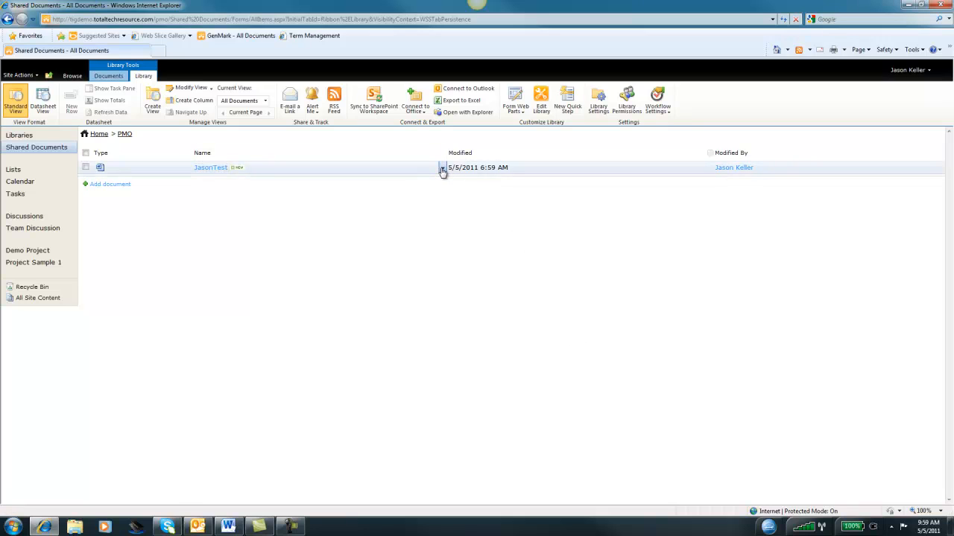
Step: Open JasonTest's action menu to e-mail a link to the document
click(442, 168)
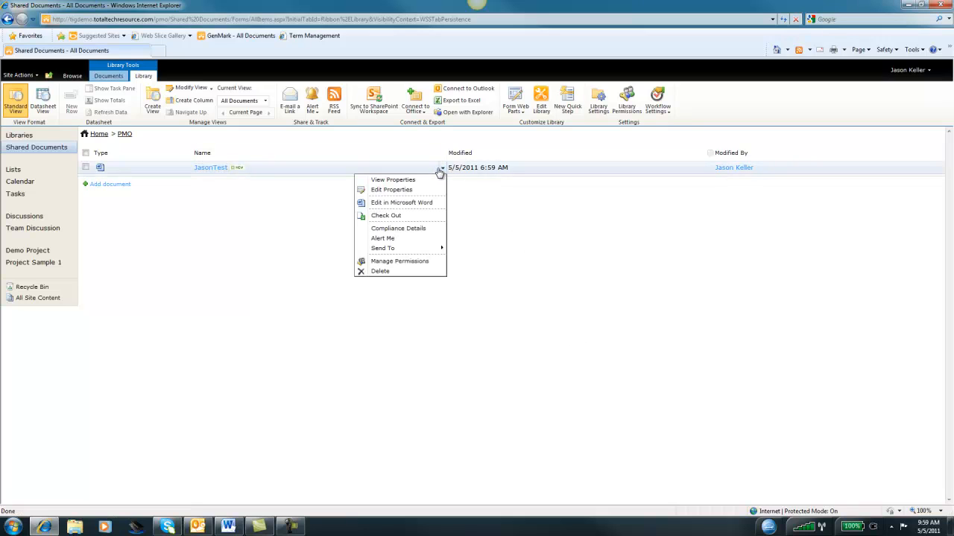
mouse_move(383, 248)
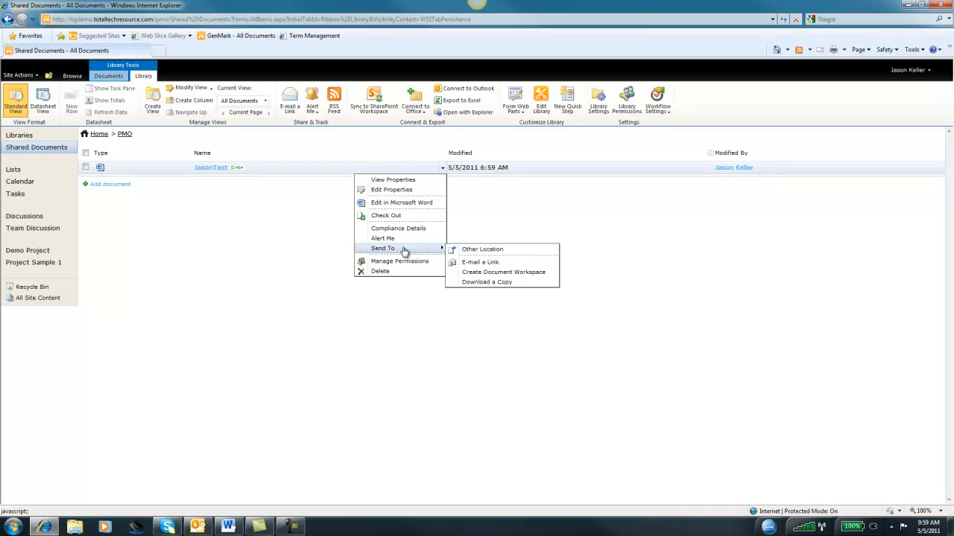
mouse_move(471, 258)
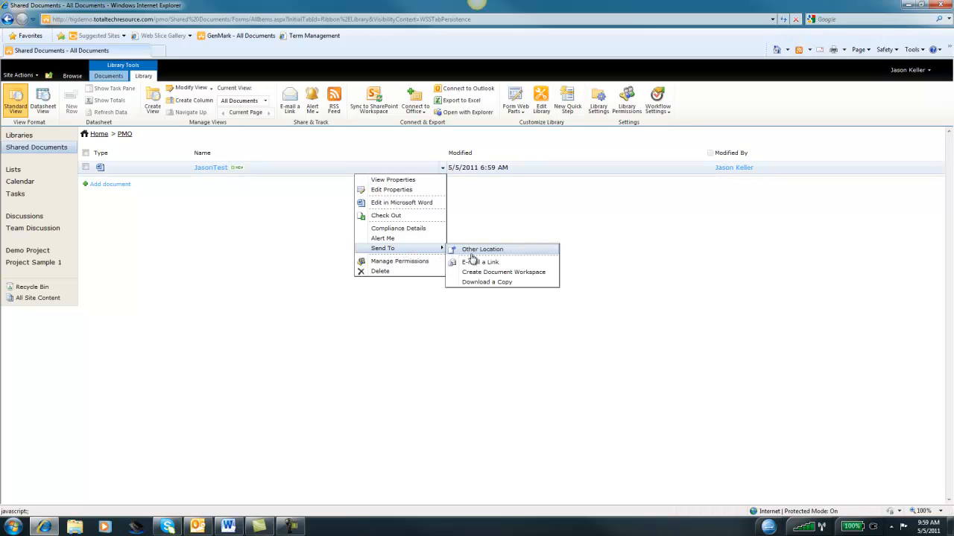
mouse_move(480, 262)
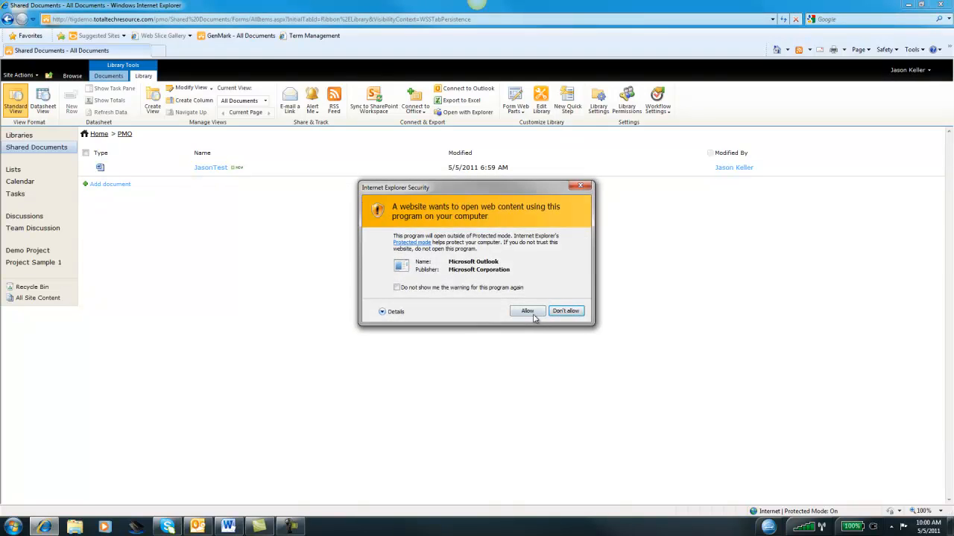
Step: Allow Outlook to open, then follow the JasonTest link in the new message
click(527, 311)
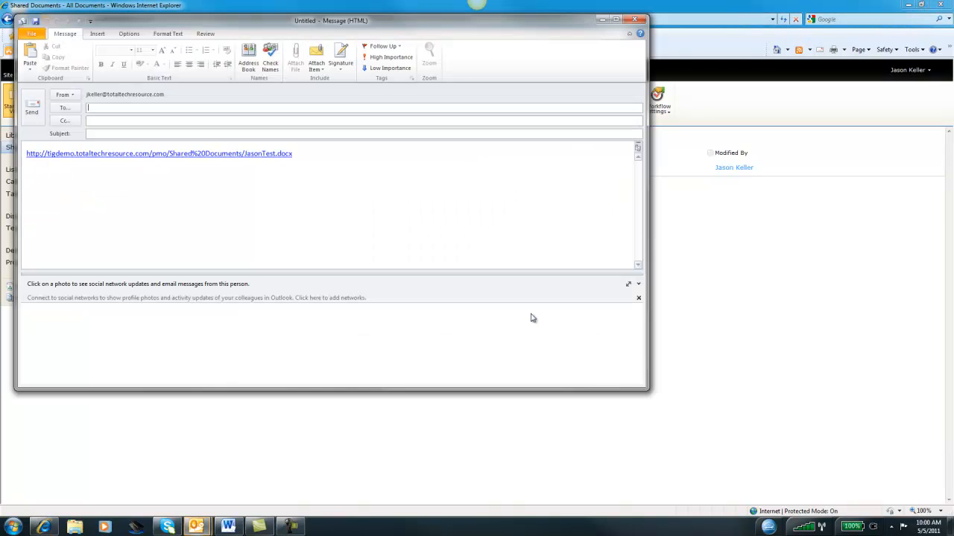
mouse_move(273, 172)
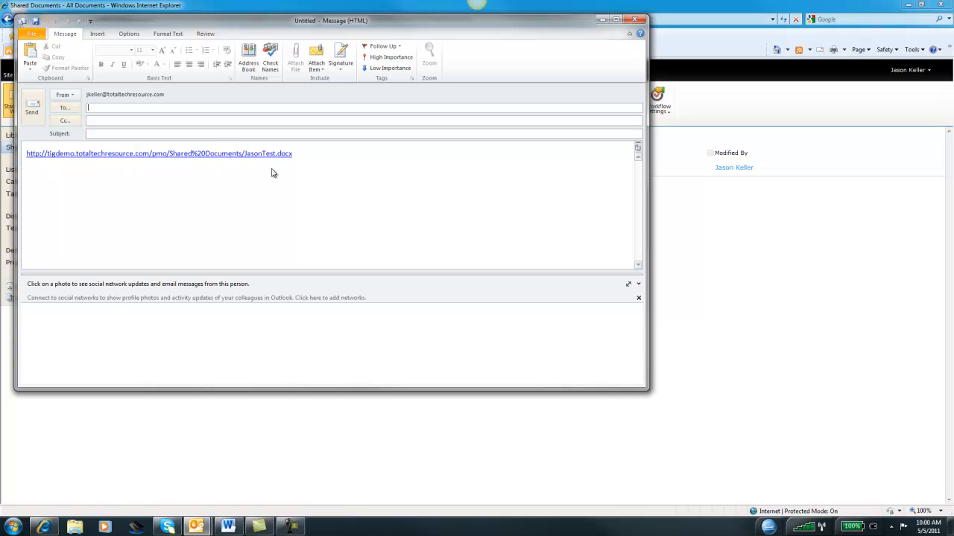
mouse_move(140, 156)
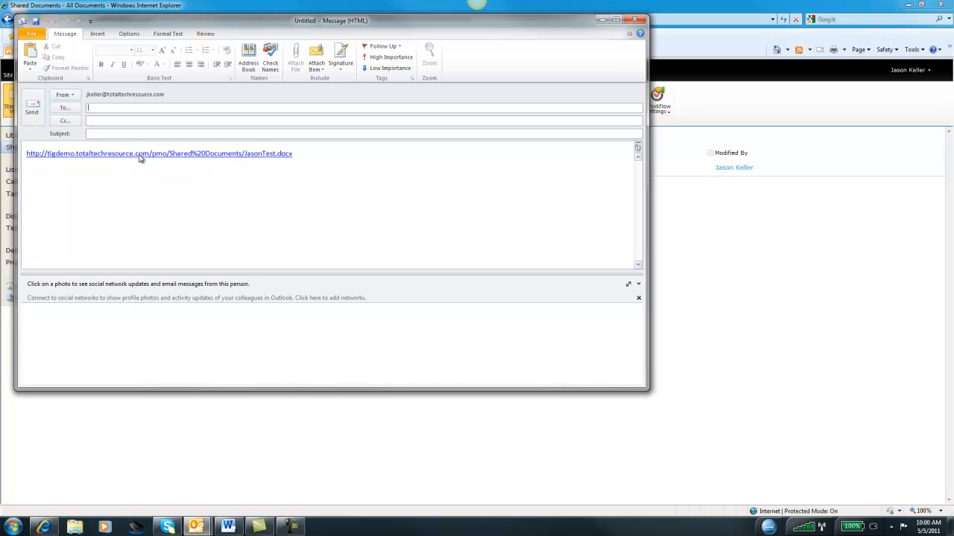
mouse_move(140, 153)
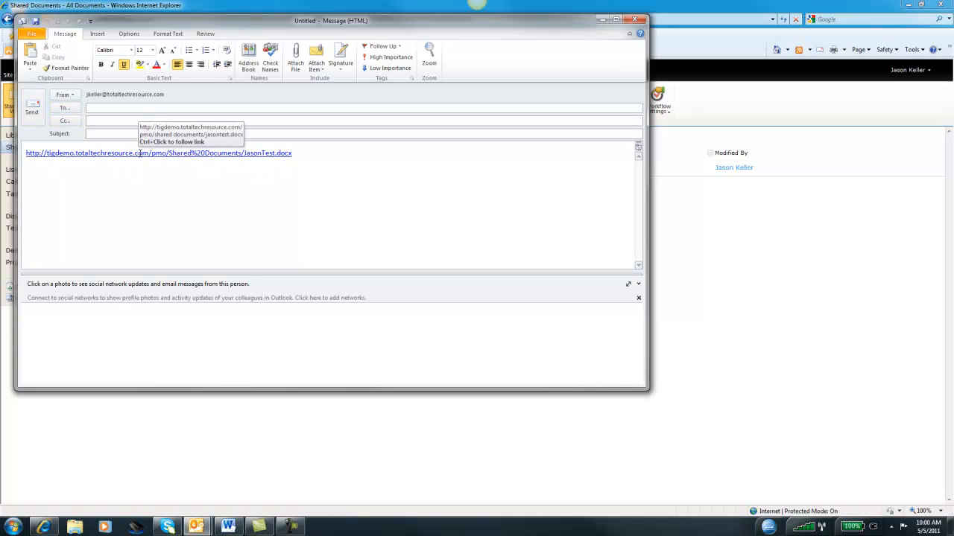
click(158, 153)
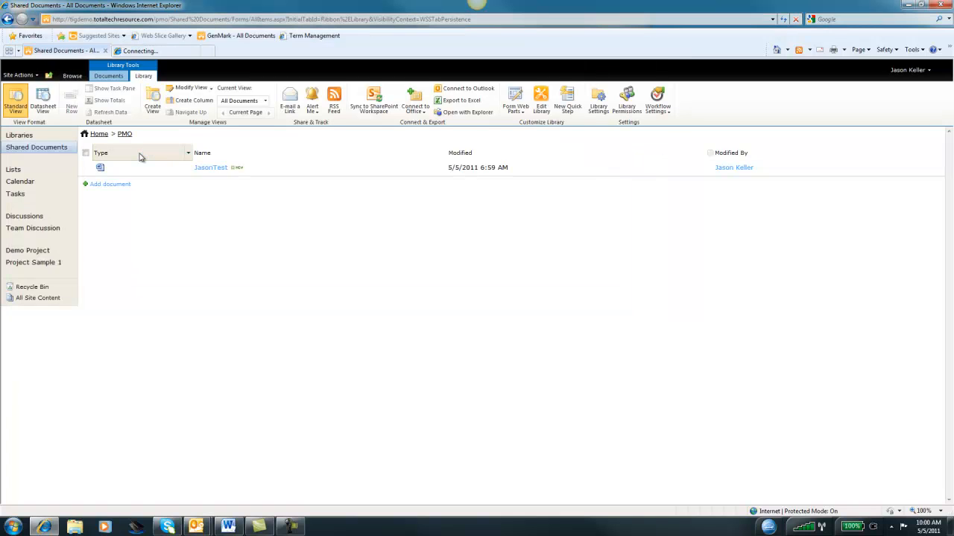
Step: Open the JasonTest download in Word rather than saving it
click(210, 167)
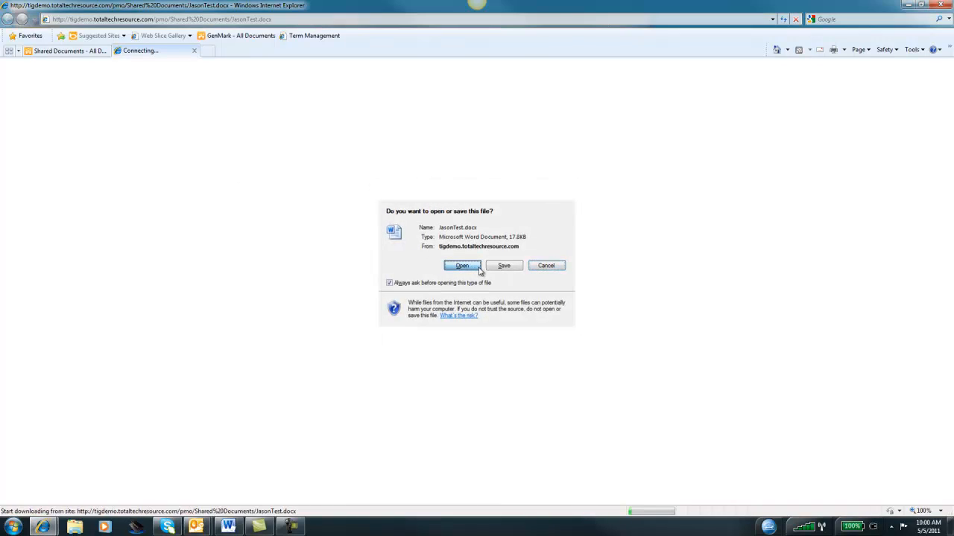
click(462, 266)
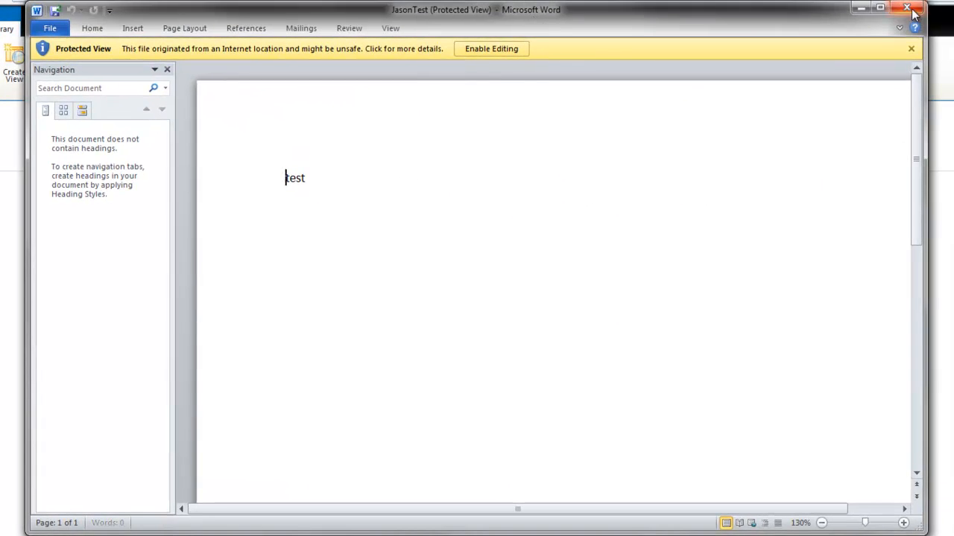
Step: Close Word, go to the PMO home page, and reopen Shared Documents
click(909, 8)
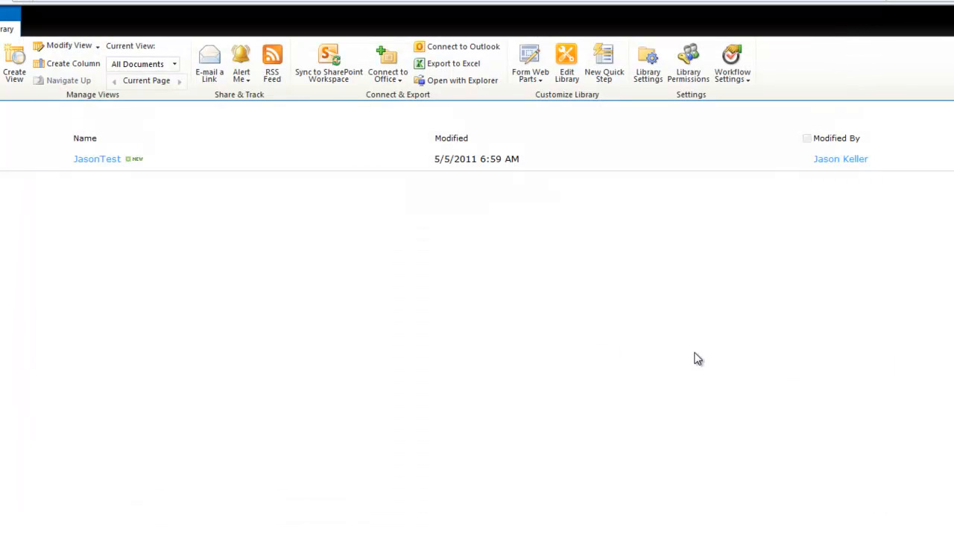
mouse_move(451, 380)
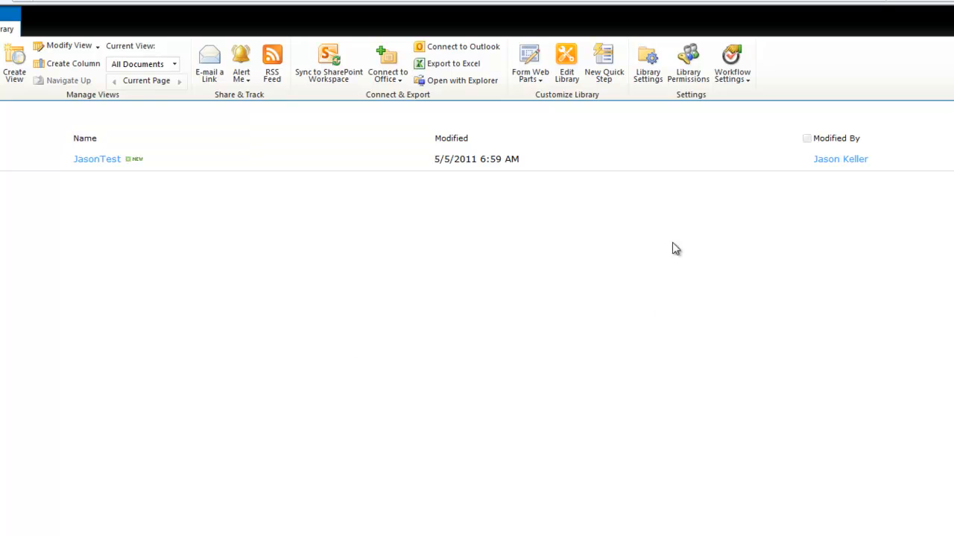
mouse_move(491, 114)
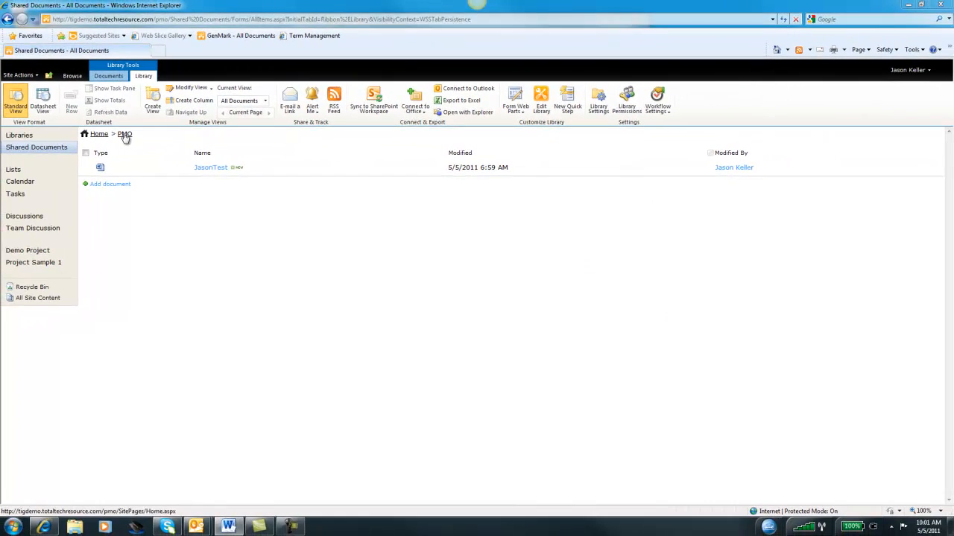
click(124, 134)
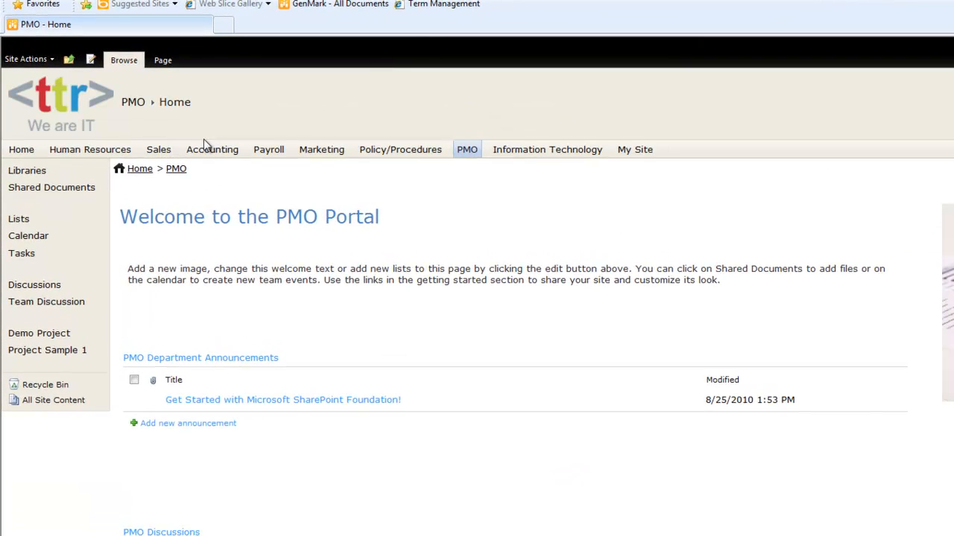
mouse_move(51, 193)
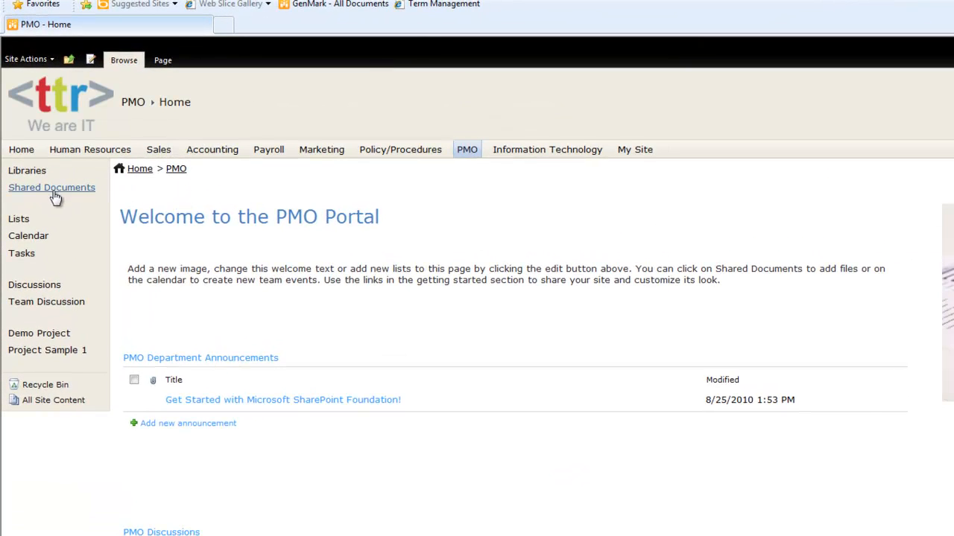
click(52, 187)
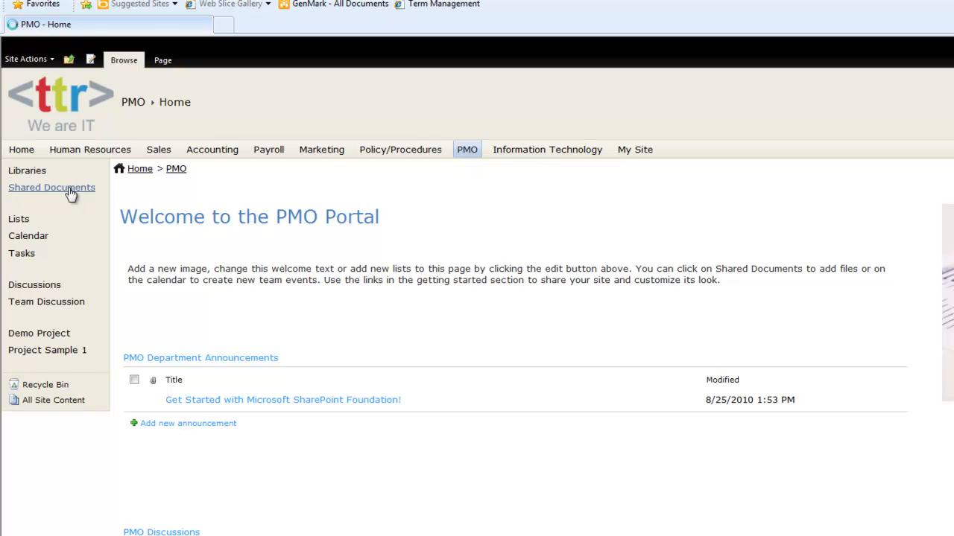
click(51, 187)
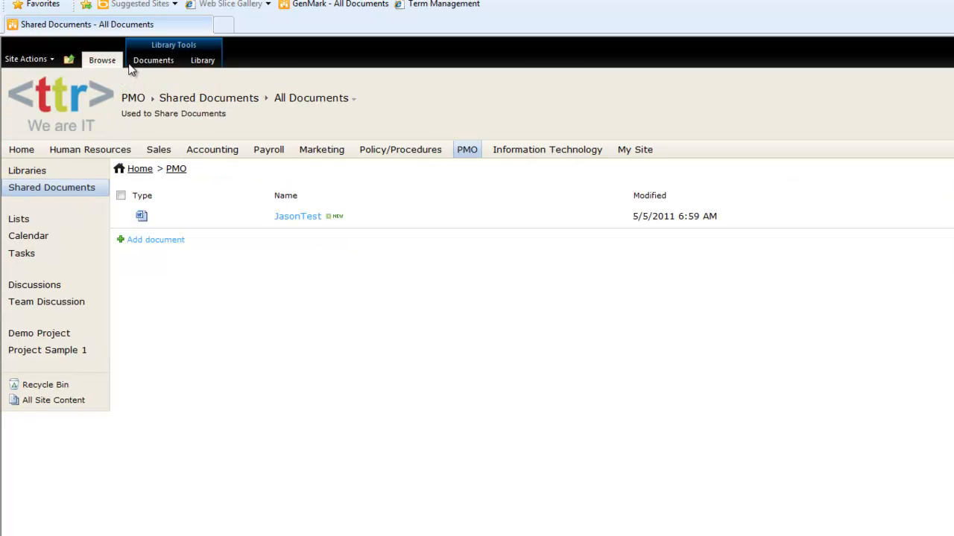
mouse_move(251, 73)
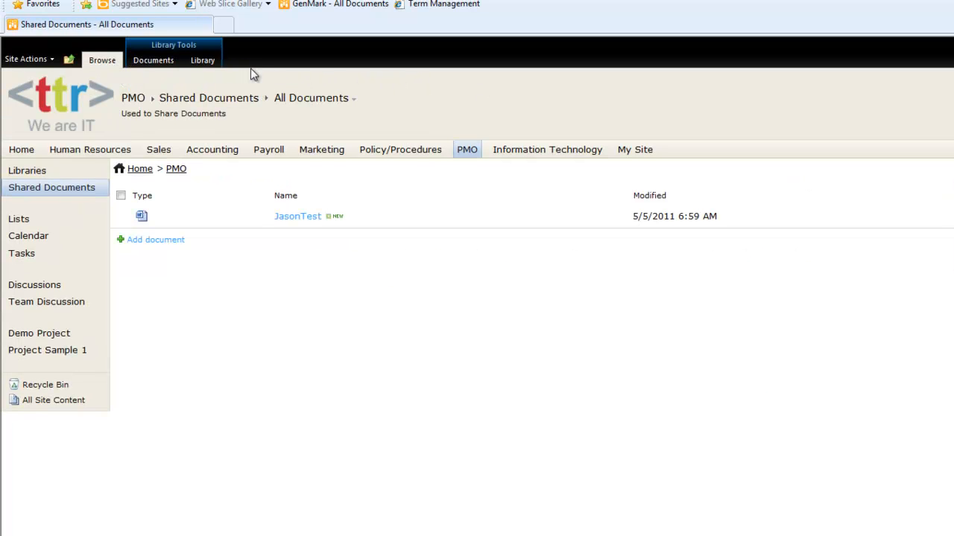
Step: From the Upload Document options, allow the blocked add-on to run on all websites
click(153, 60)
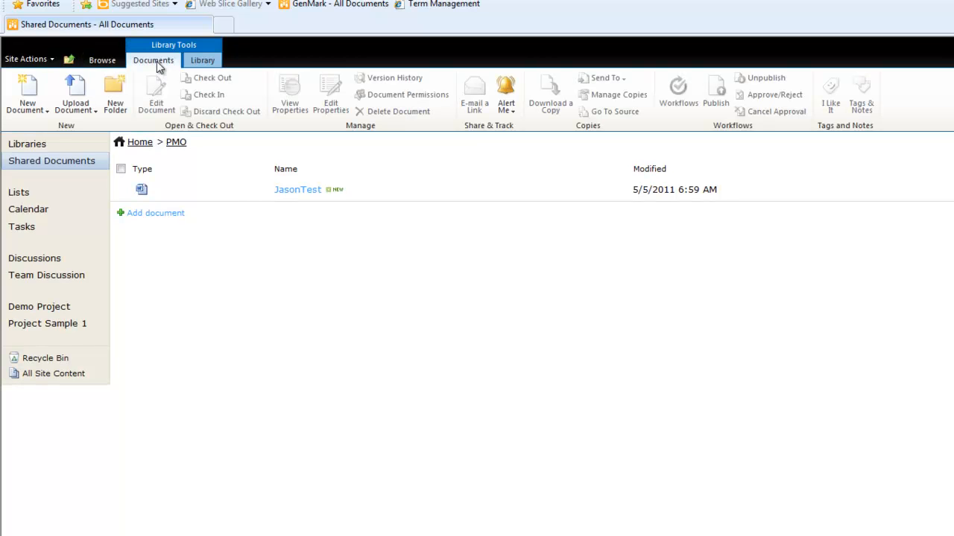
mouse_move(128, 37)
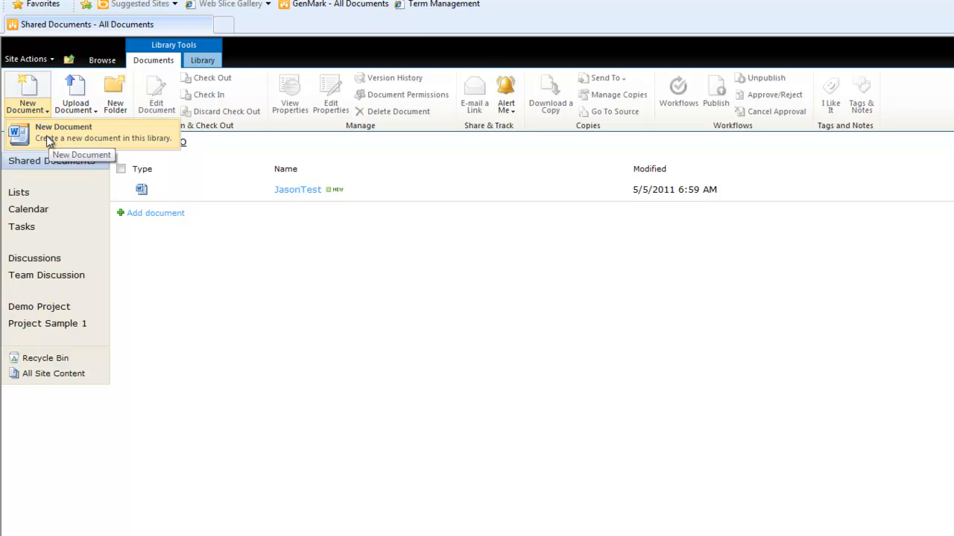
mouse_move(63, 139)
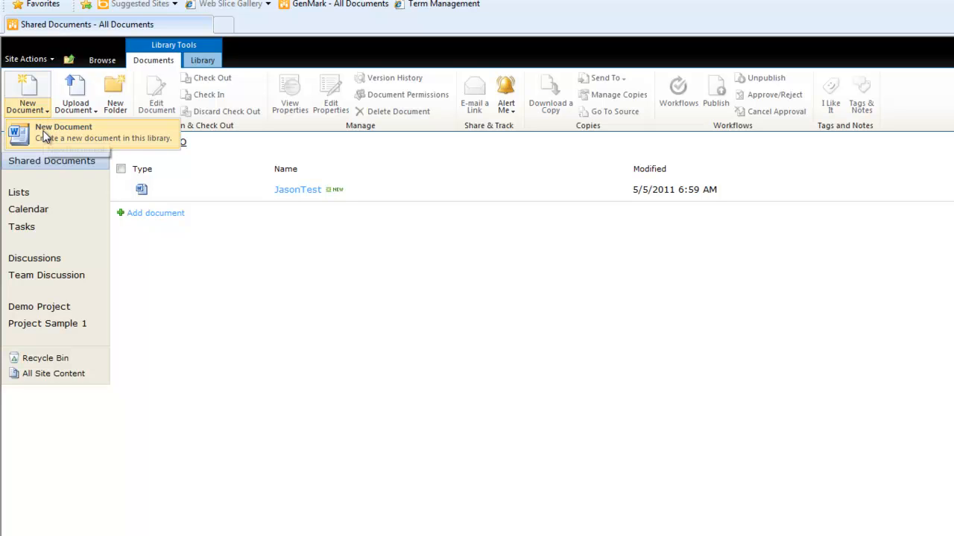
mouse_move(205, 196)
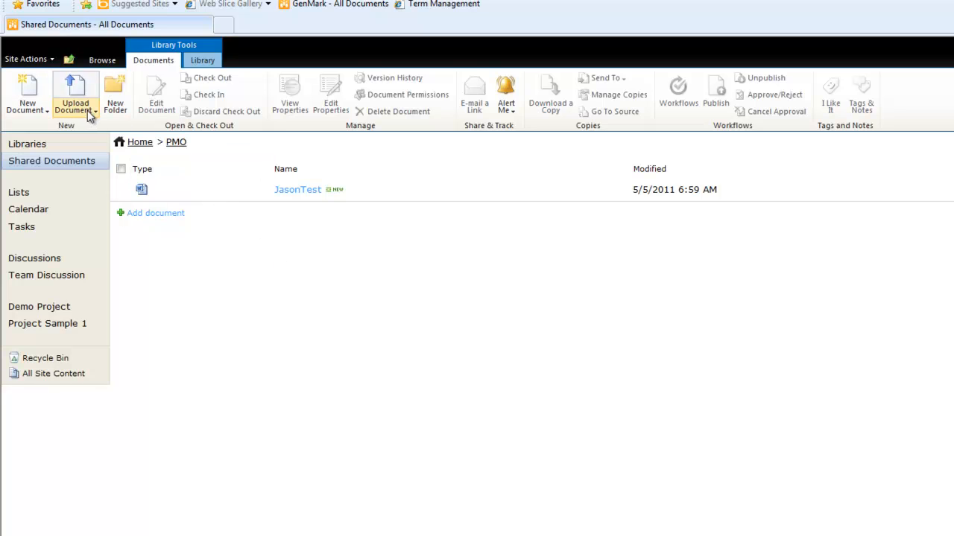
mouse_move(75, 89)
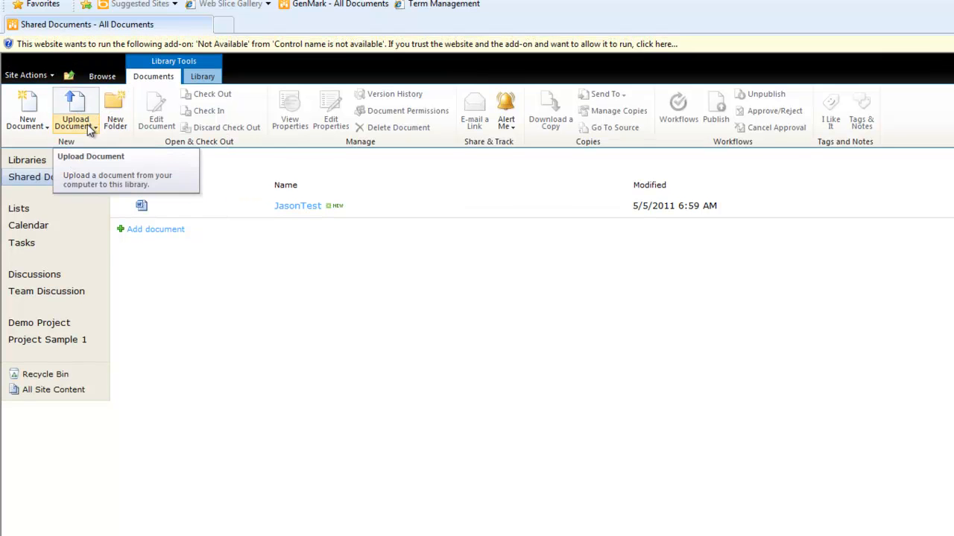
click(74, 112)
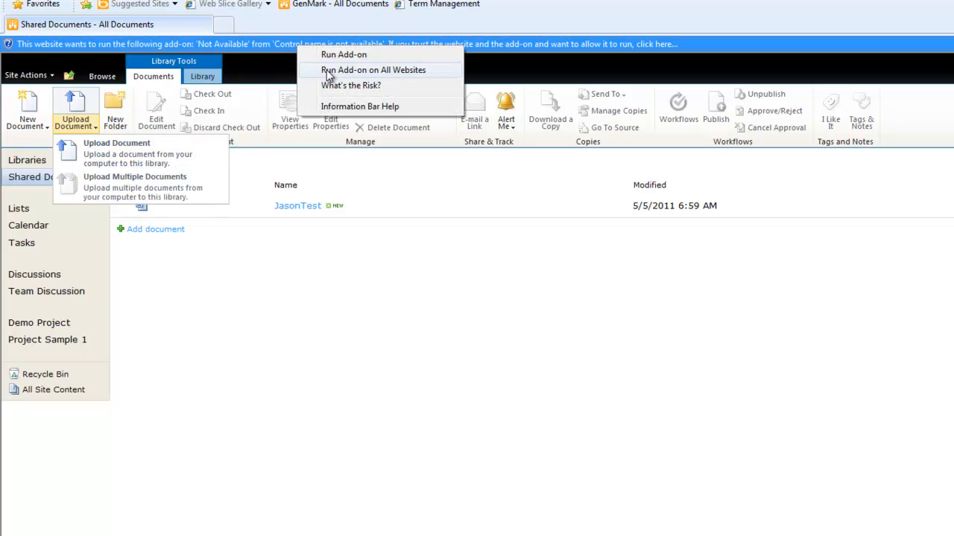
click(357, 70)
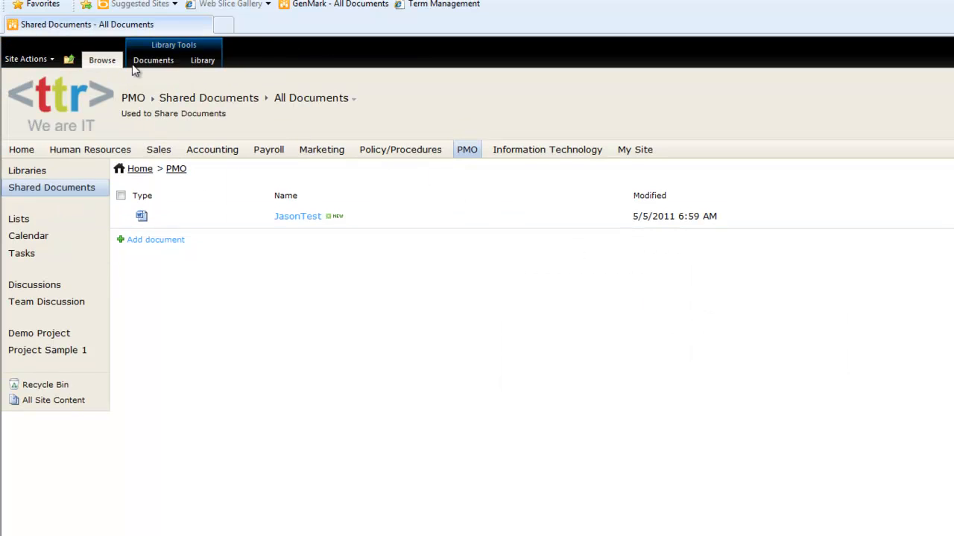
Step: Open the Upload Multiple Documents window and cancel it without uploading anything
click(153, 60)
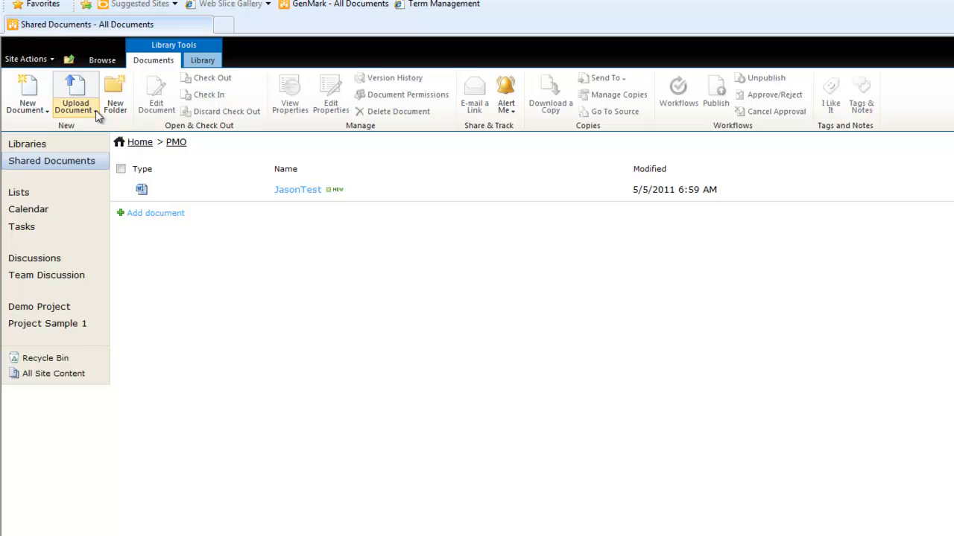
mouse_move(95, 114)
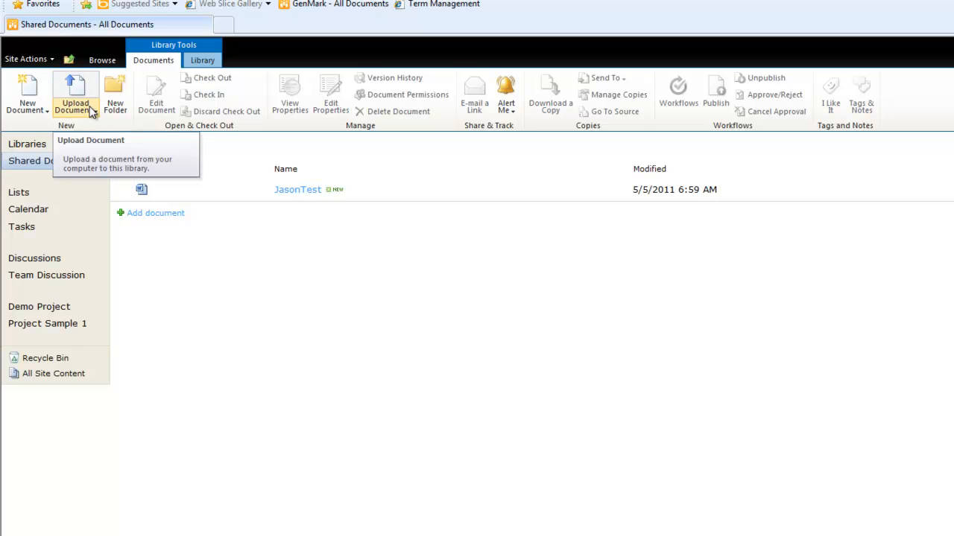
click(94, 110)
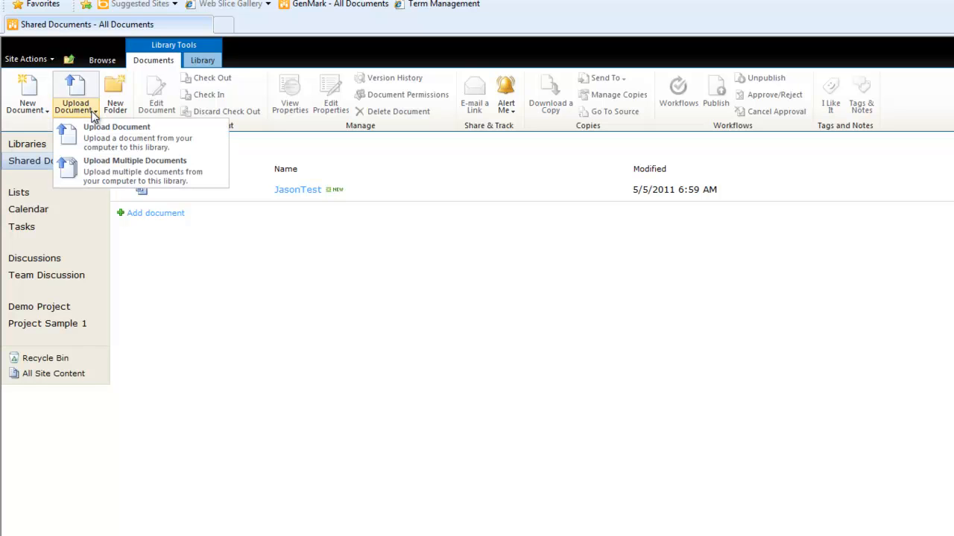
mouse_move(95, 174)
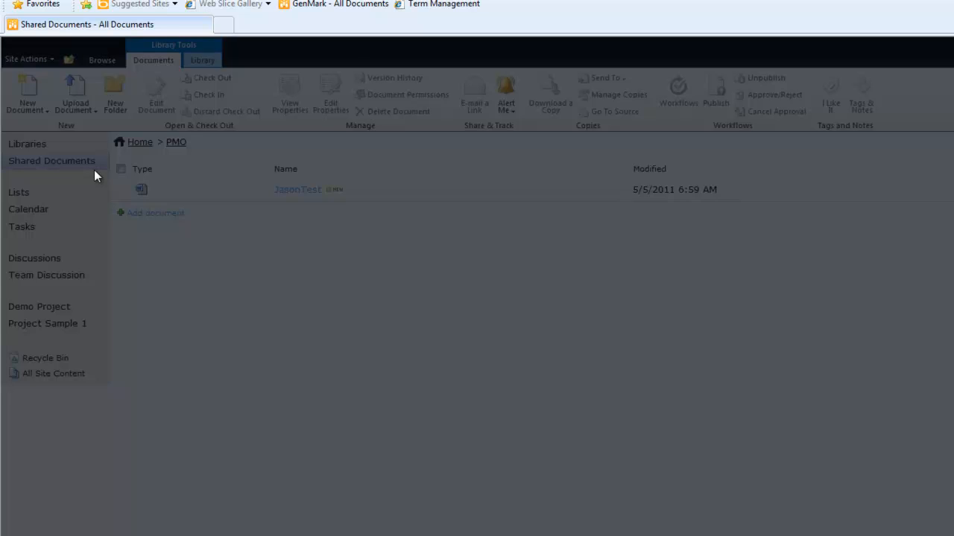
click(74, 89)
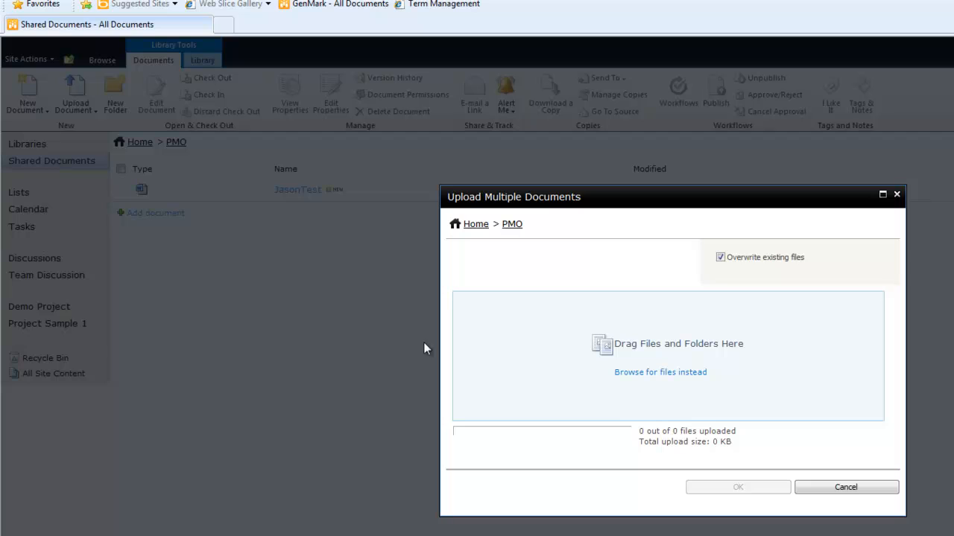
click(859, 488)
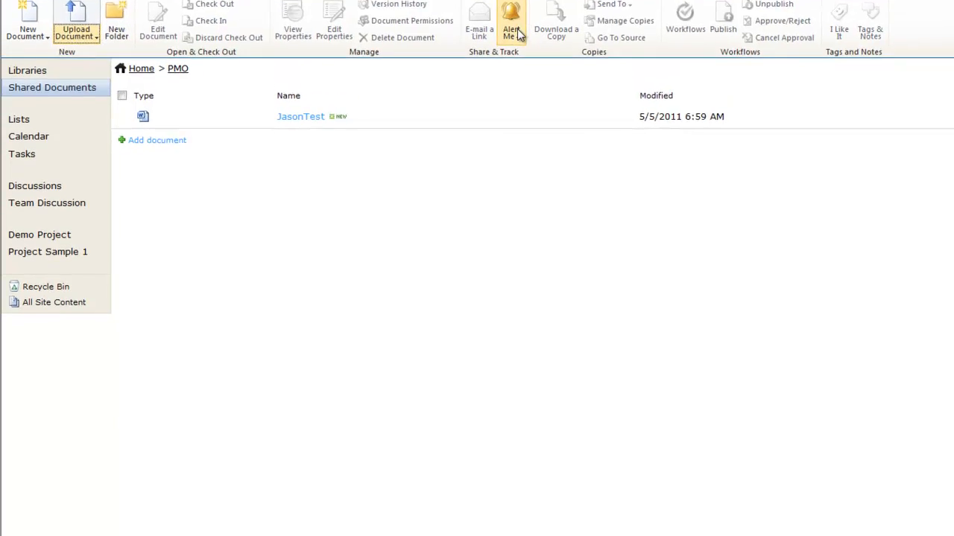
click(507, 21)
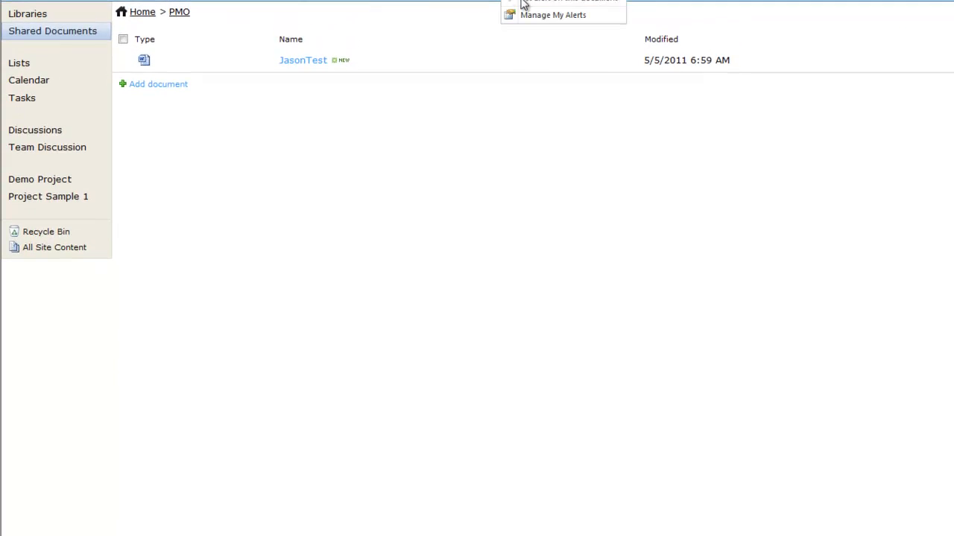
mouse_move(307, 63)
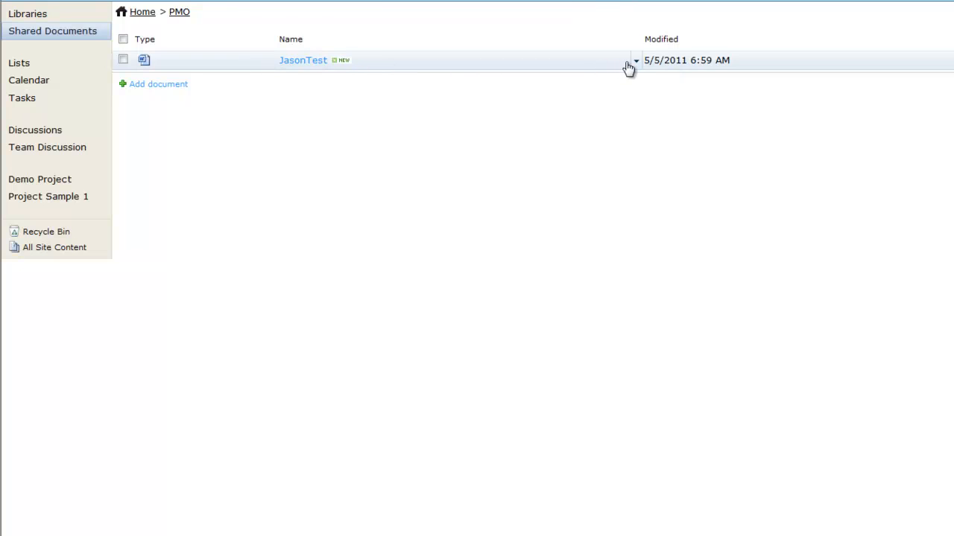
click(632, 61)
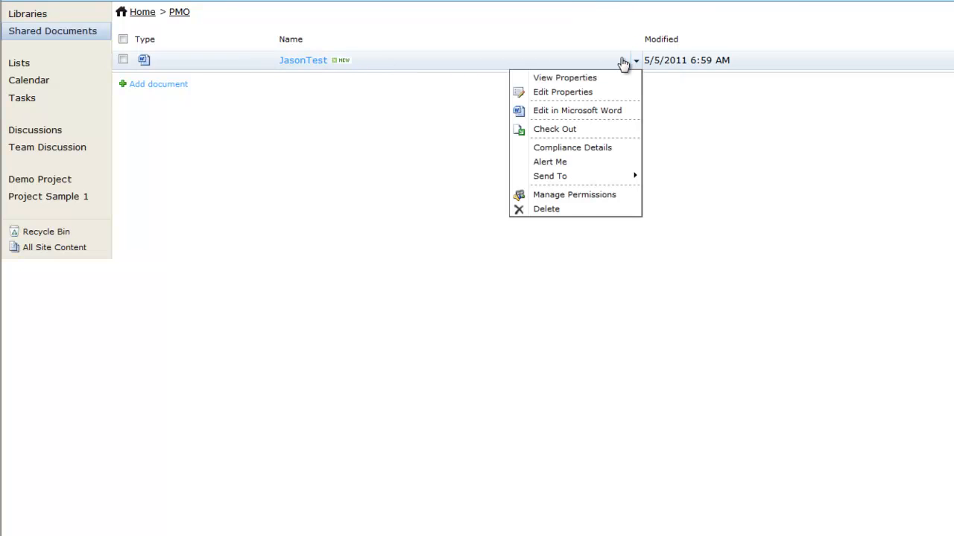
mouse_move(555, 164)
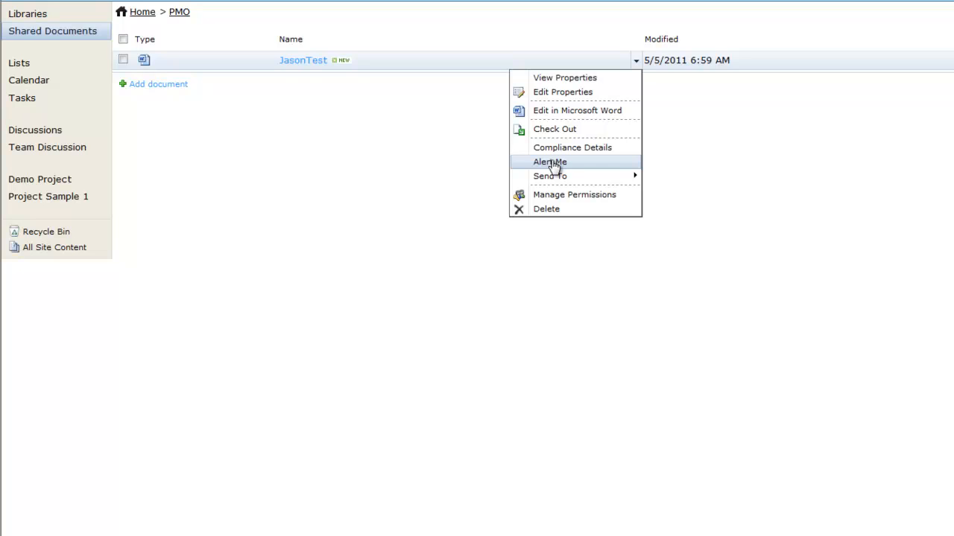
mouse_move(531, 165)
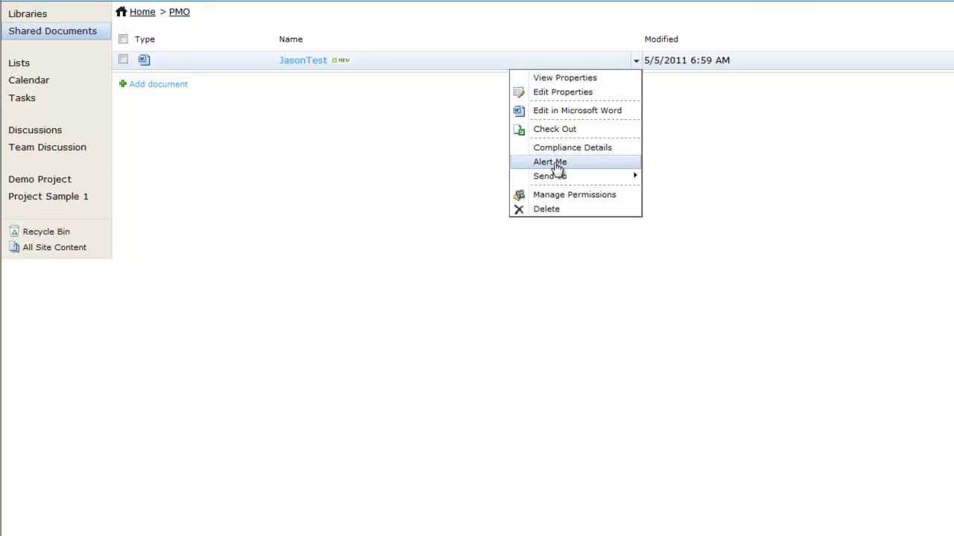
click(550, 161)
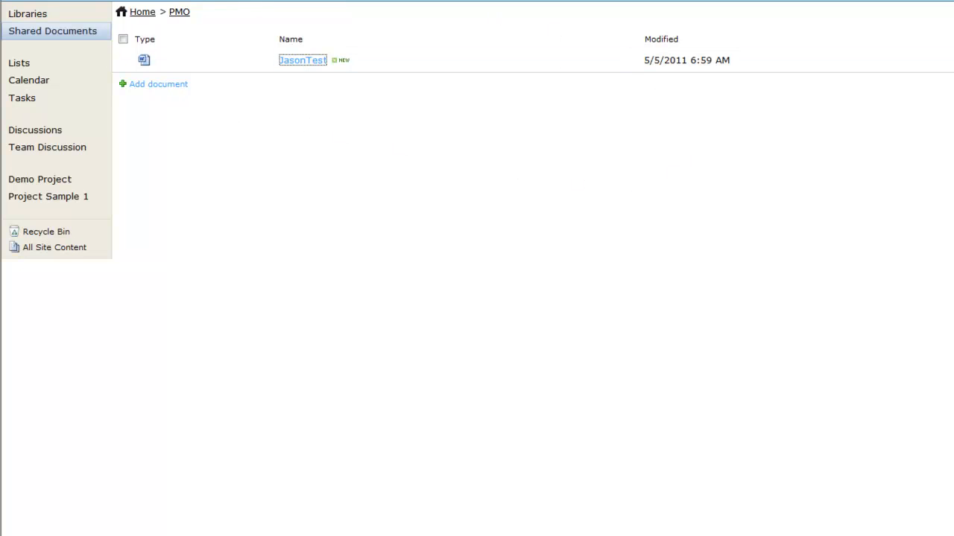
mouse_move(531, 175)
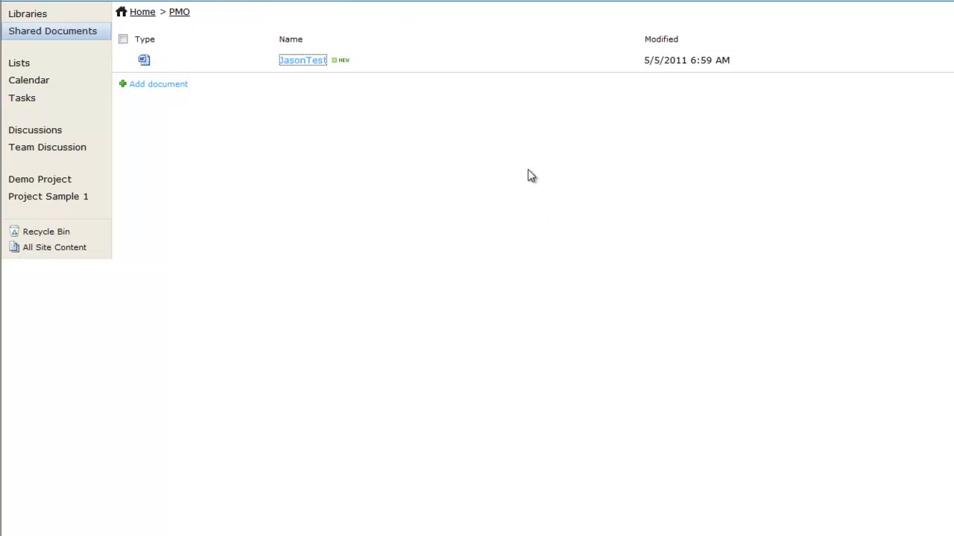
mouse_move(463, 251)
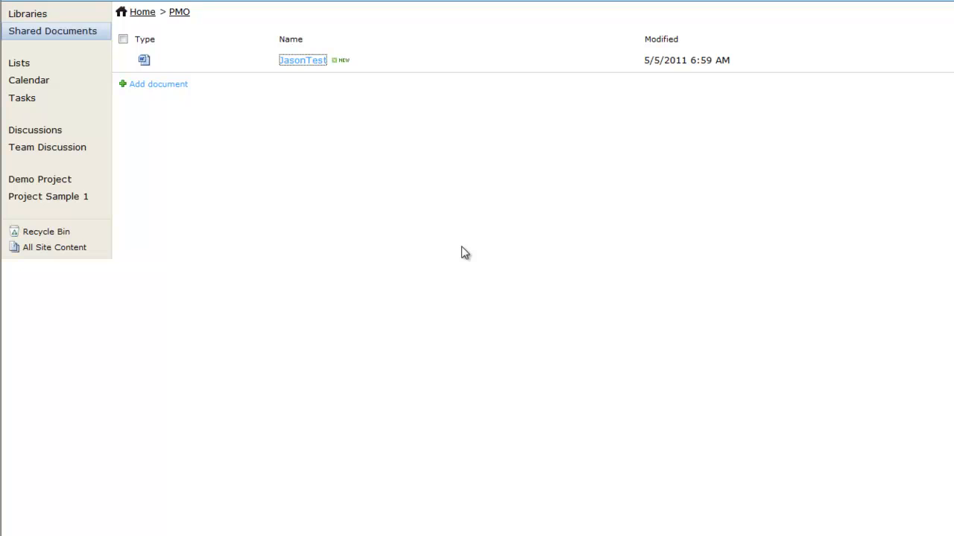
mouse_move(391, 157)
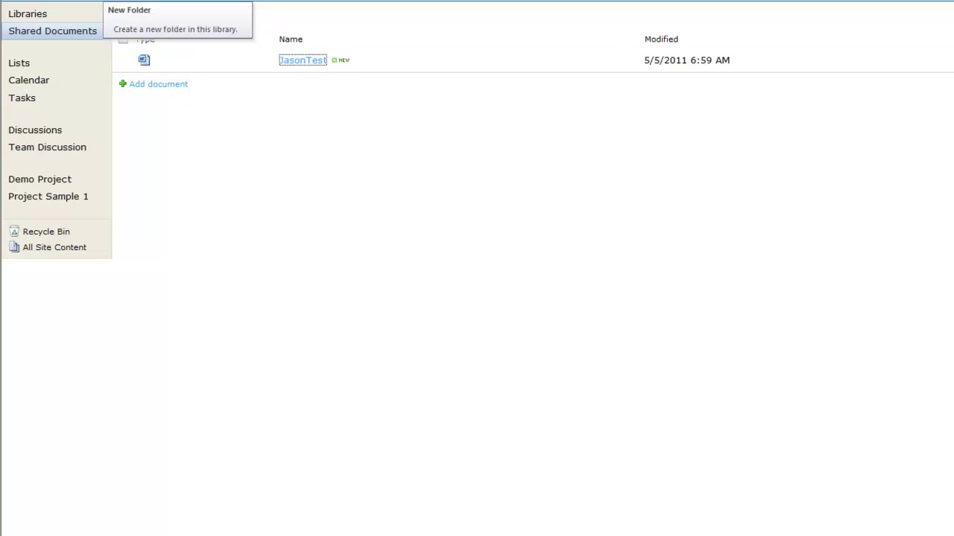
mouse_move(233, 155)
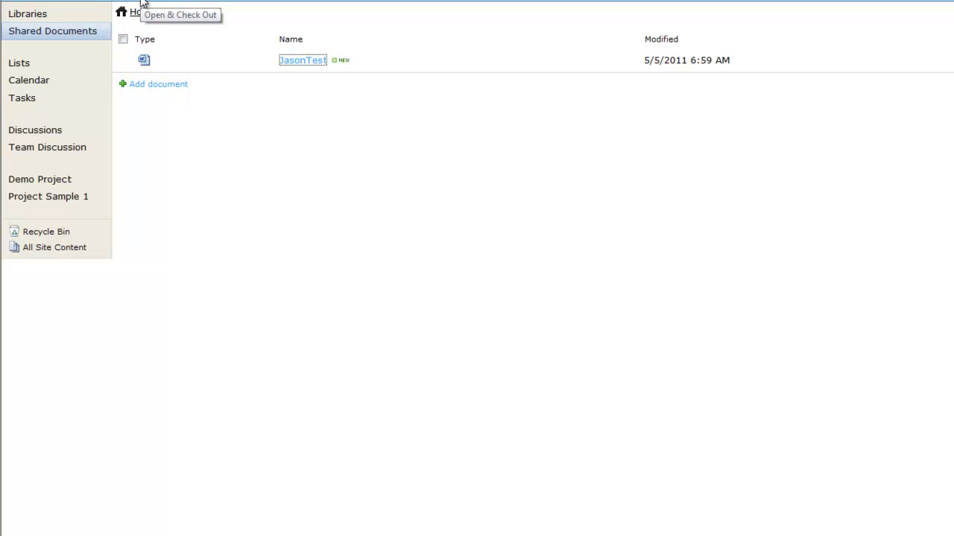
Step: Show the Library Tools ribbon commands beside JasonTest in PMO Shared Documents
click(163, 28)
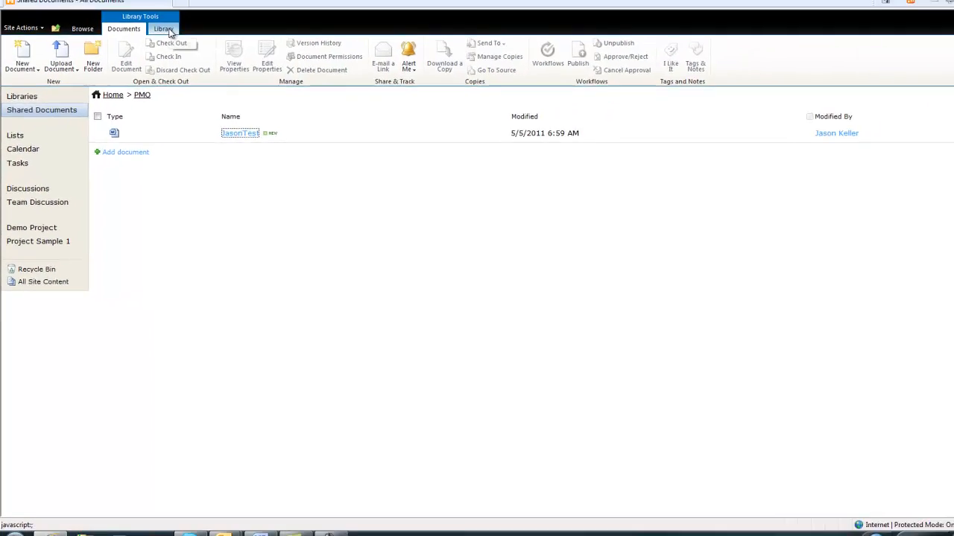
Step: Switch to the Library tab and open Shared Documents' Library Settings page
click(162, 29)
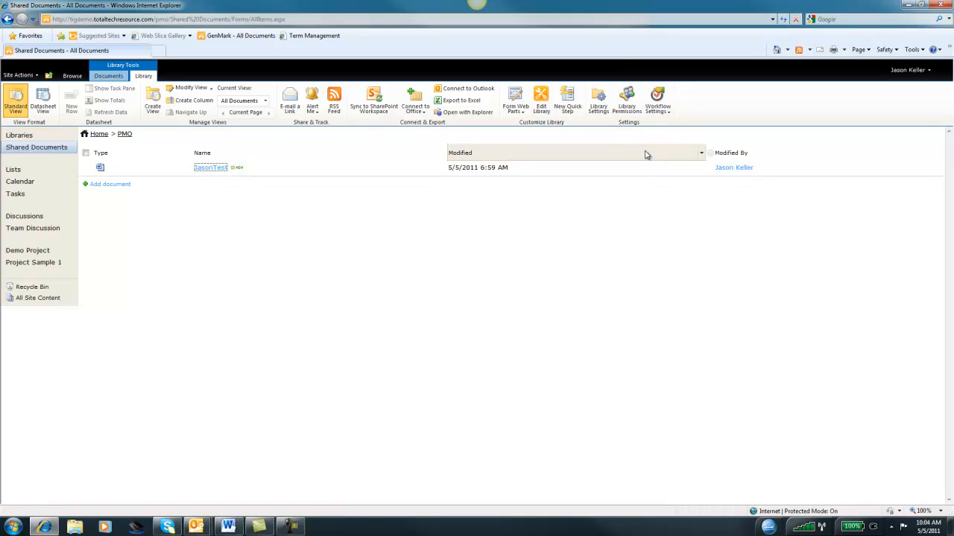
click(597, 98)
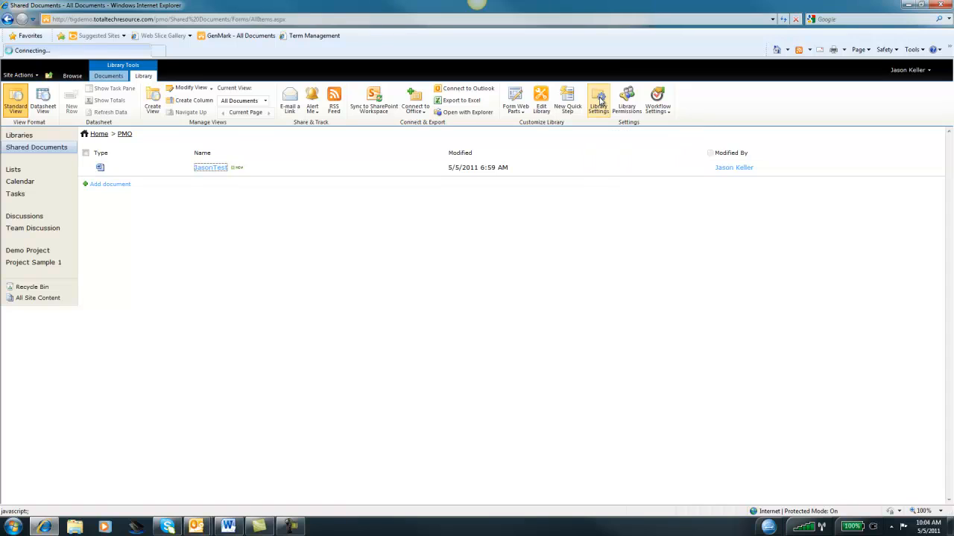
click(597, 97)
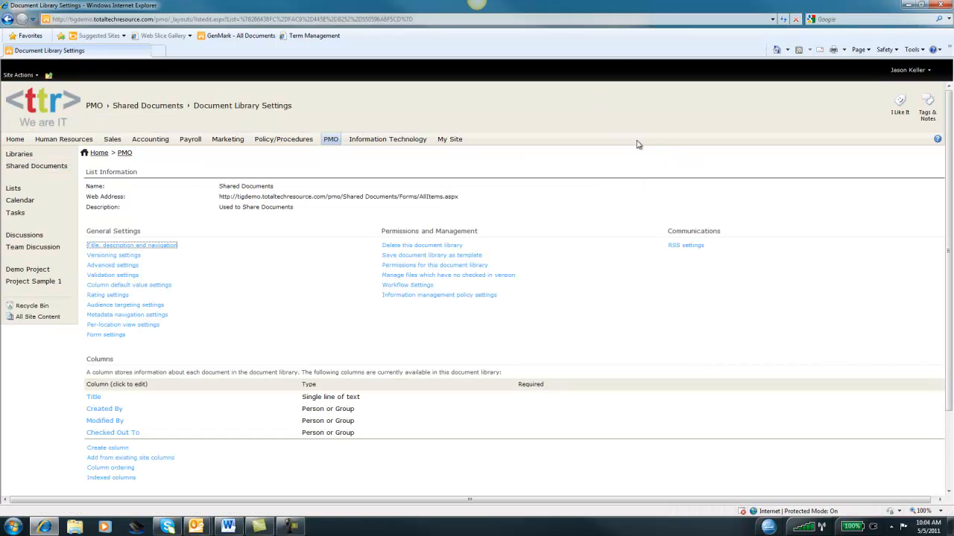
mouse_move(508, 406)
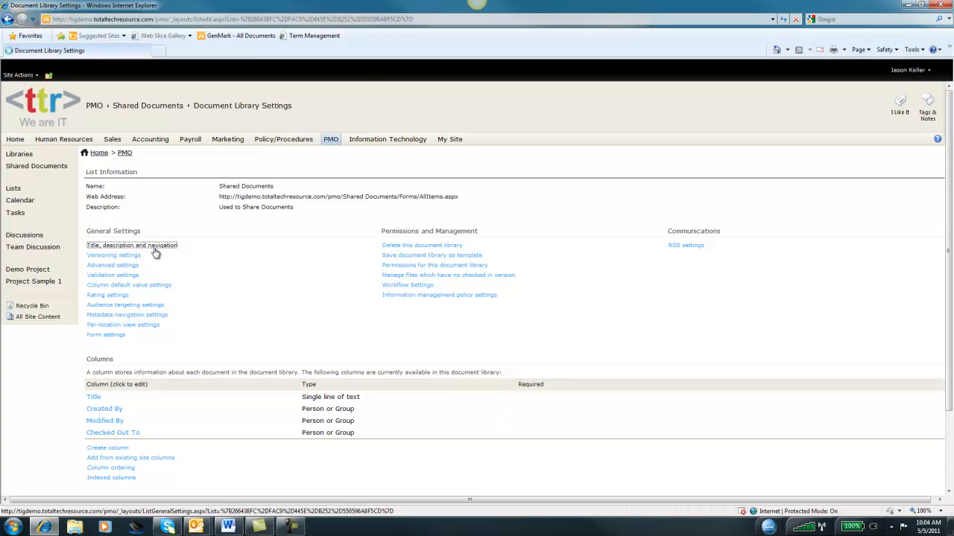
Step: Review title and description unchanged, return to Library Settings, and open Versioning settings
click(132, 245)
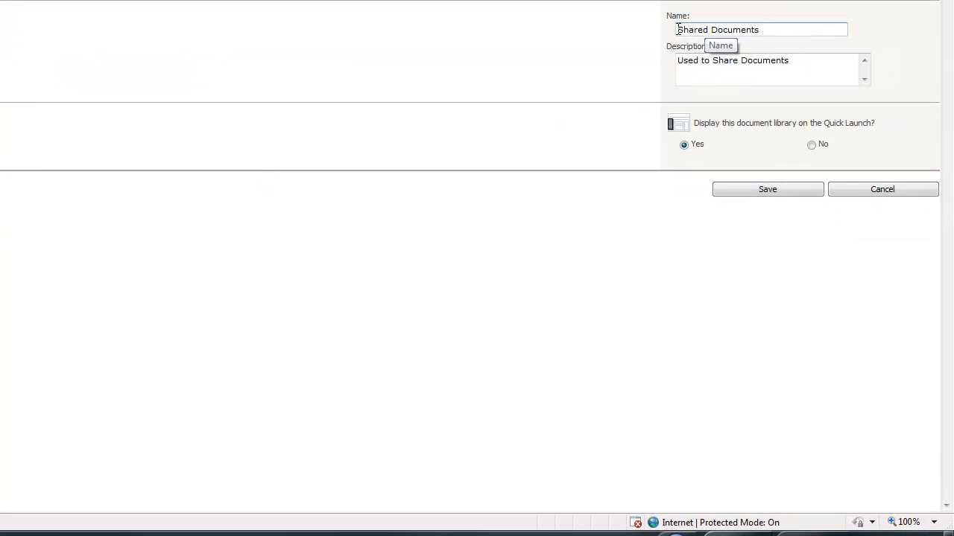
mouse_move(775, 39)
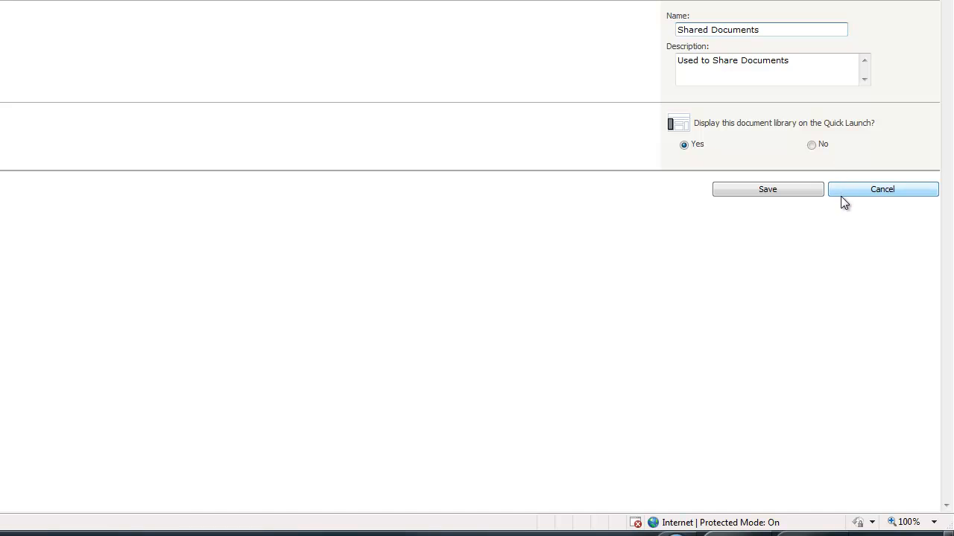
click(888, 188)
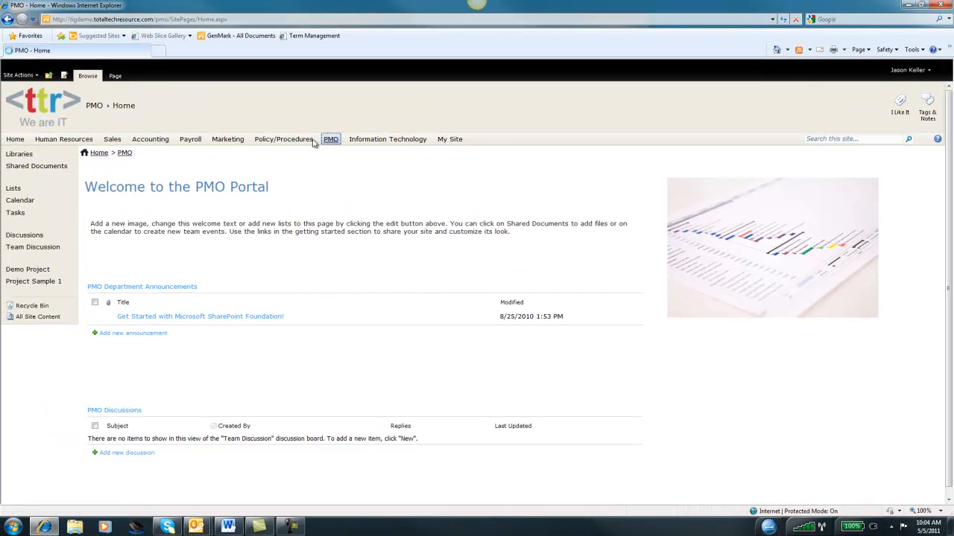
click(36, 165)
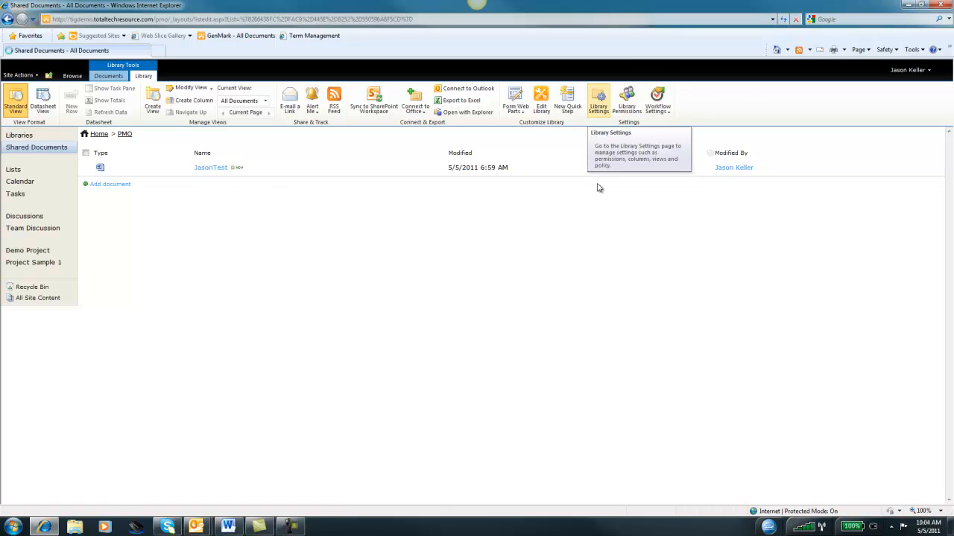
click(598, 96)
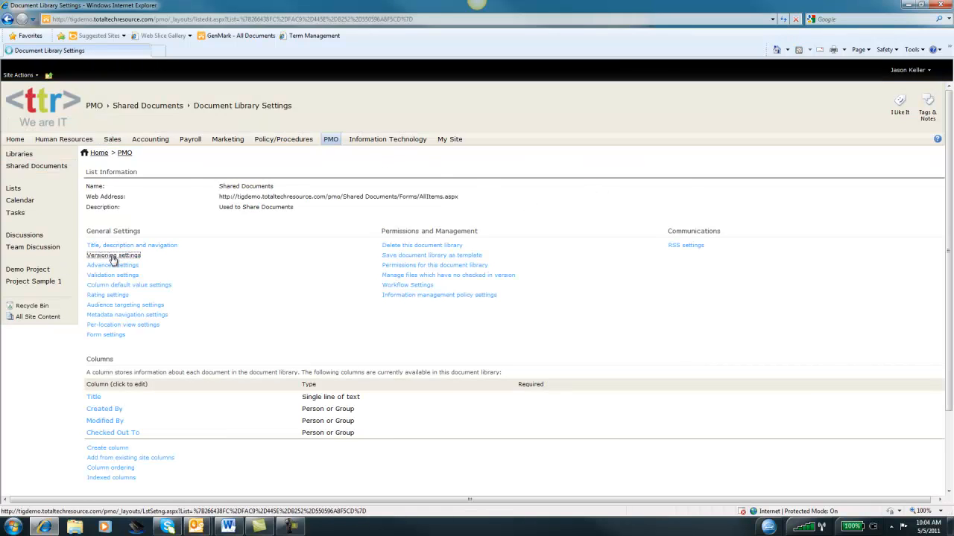
click(113, 255)
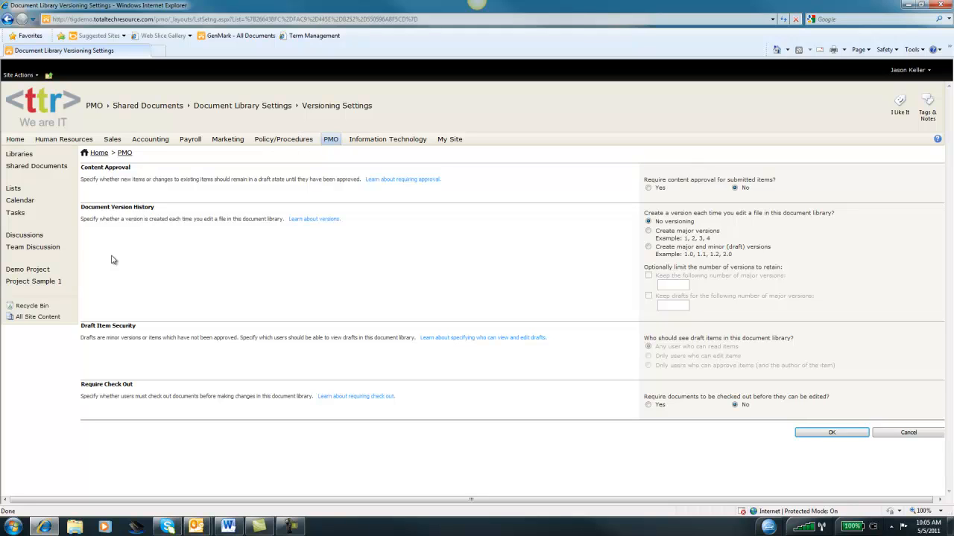
mouse_move(855, 290)
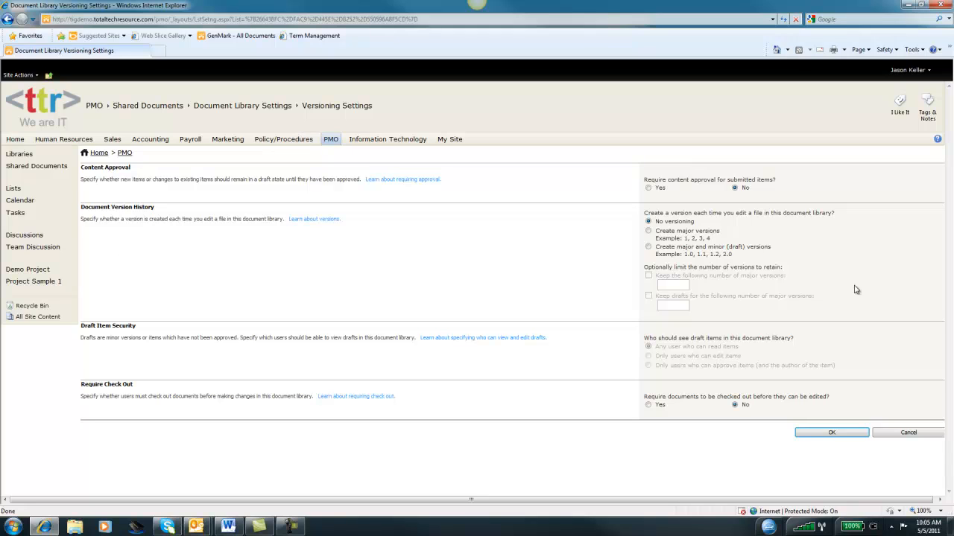
mouse_move(473, 343)
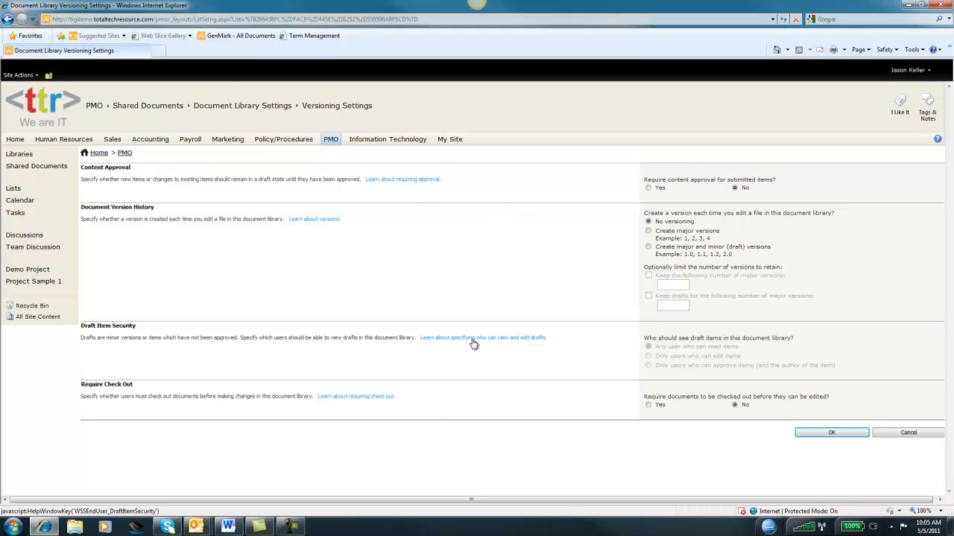
mouse_move(475, 342)
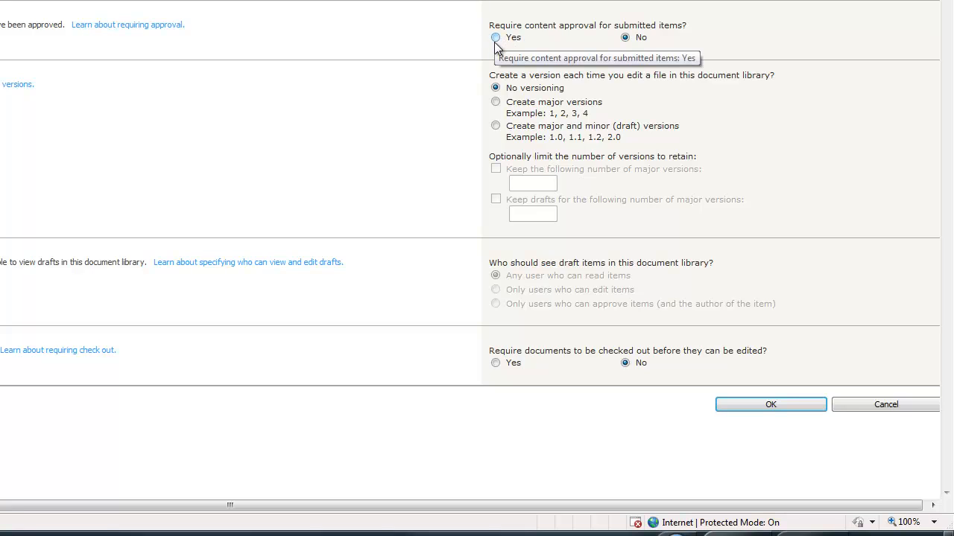
mouse_move(662, 9)
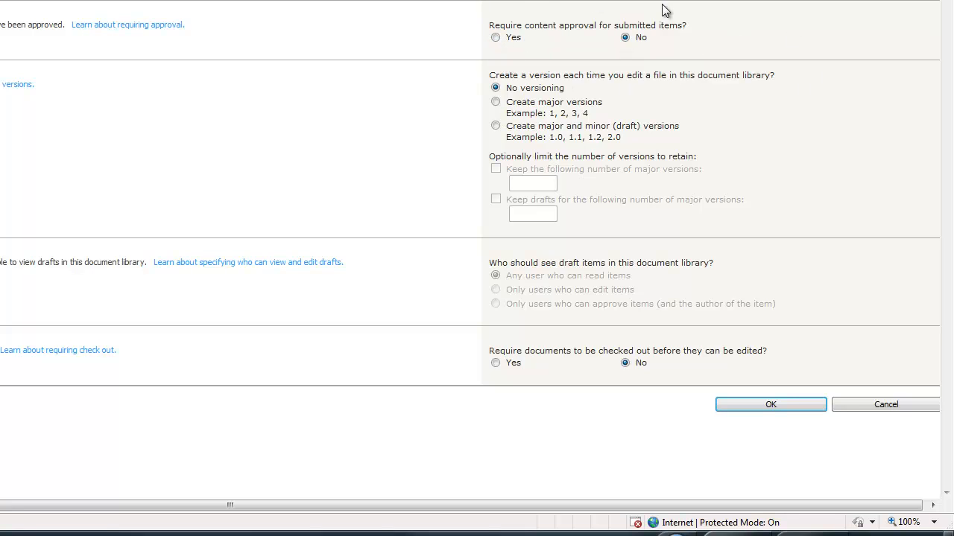
mouse_move(595, 80)
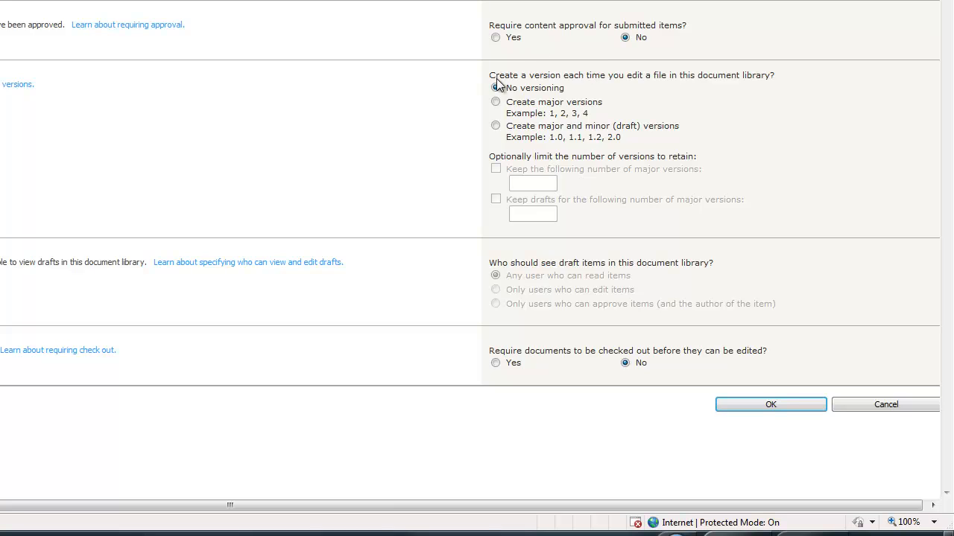
Step: Enable major and minor draft versions, keeping 10 major versions and drafts for 5
click(494, 88)
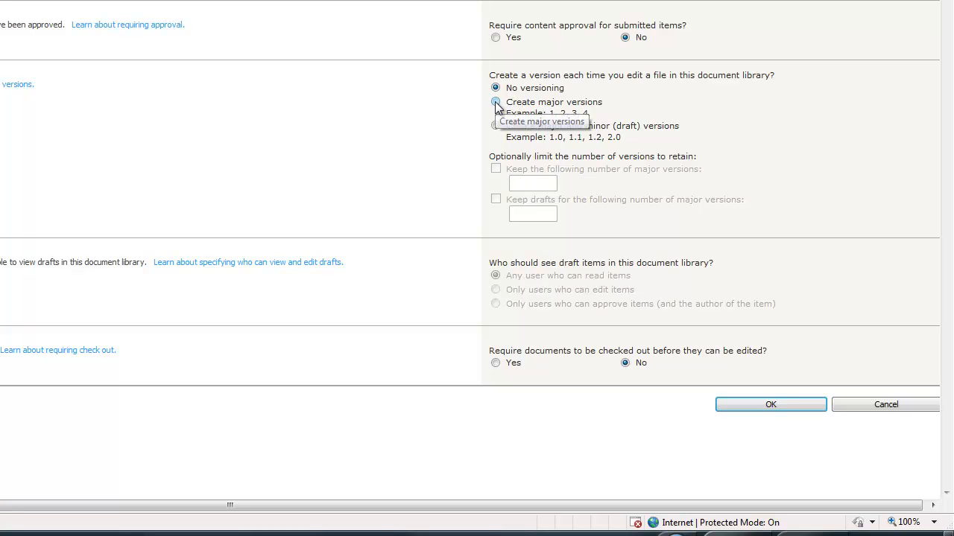
click(495, 102)
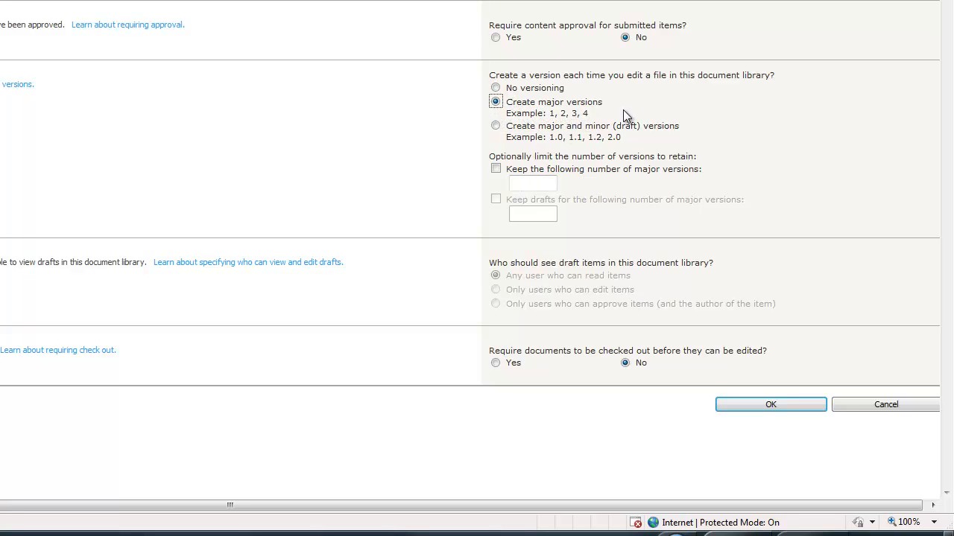
mouse_move(617, 119)
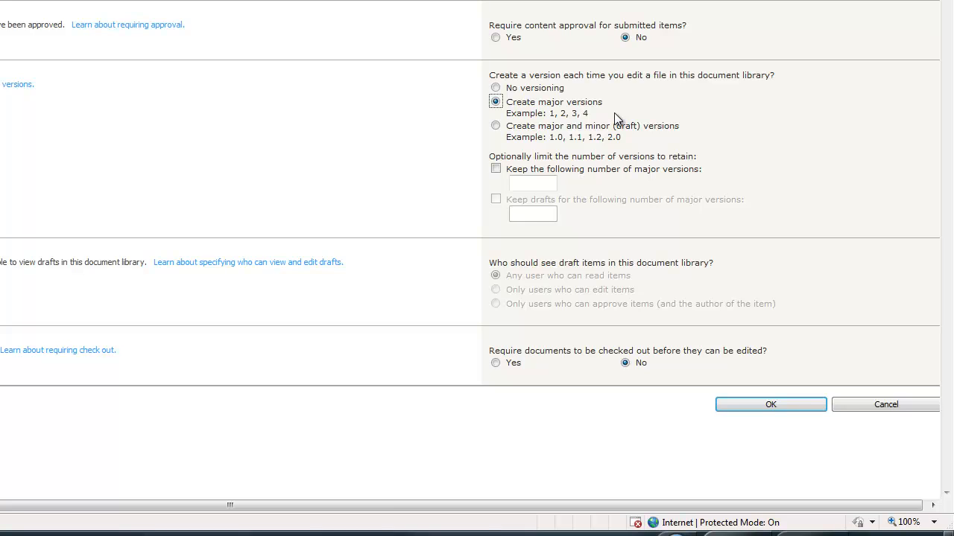
mouse_move(494, 142)
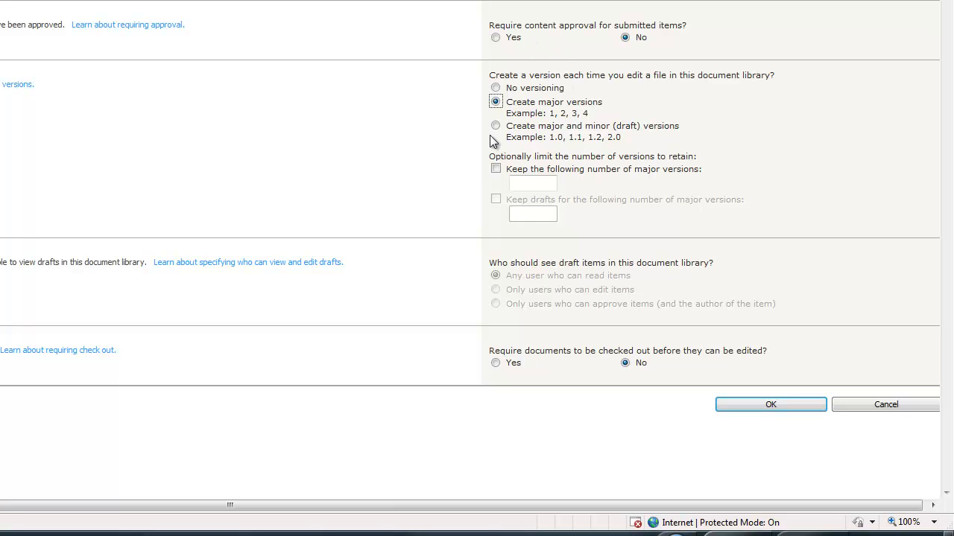
click(496, 125)
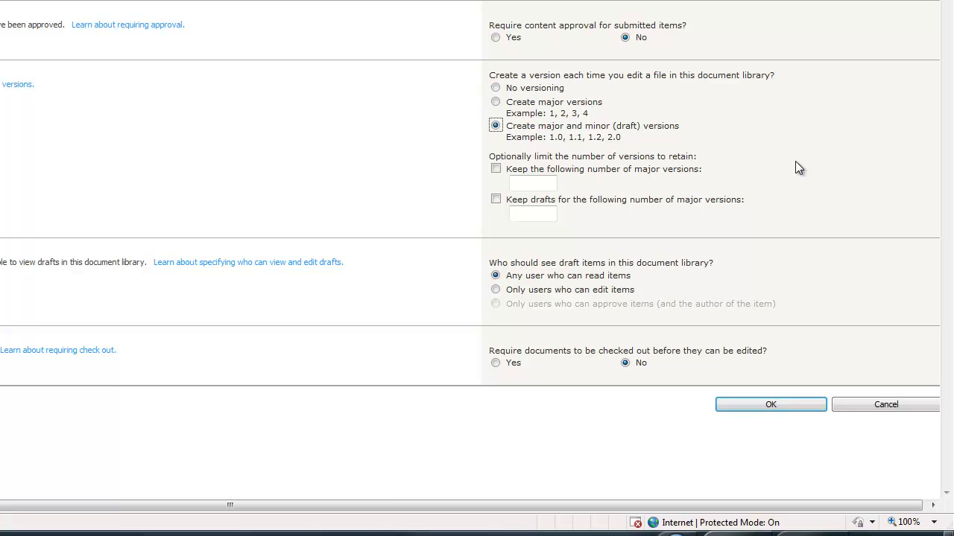
mouse_move(479, 161)
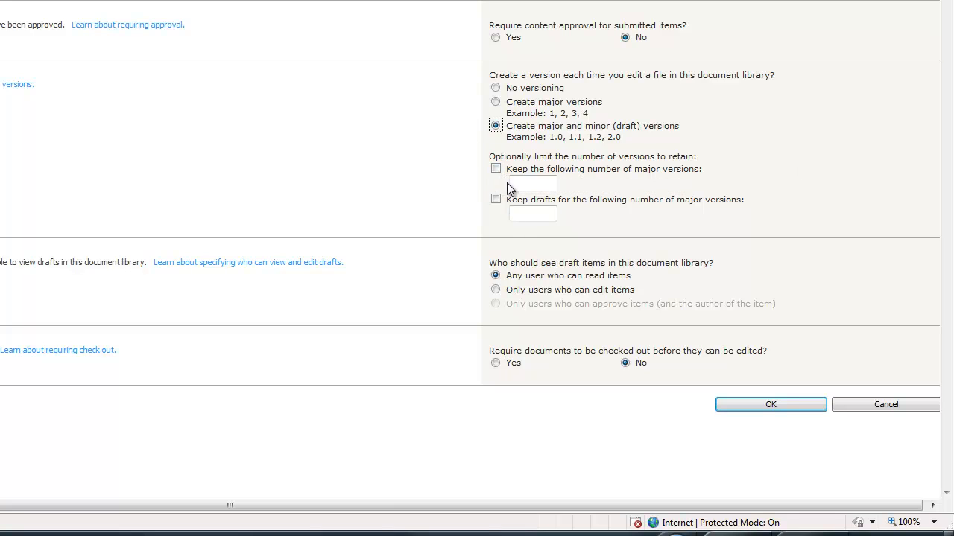
mouse_move(521, 62)
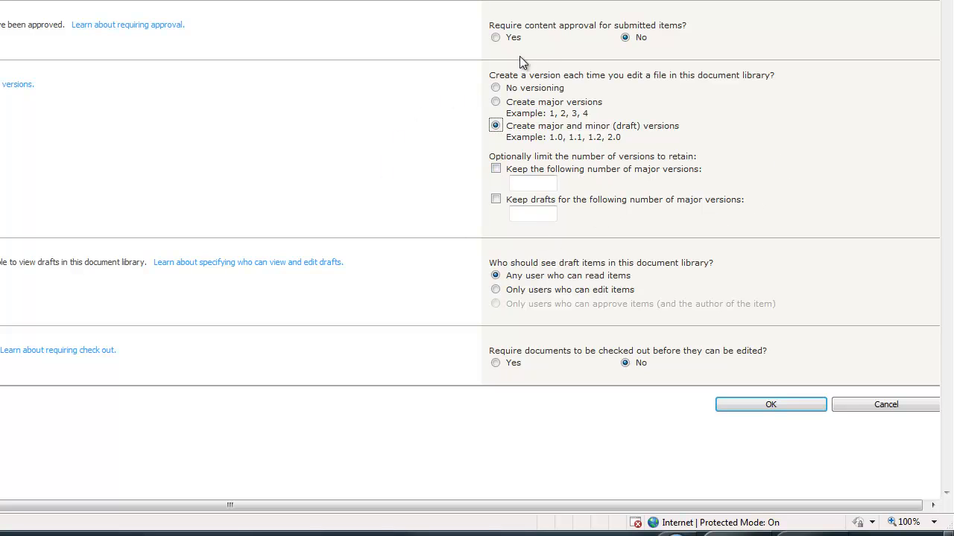
mouse_move(629, 243)
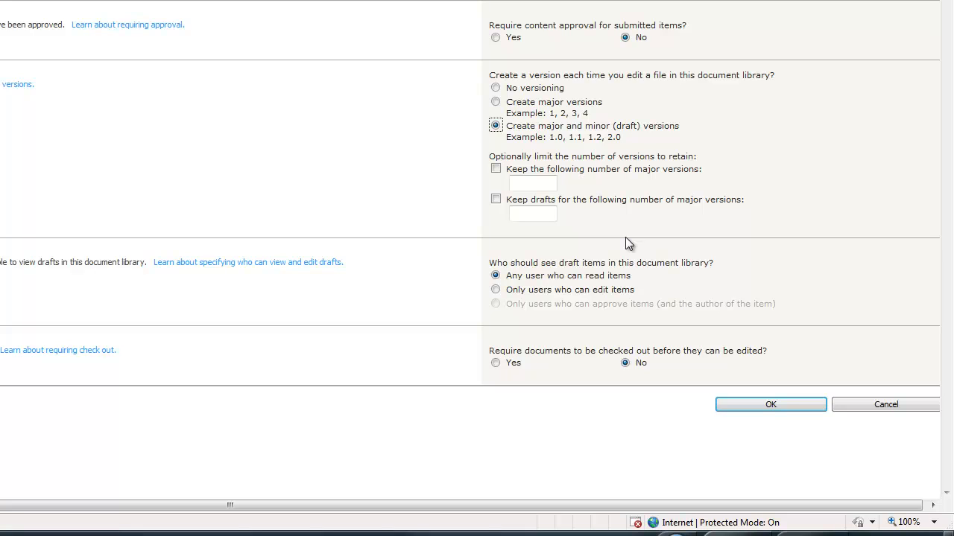
mouse_move(527, 169)
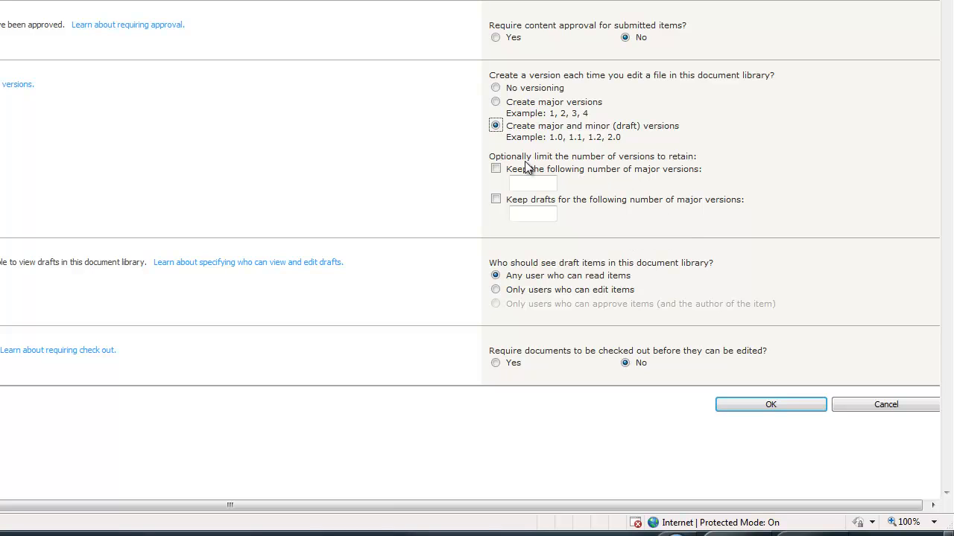
click(496, 168)
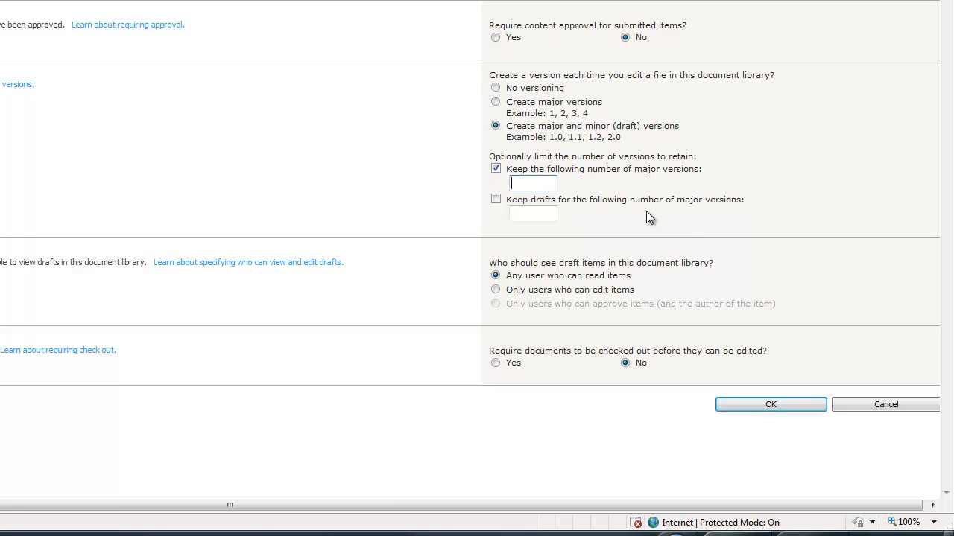
text(1)
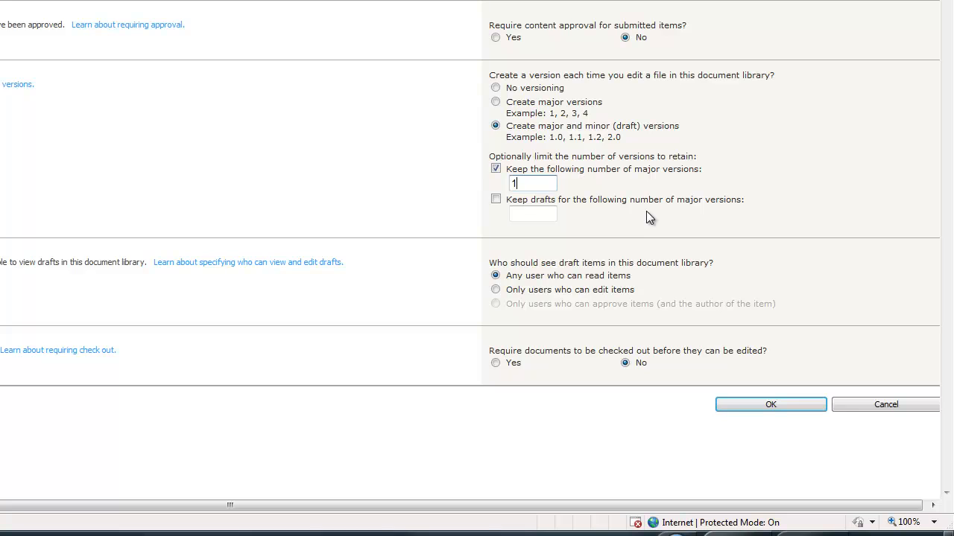
click(495, 199)
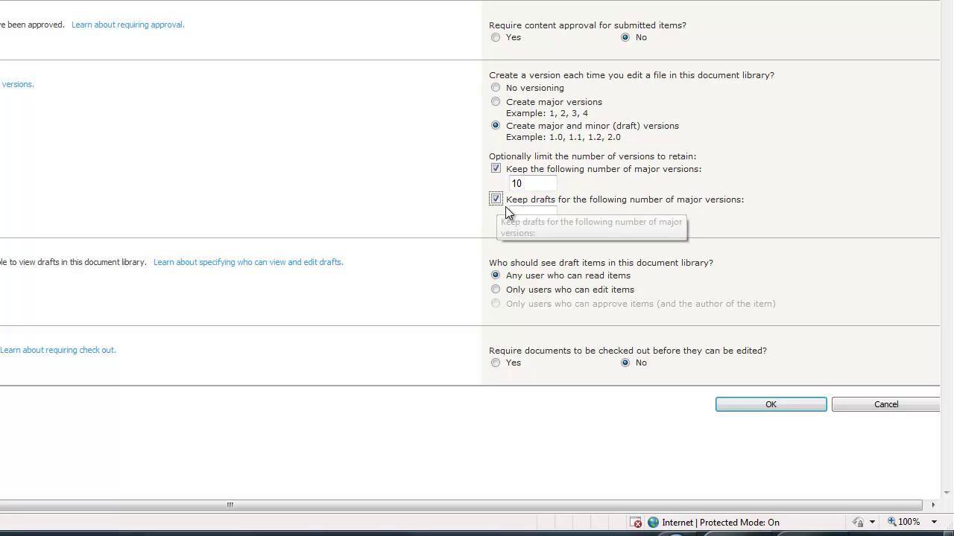
text(5)
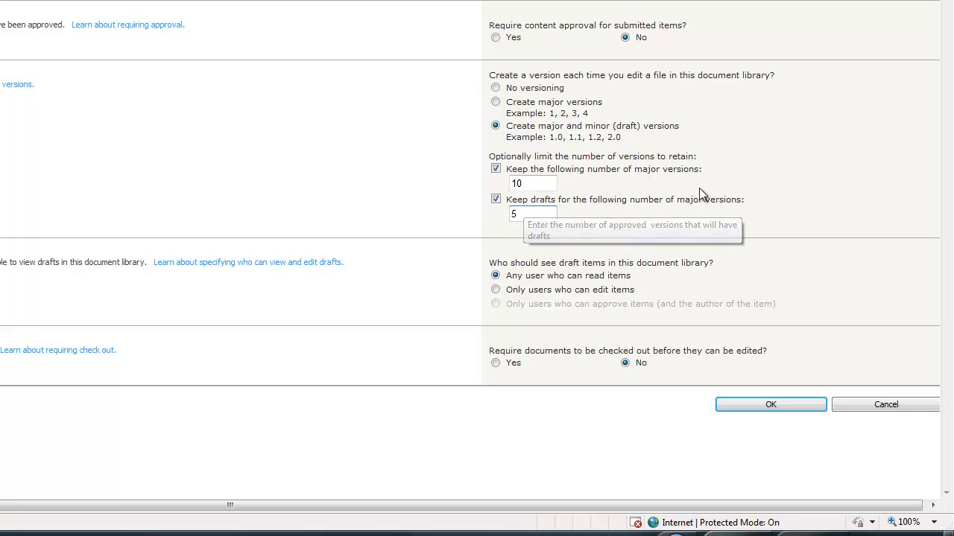
mouse_move(388, 347)
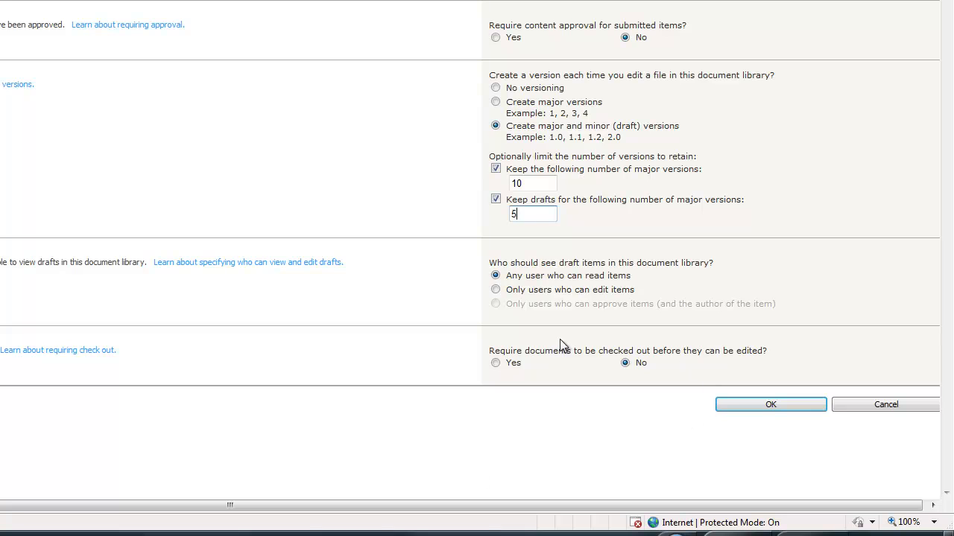
mouse_move(477, 424)
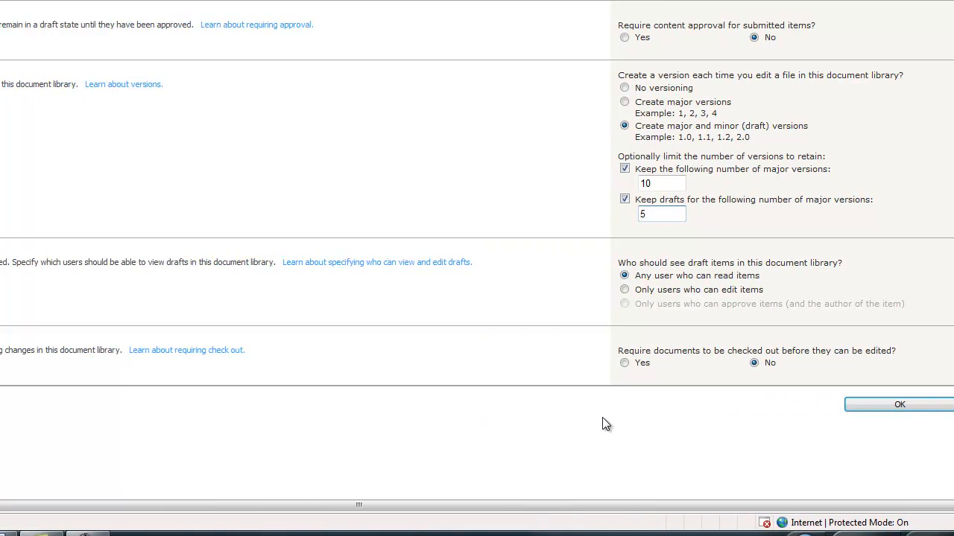
click(900, 403)
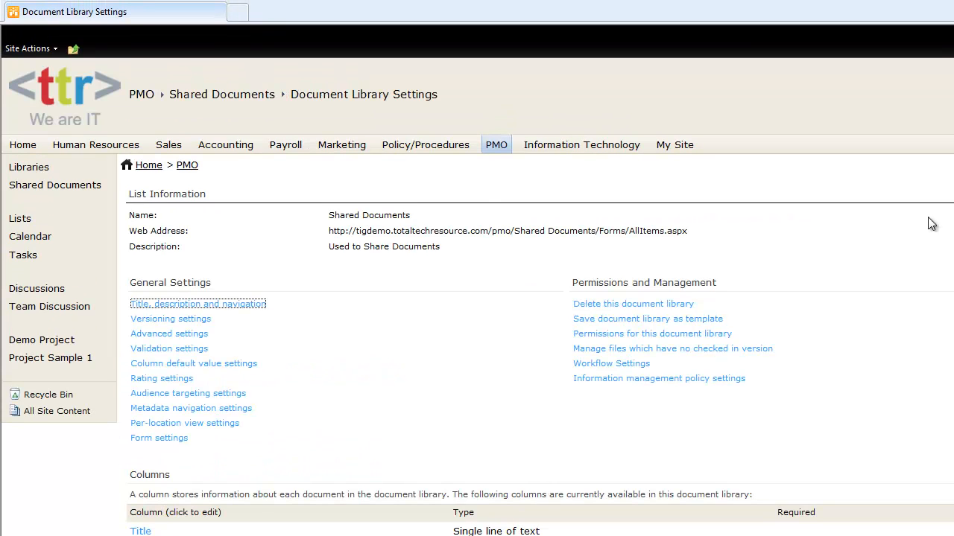
mouse_move(536, 164)
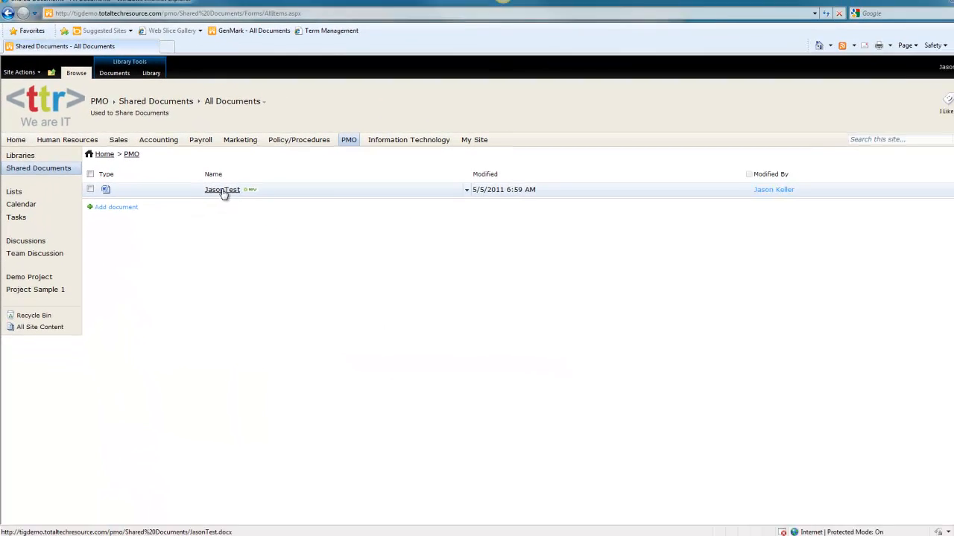
Step: Open JasonTest from Shared Documents in Edit mode
click(221, 189)
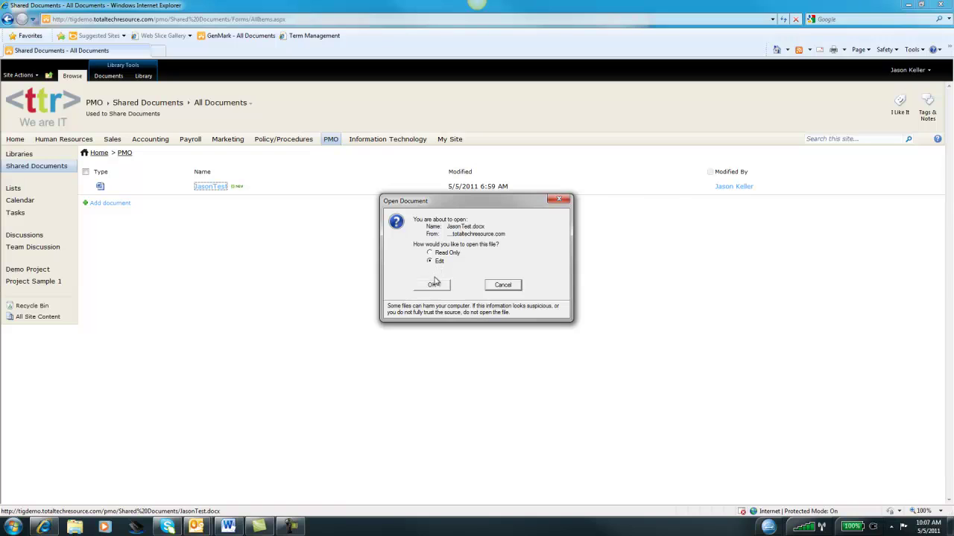
click(432, 285)
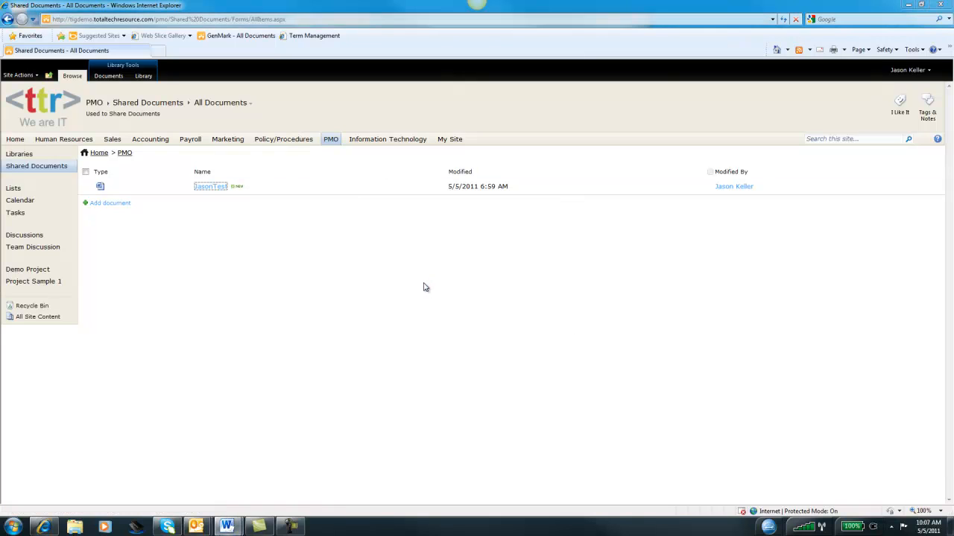
click(210, 187)
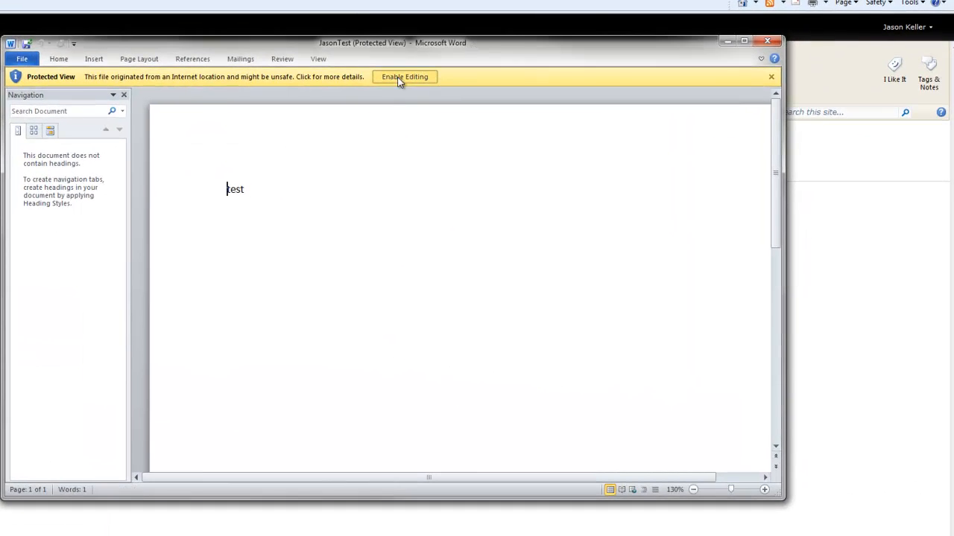
Step: Enable editing, add the line 'Jason's Edits' to JasonTest, and close Word
click(404, 77)
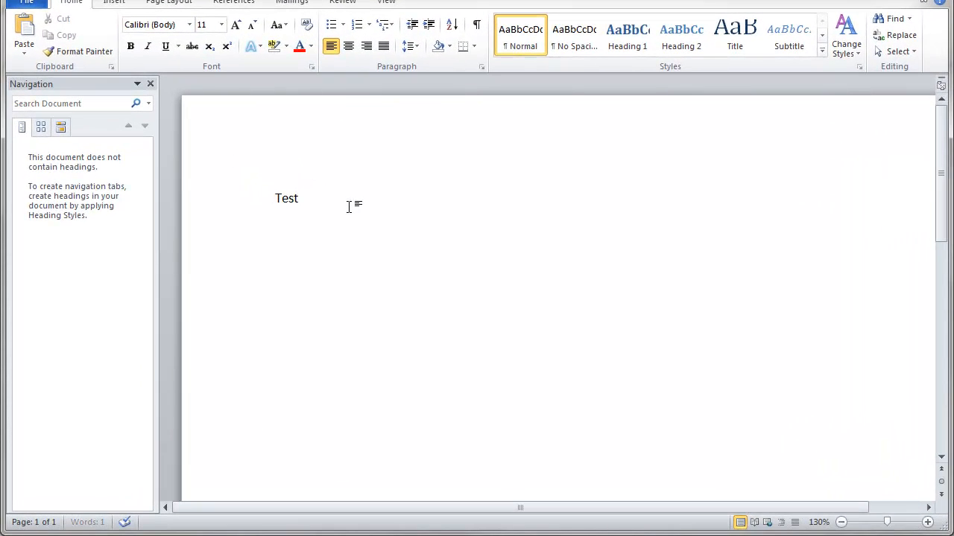
text(Jason's)
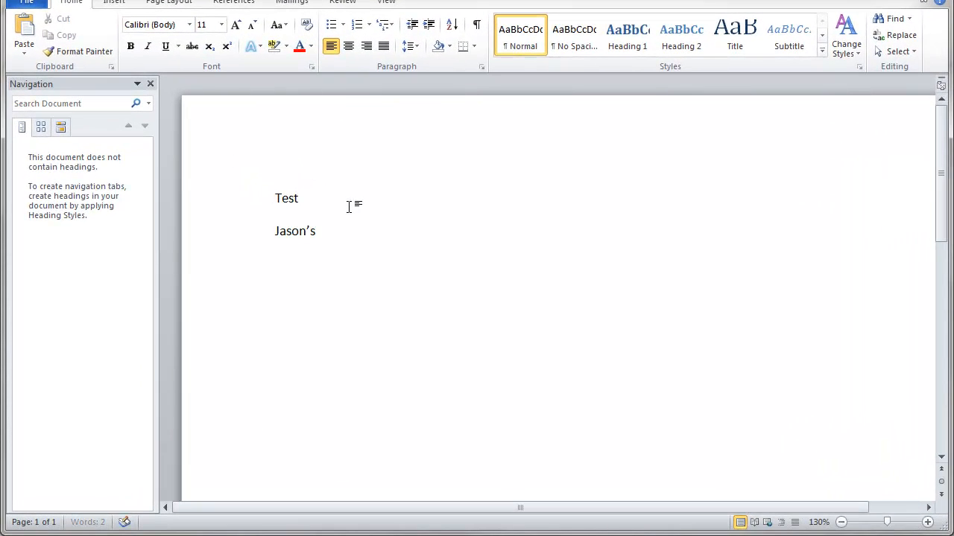
text(Edits)
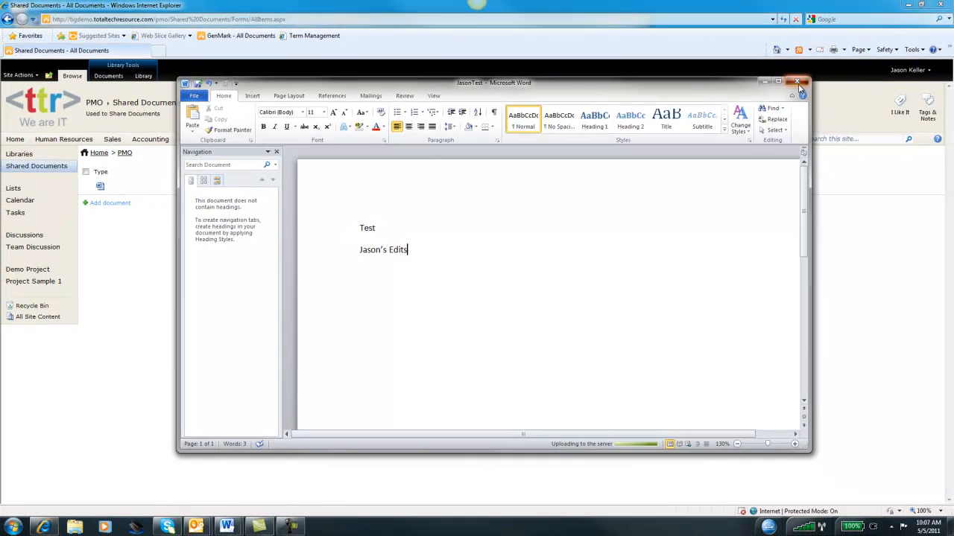
click(798, 80)
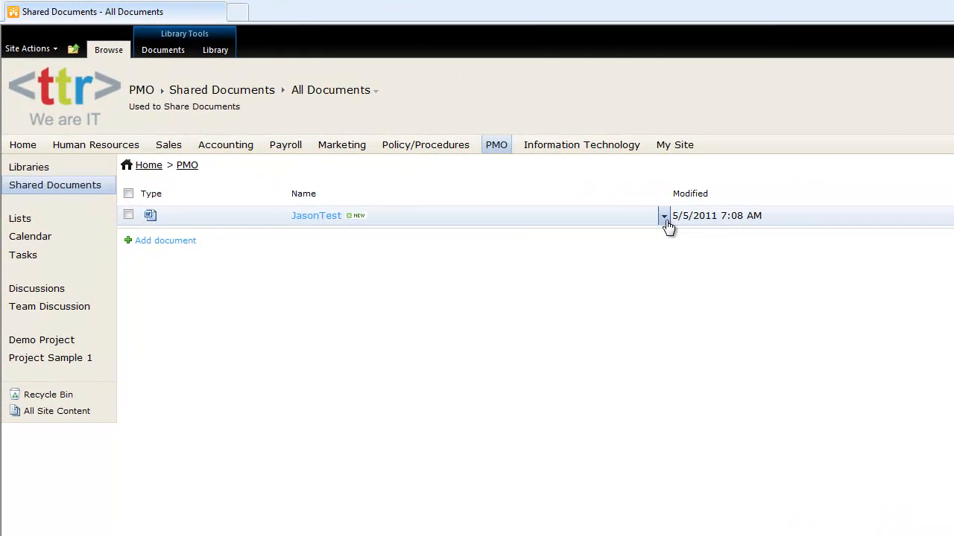
click(663, 215)
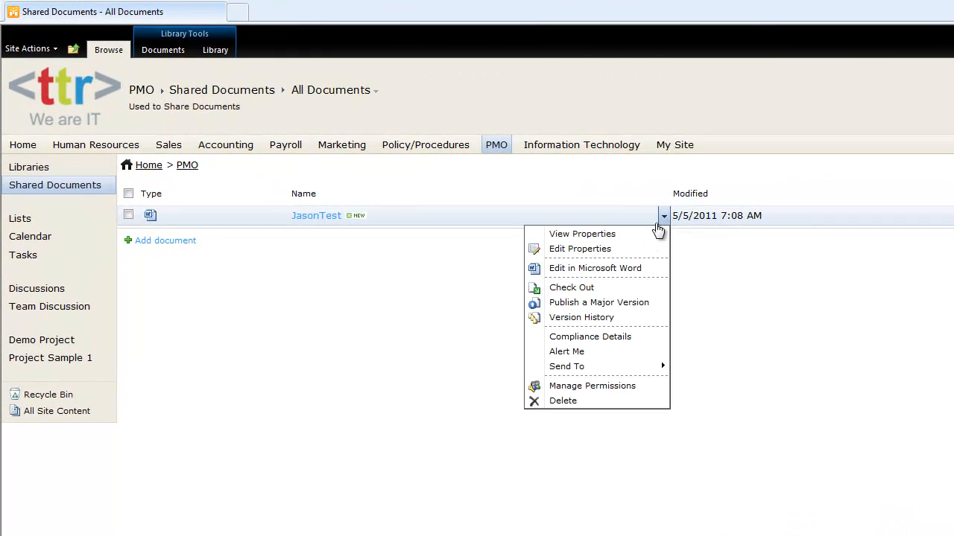
mouse_move(603, 325)
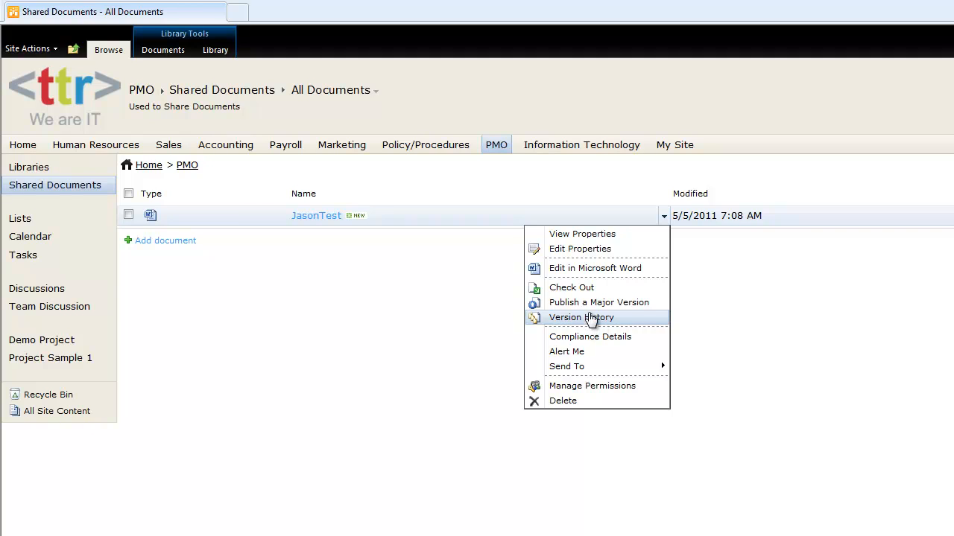
mouse_move(600, 303)
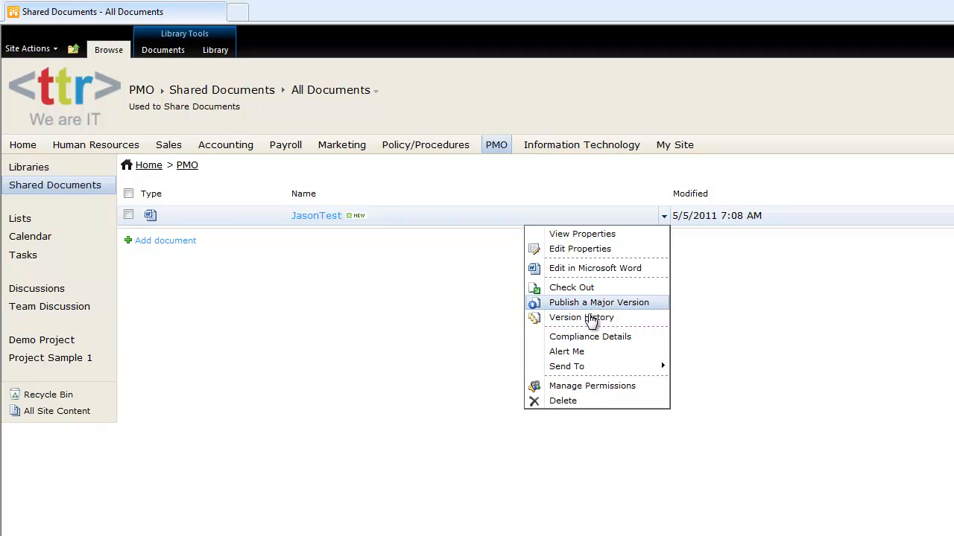
click(581, 318)
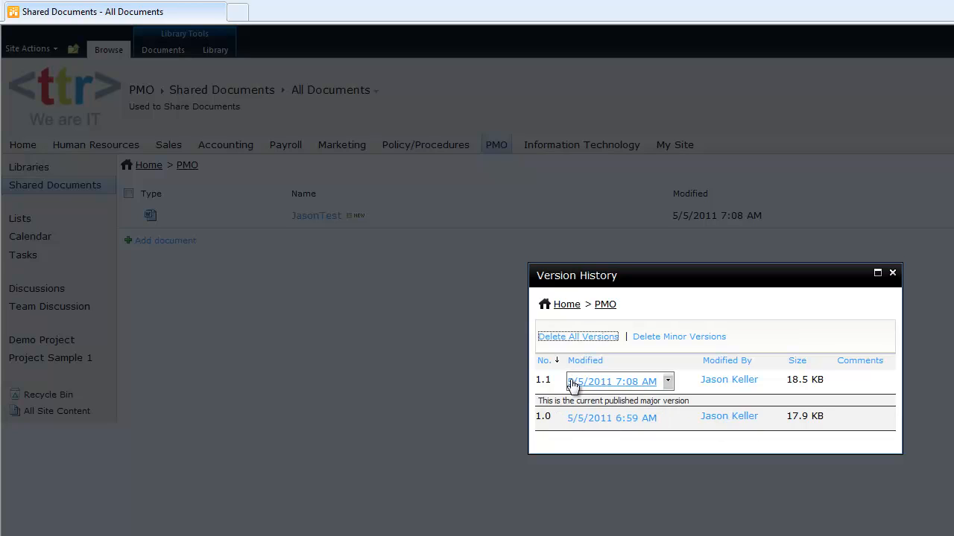
mouse_move(604, 385)
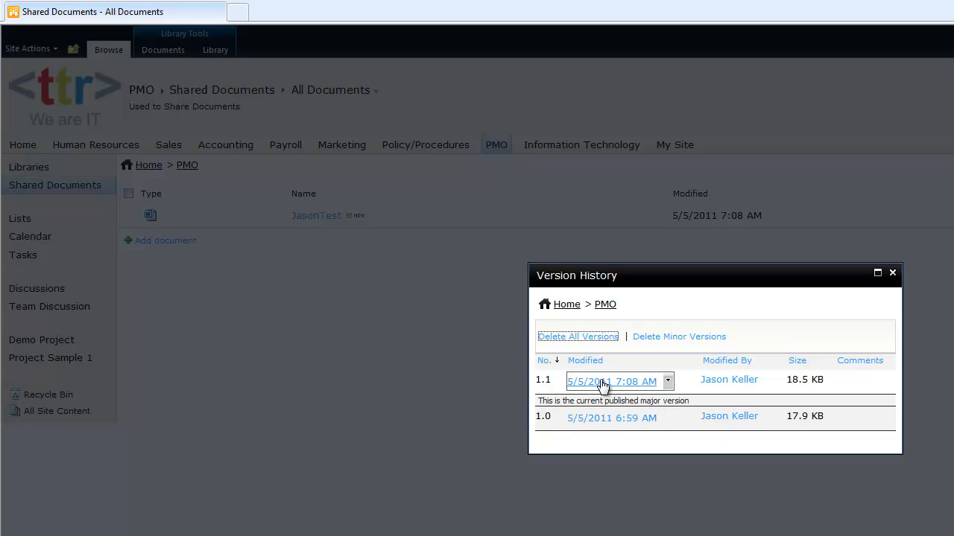
mouse_move(560, 388)
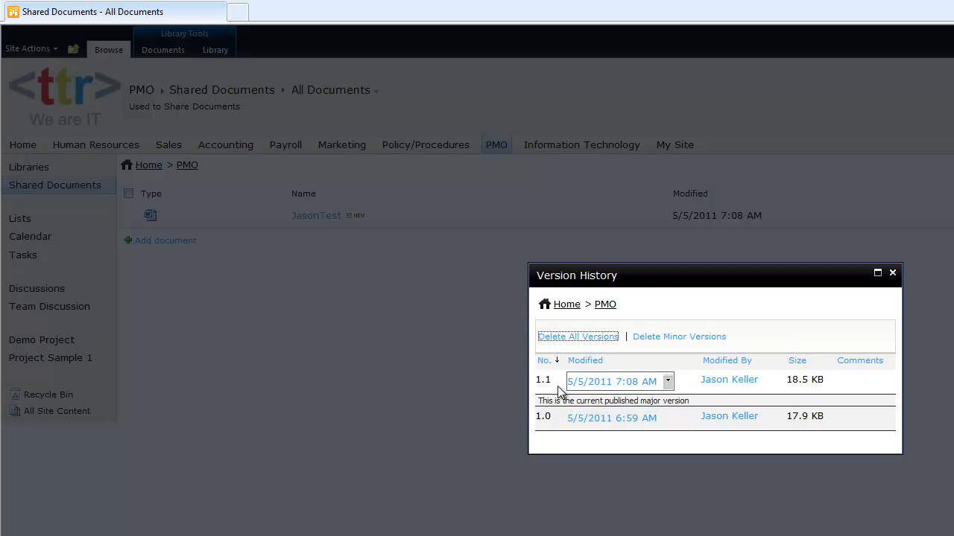
mouse_move(892, 274)
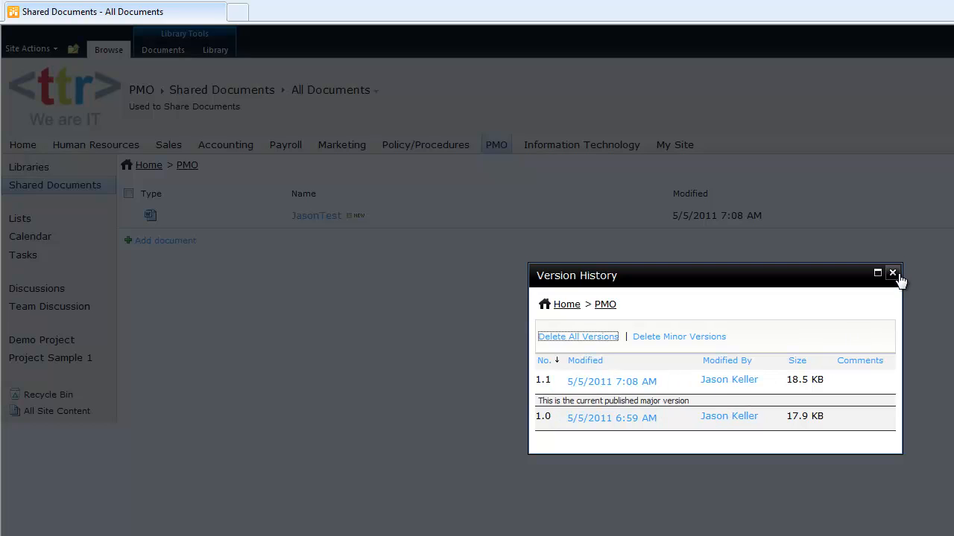
click(892, 273)
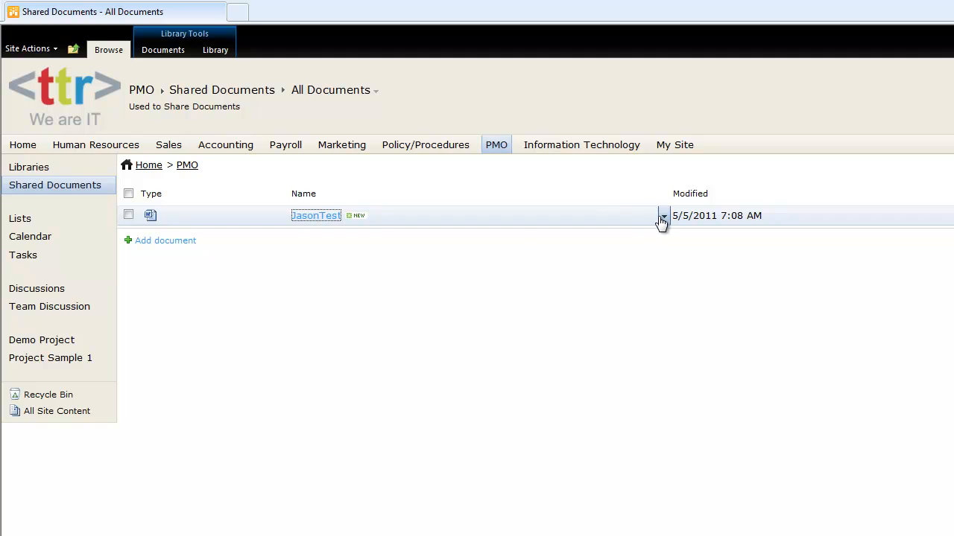
click(662, 216)
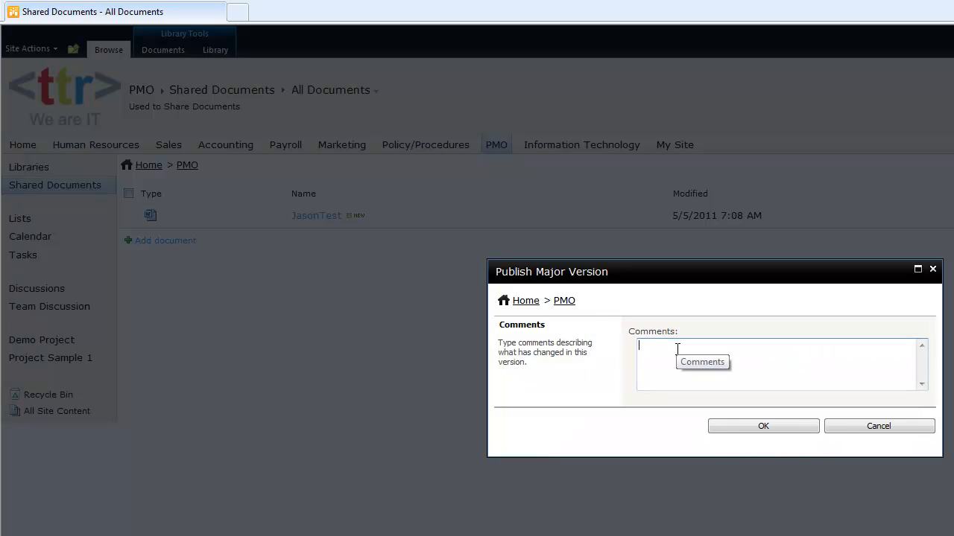
Step: Publish JasonTest as a major version with the comment 'Testing Version'
text(T)
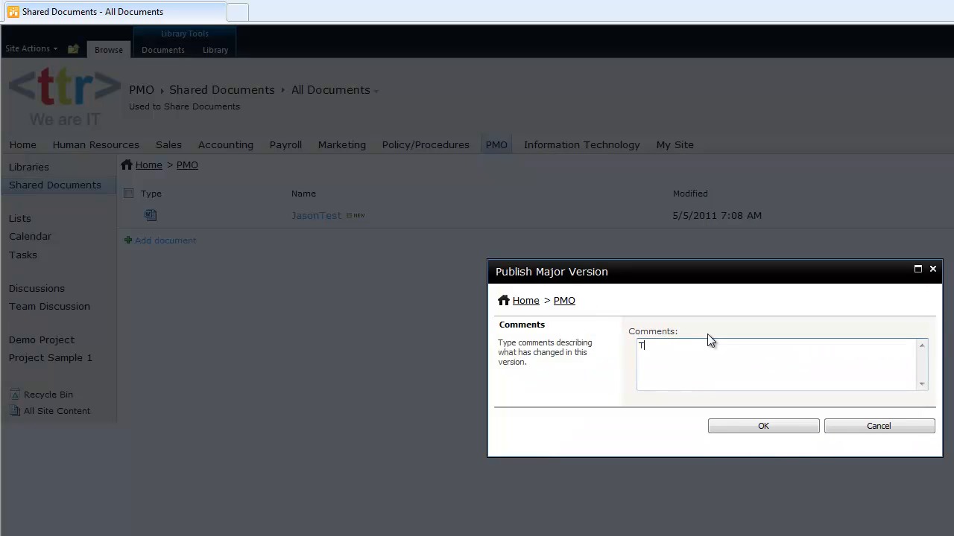
text(esting)
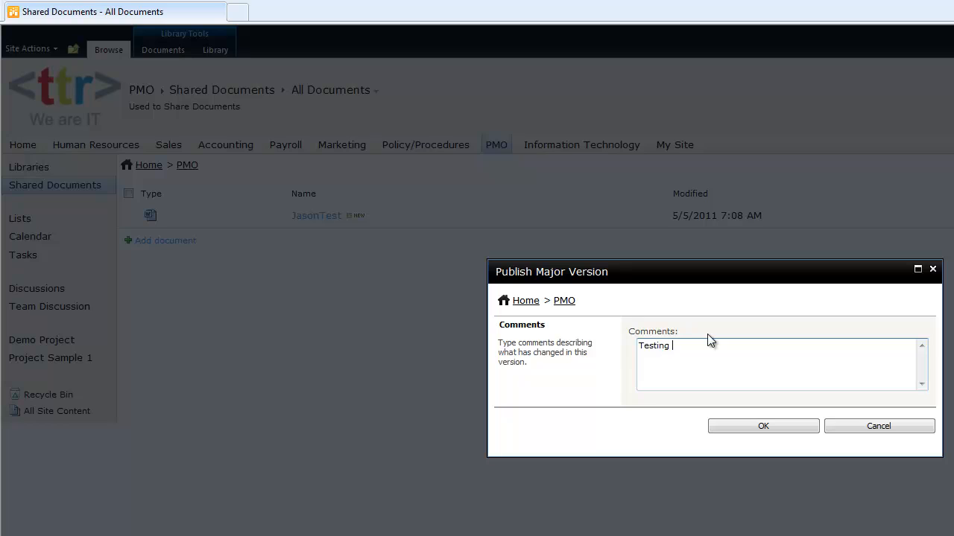
text(Version)
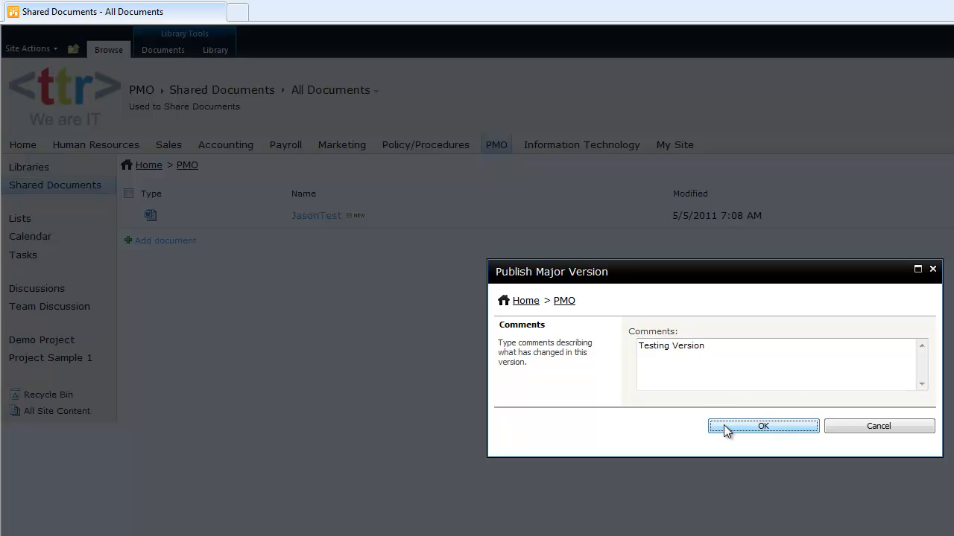
click(763, 426)
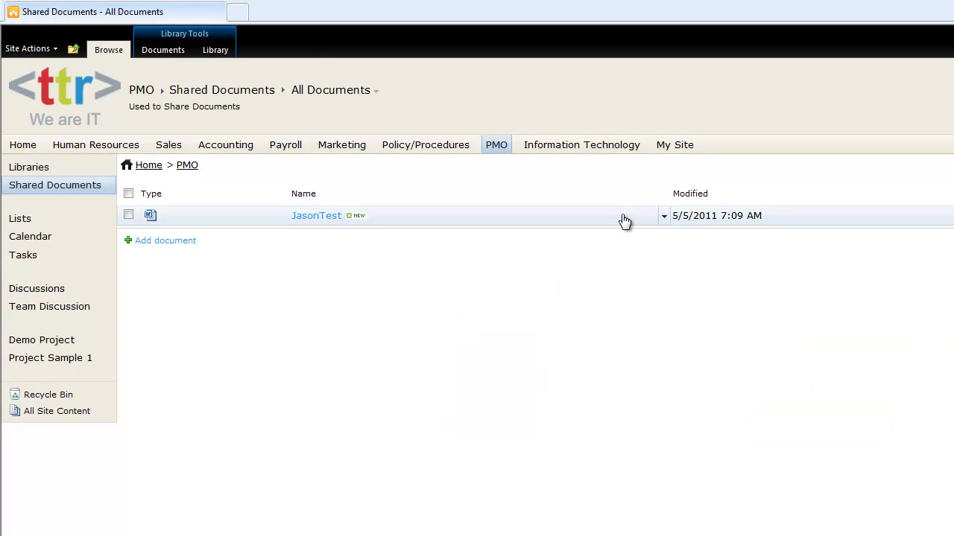
click(663, 215)
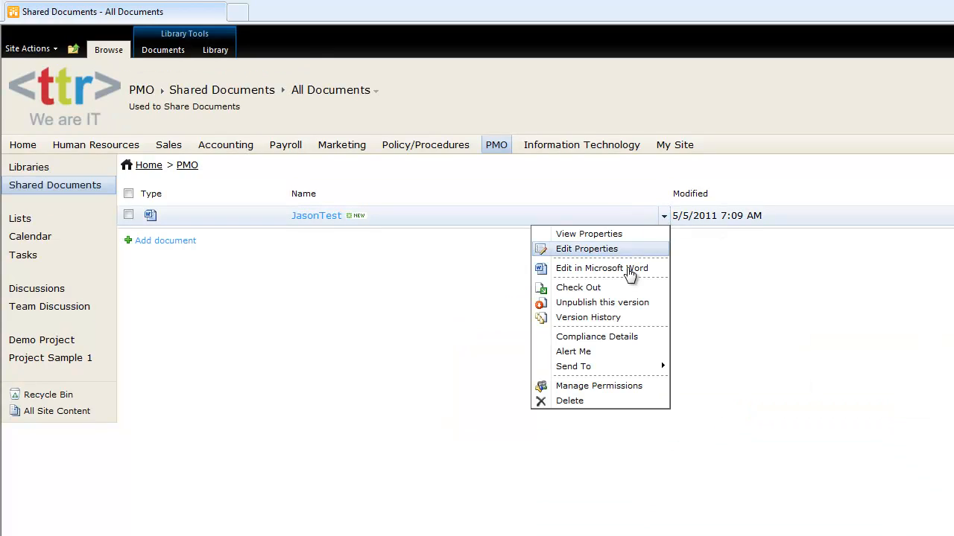
click(588, 318)
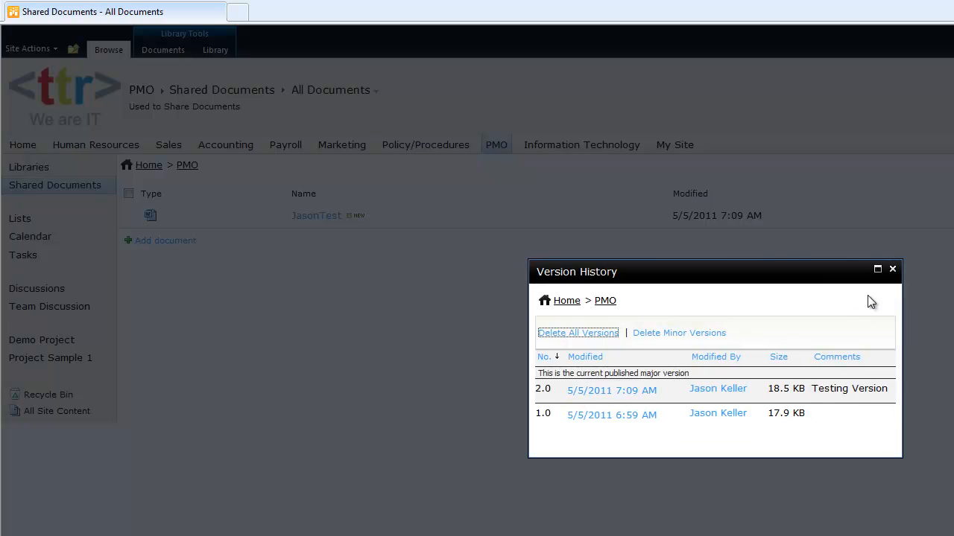
click(891, 270)
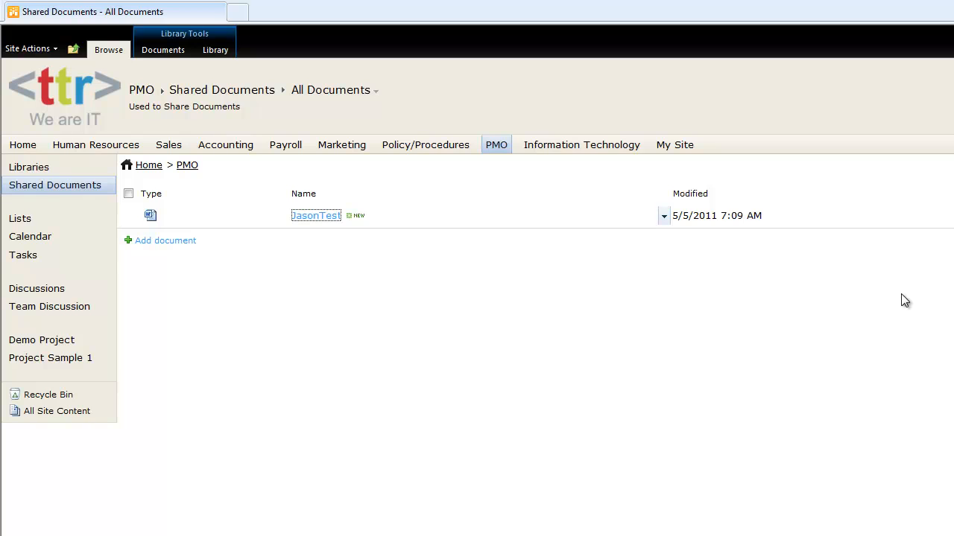
mouse_move(944, 288)
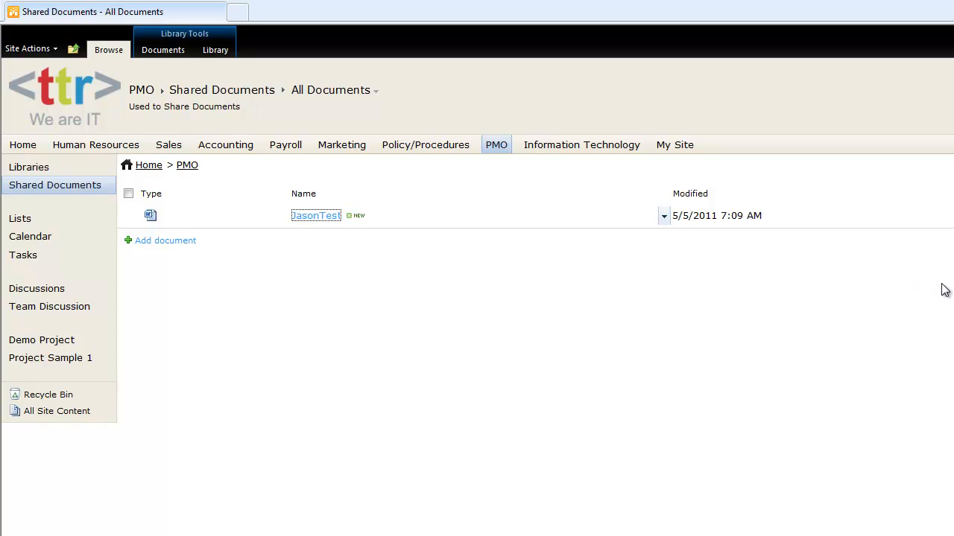